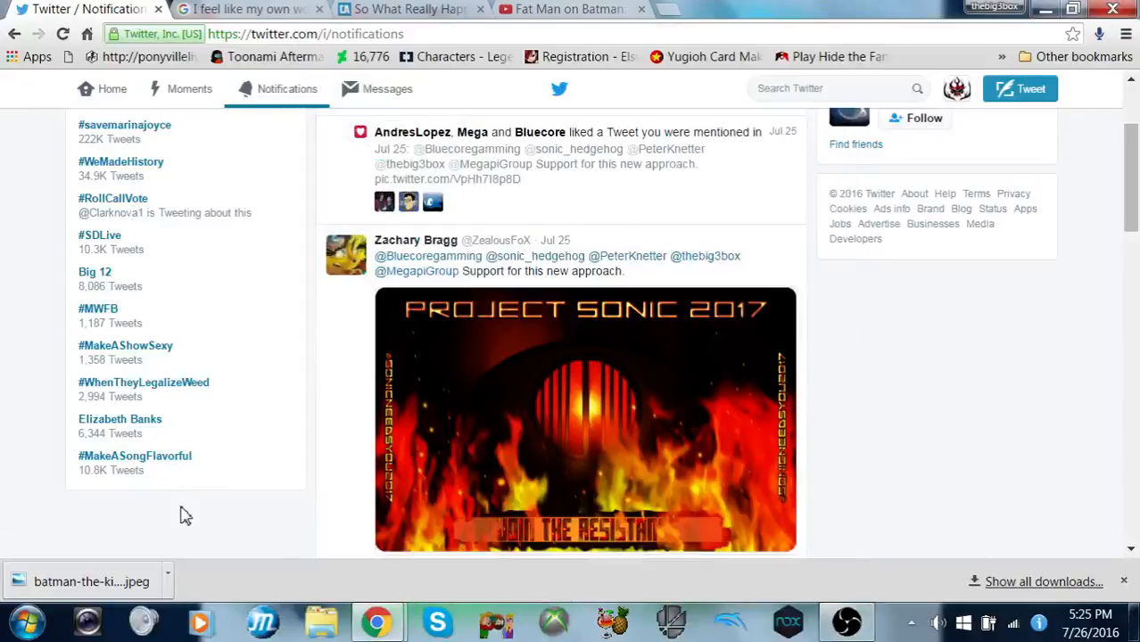
Step: Scroll through the notifications, then switch to Twitter's home timeline
{"action": "scroll", "scroll_direction": "down", "scroll_amount": 3}
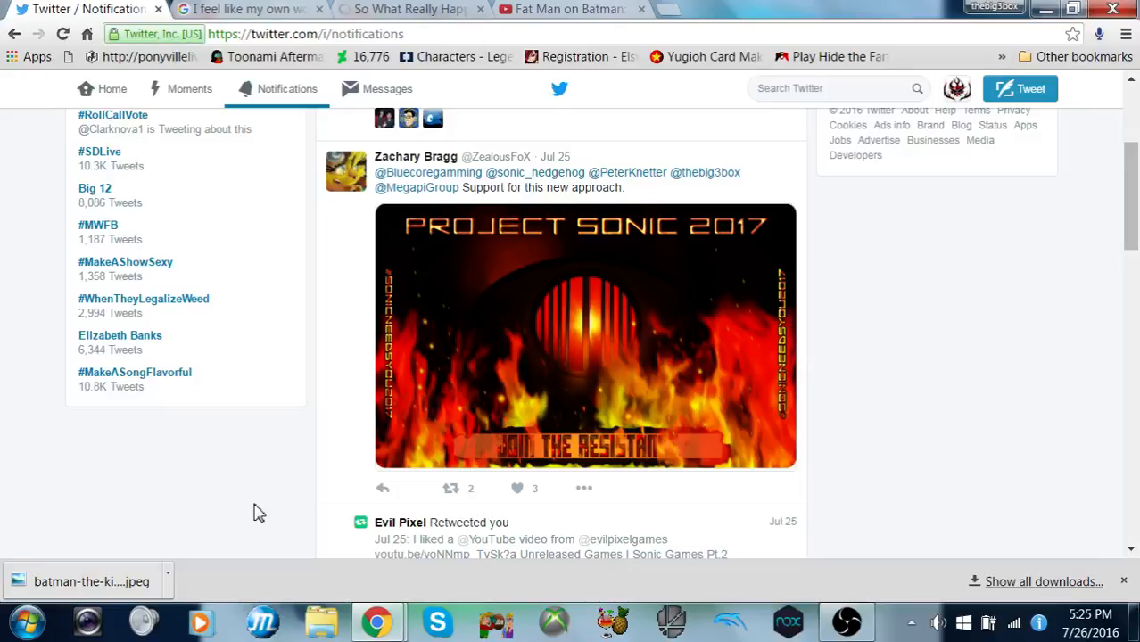
{"action": "mouse_move", "coordinate": [902, 221]}
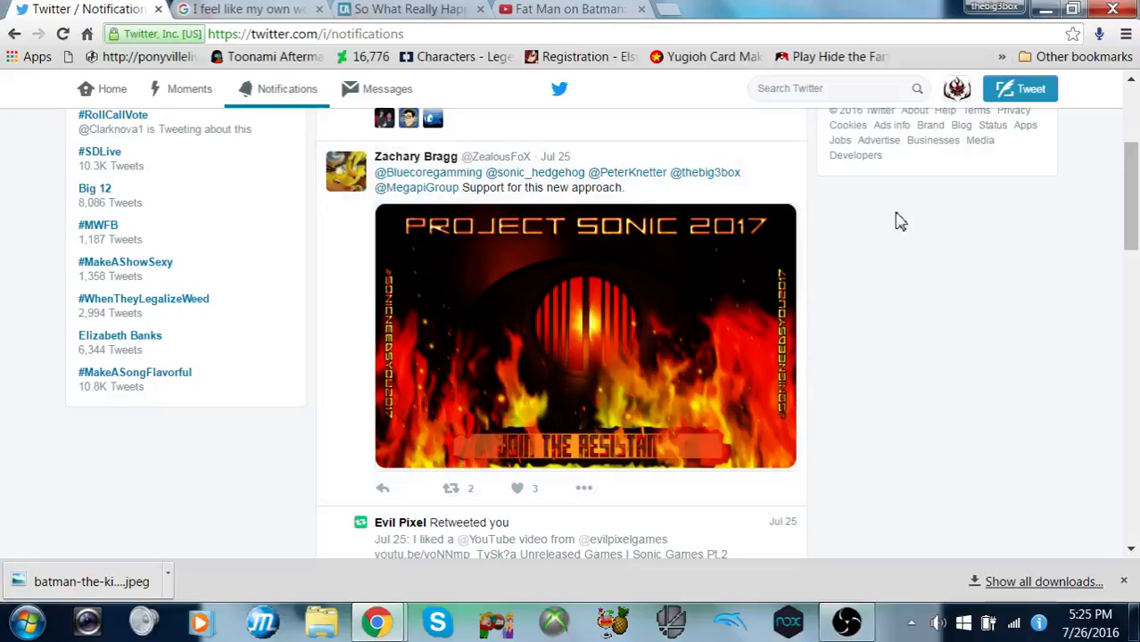
{"action": "mouse_move", "coordinate": [972, 226]}
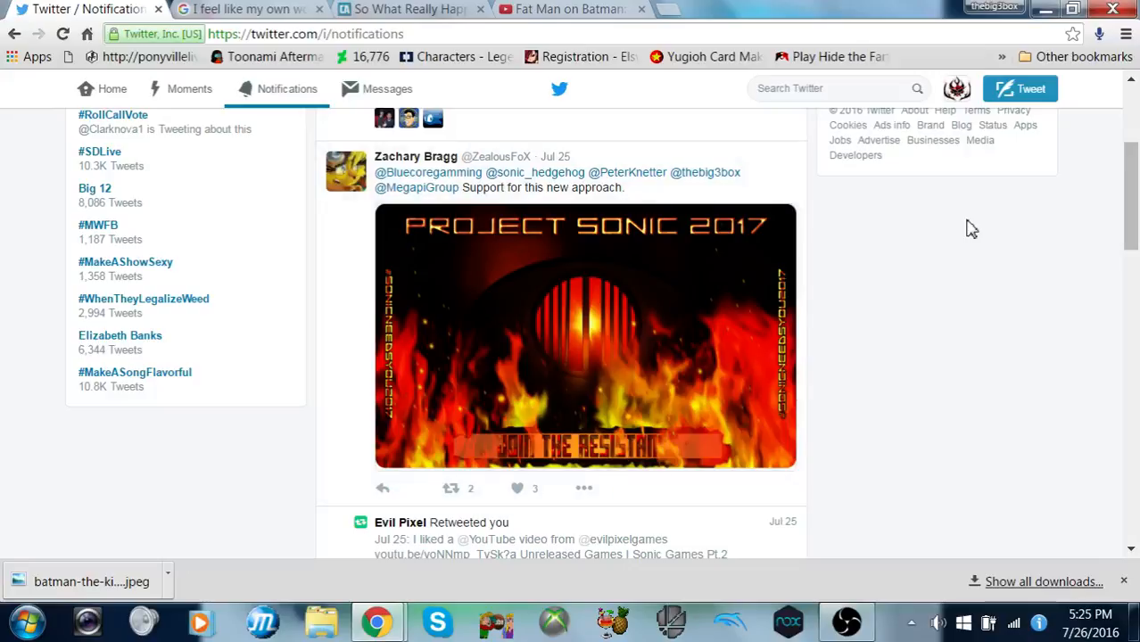
{"action": "mouse_move", "coordinate": [976, 241]}
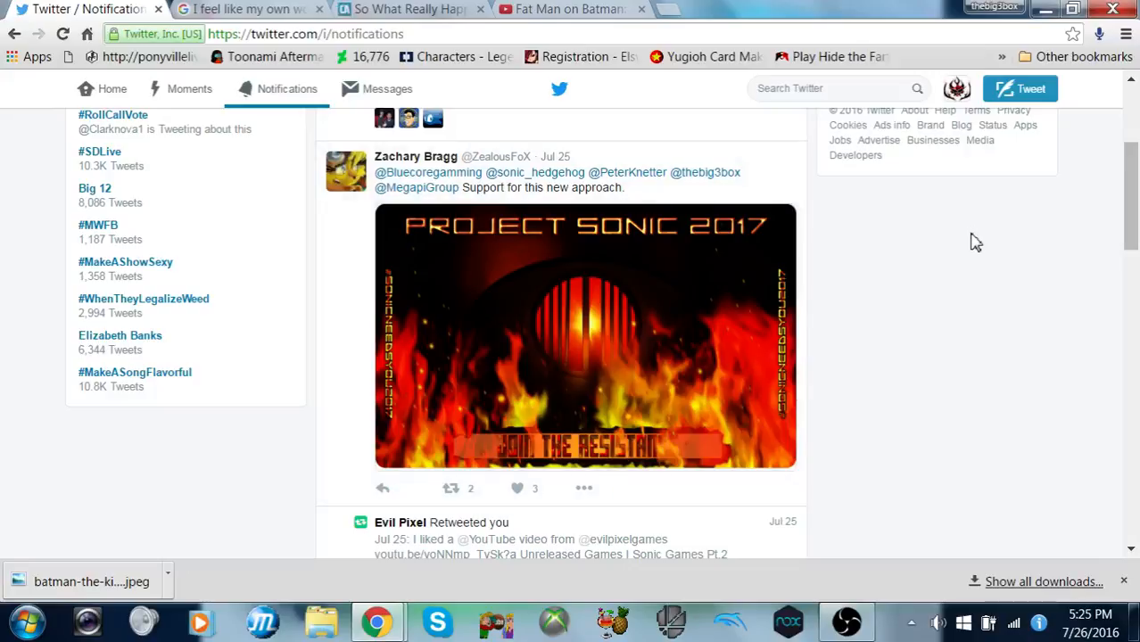
{"action": "mouse_move", "coordinate": [989, 237]}
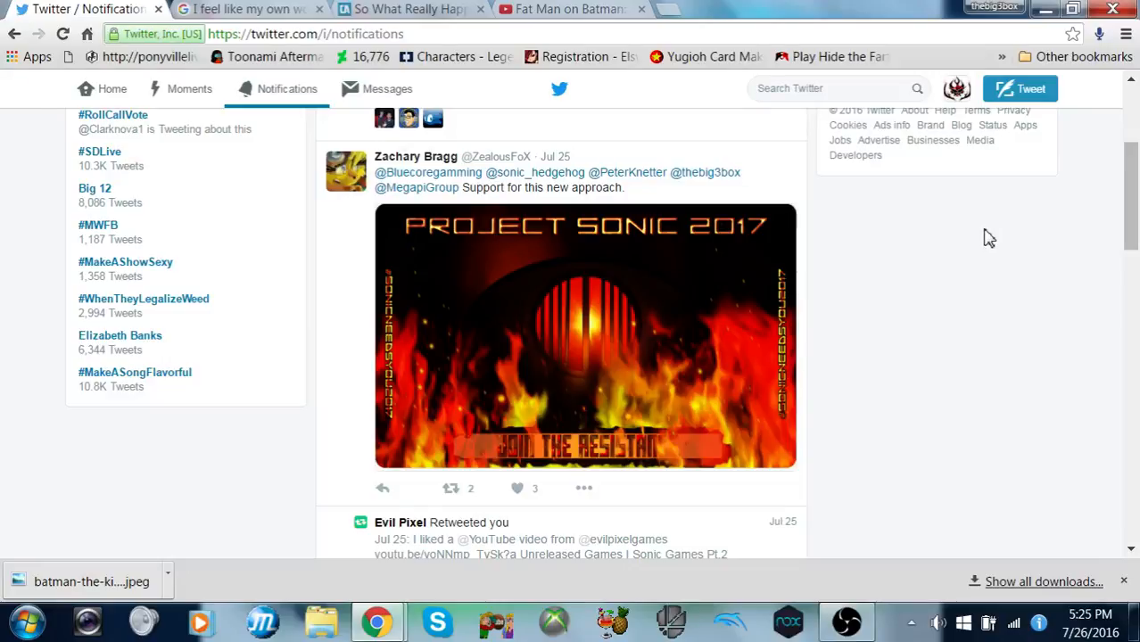
{"action": "scroll", "scroll_direction": "up", "scroll_amount": 3}
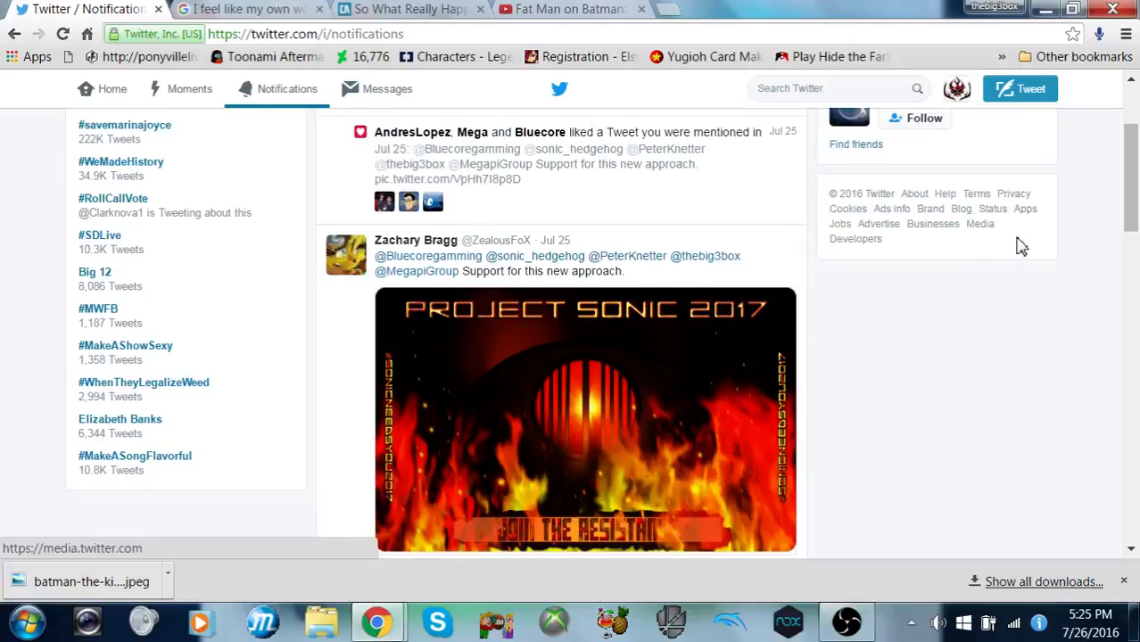
{"action": "scroll", "scroll_direction": "up", "scroll_amount": 3}
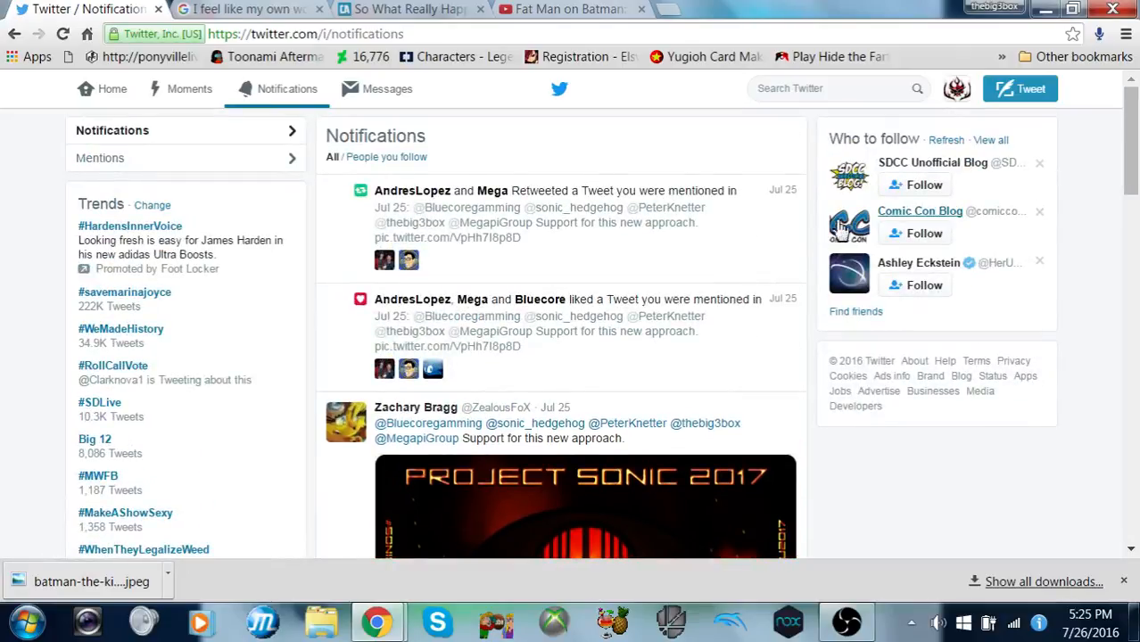
{"action": "mouse_move", "coordinate": [506, 258]}
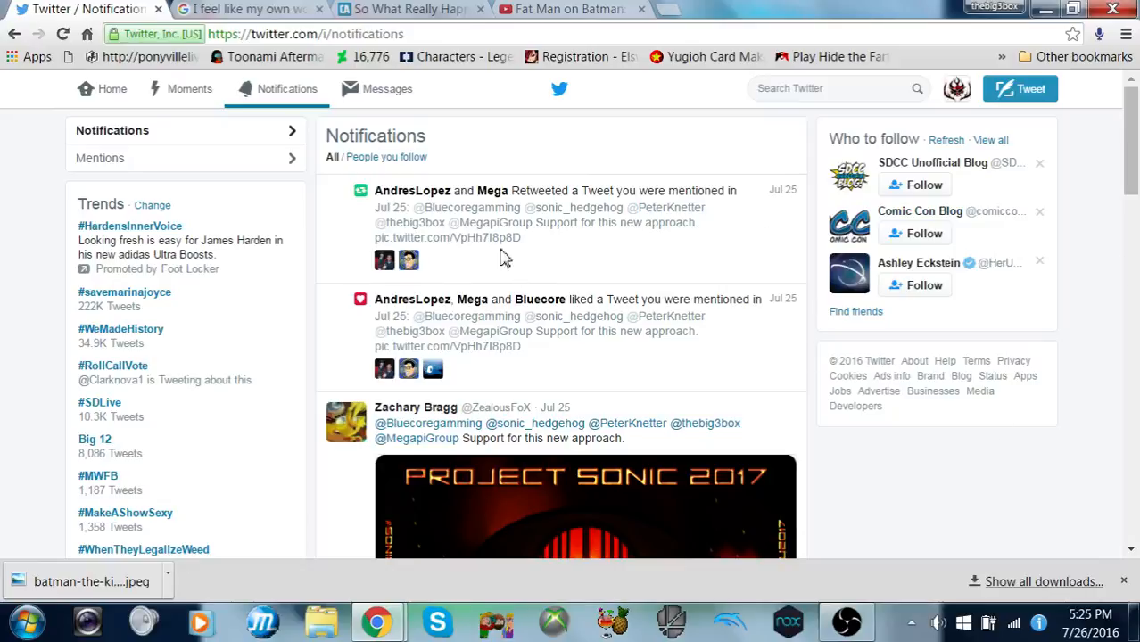
{"action": "mouse_move", "coordinate": [146, 148]}
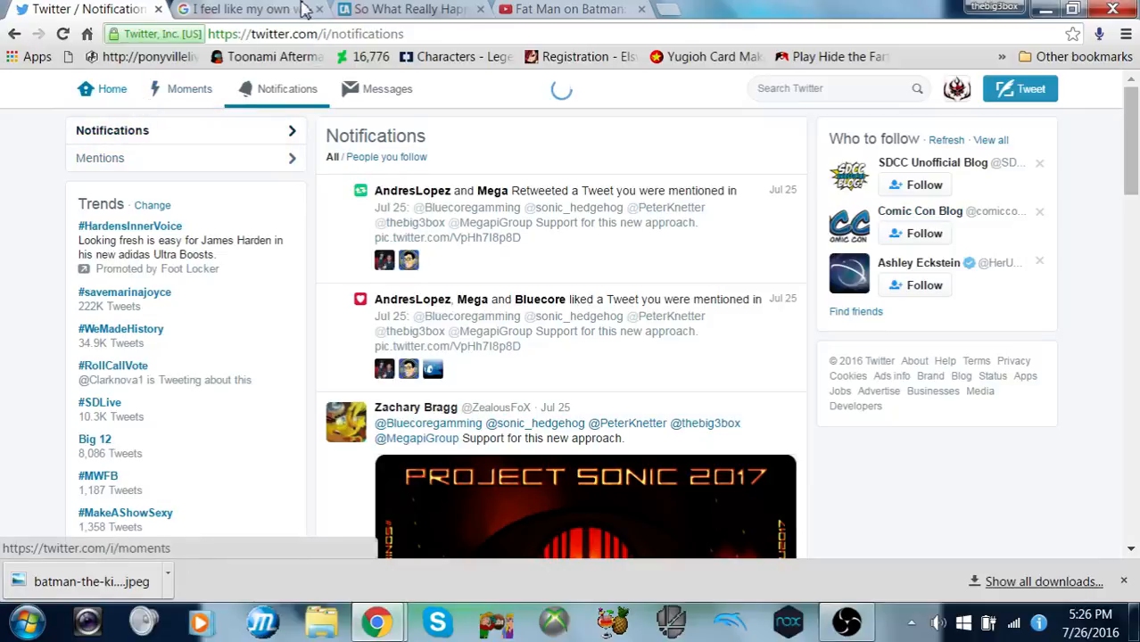
{"action": "left_click", "coordinate": [112, 88]}
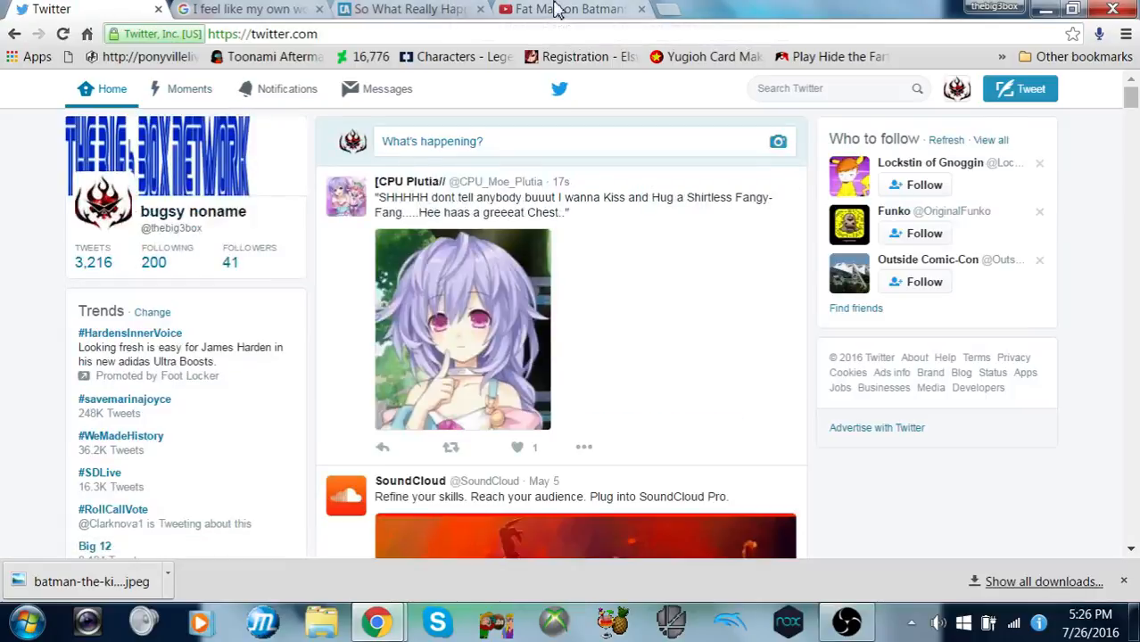
Step: Read down the home feed past promoted posts, follow suggestions and recent tweets
{"action": "scroll", "scroll_direction": "down", "scroll_amount": 3}
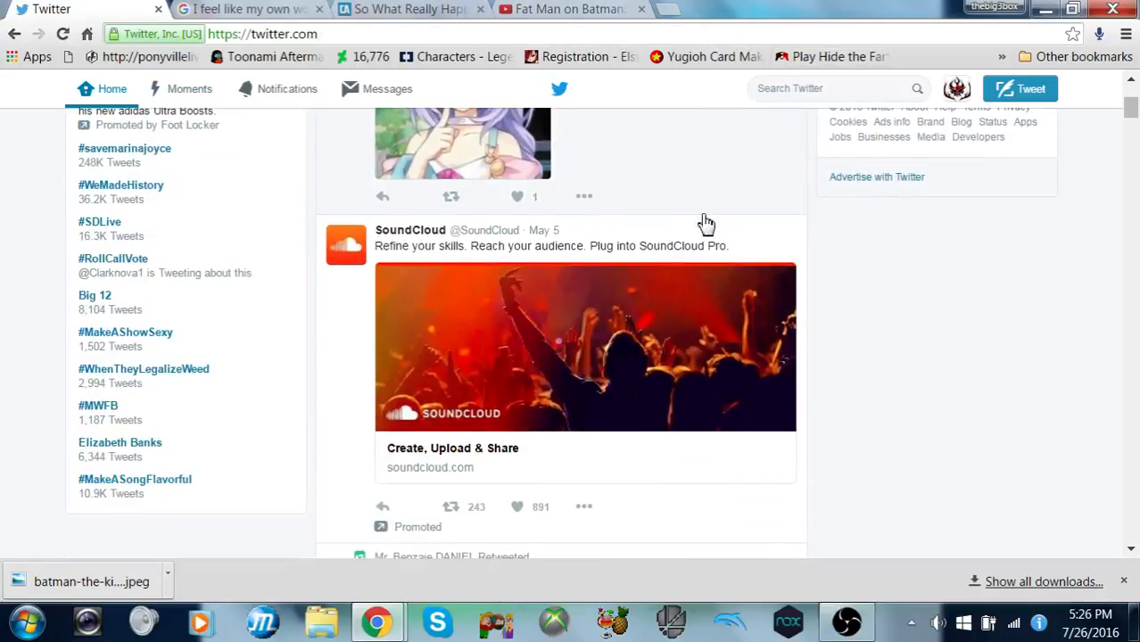
{"action": "scroll", "scroll_direction": "down", "scroll_amount": 3}
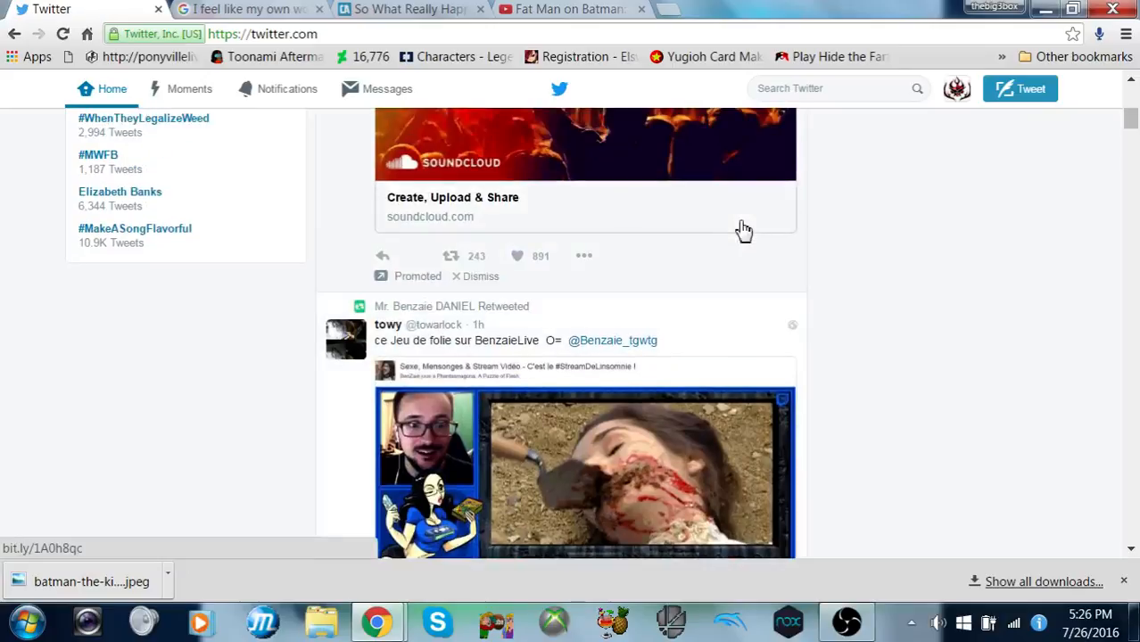
{"action": "scroll", "scroll_direction": "down", "scroll_amount": 3}
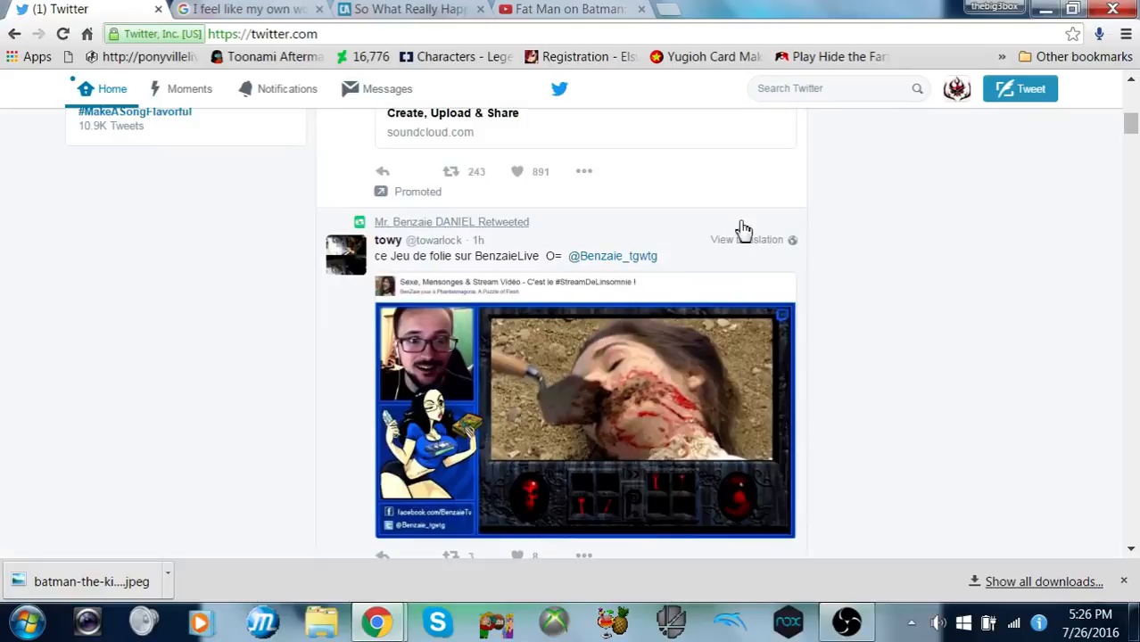
{"action": "scroll", "scroll_direction": "down", "scroll_amount": 3}
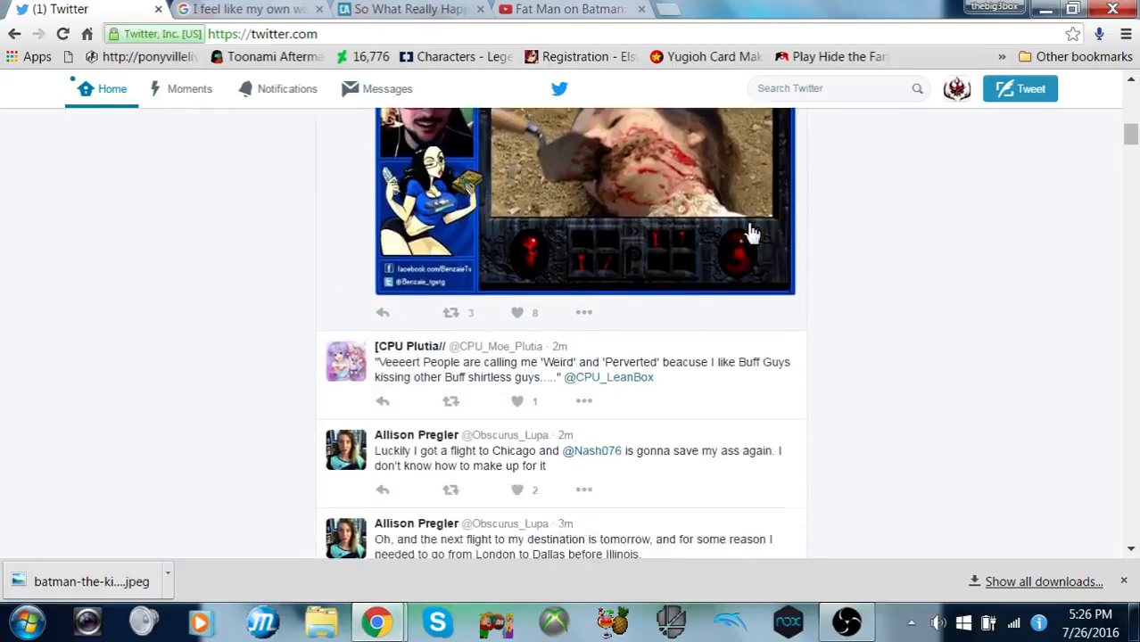
{"action": "scroll", "scroll_direction": "up", "scroll_amount": 3}
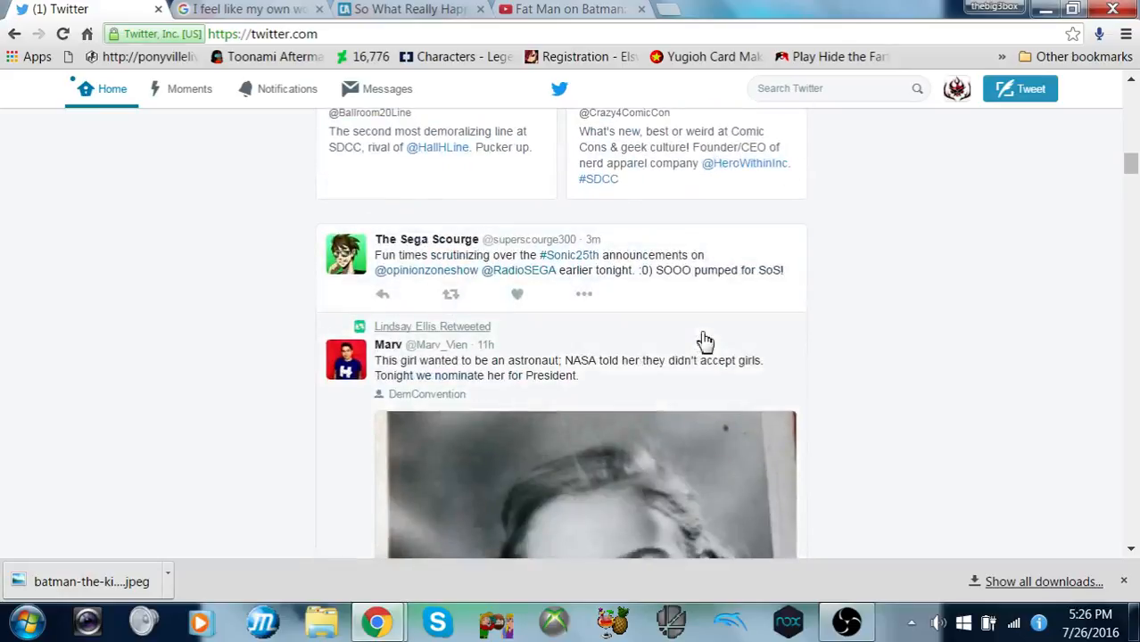
{"action": "scroll", "scroll_direction": "up", "scroll_amount": 3}
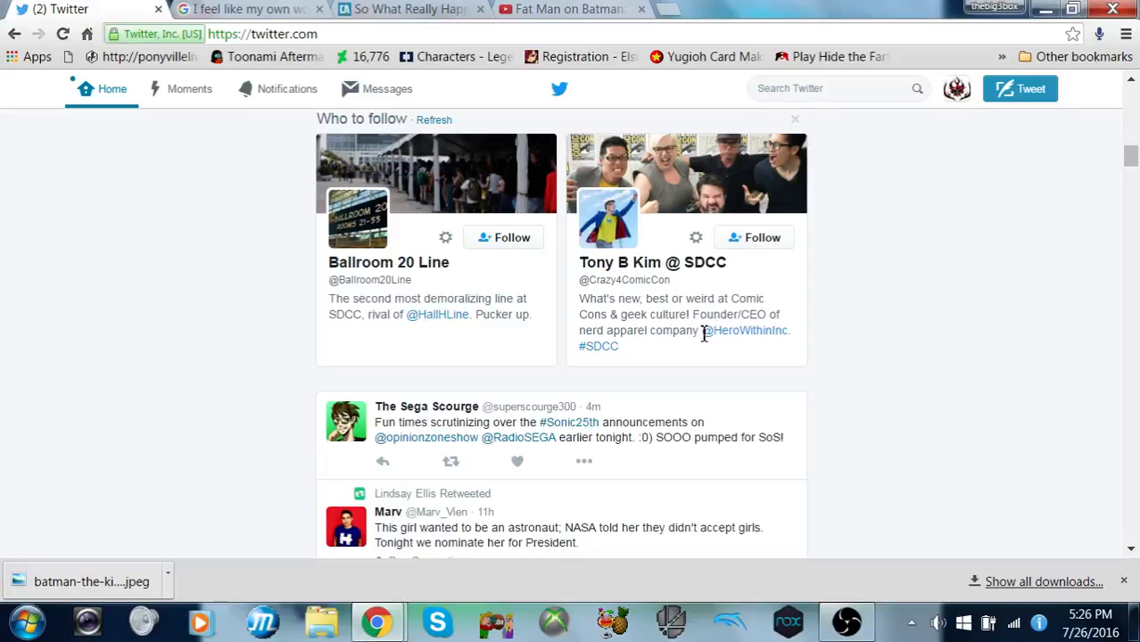
{"action": "scroll", "scroll_direction": "down", "scroll_amount": 3}
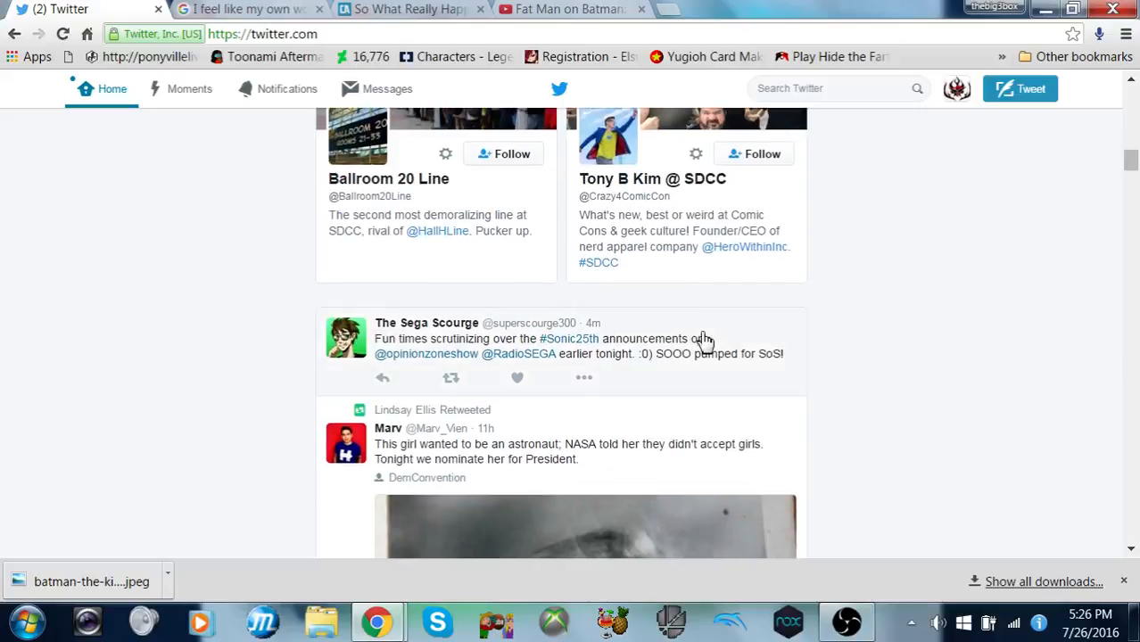
{"action": "scroll", "scroll_direction": "down", "scroll_amount": 3}
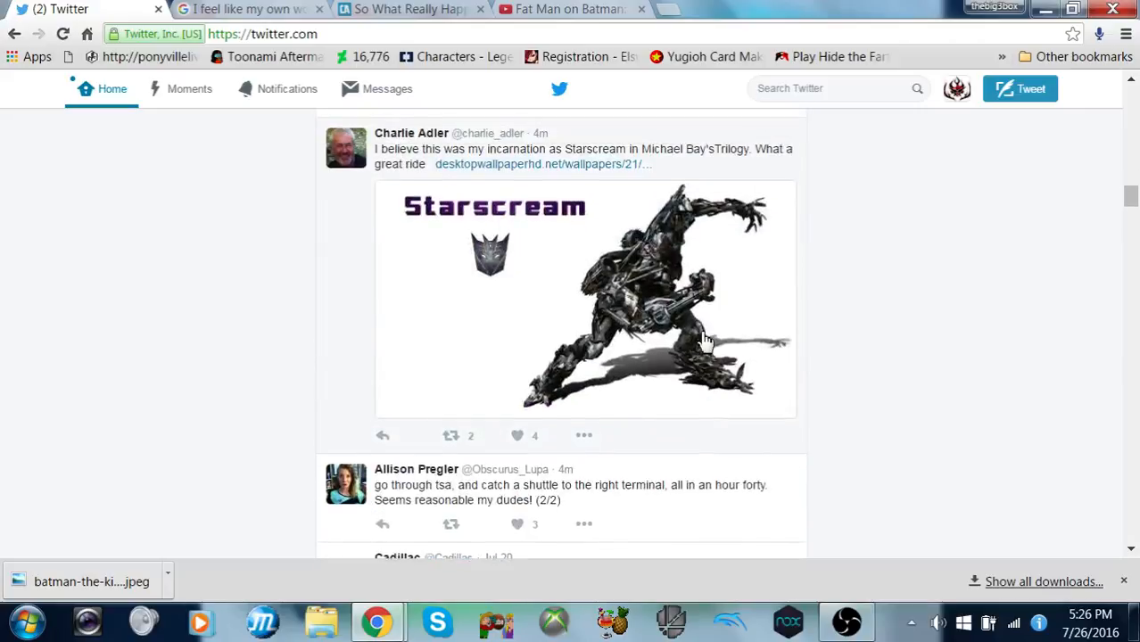
{"action": "mouse_move", "coordinate": [619, 9]}
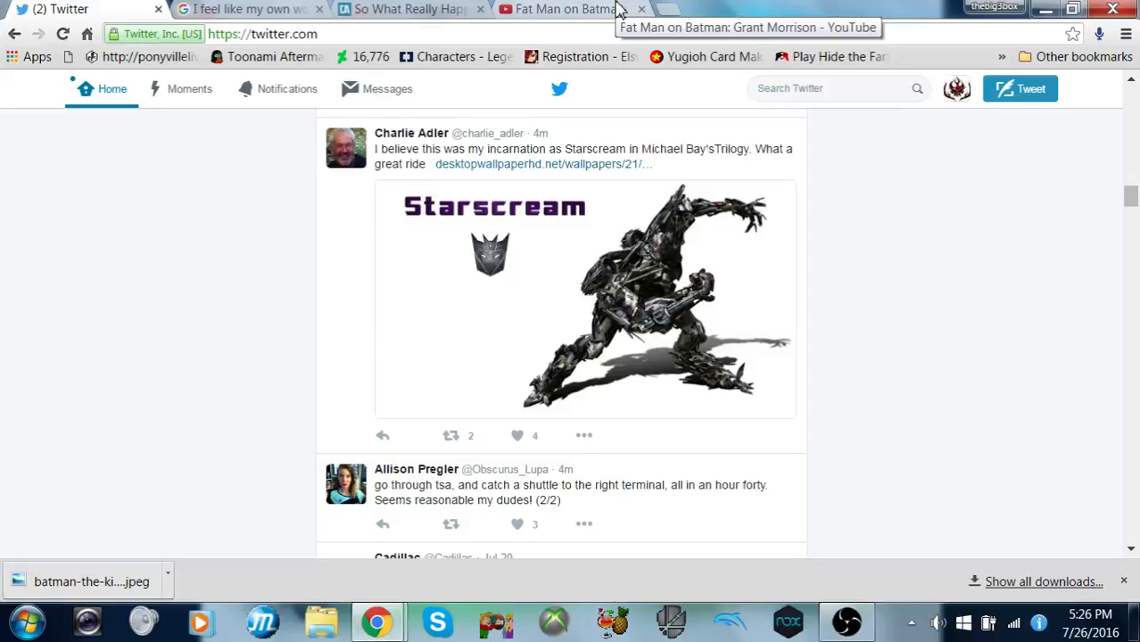
{"action": "mouse_move", "coordinate": [622, 10]}
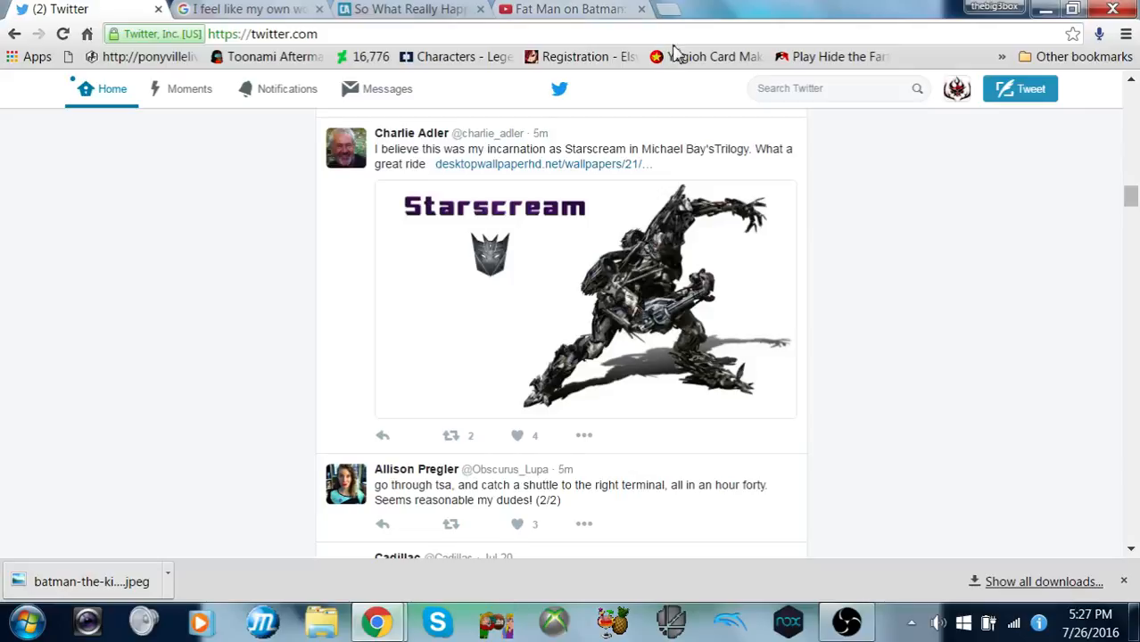
{"action": "mouse_move", "coordinate": [673, 36]}
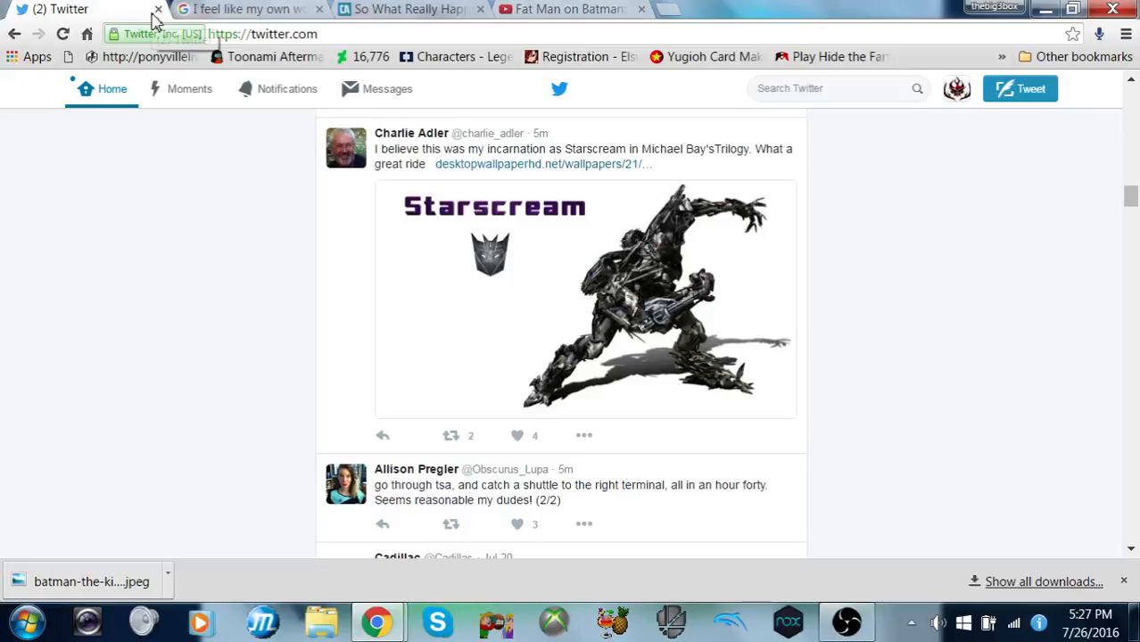
Step: Close the Twitter tab, return to the comics article, and pause Fat Man on Batman
{"action": "left_click", "coordinate": [158, 10]}
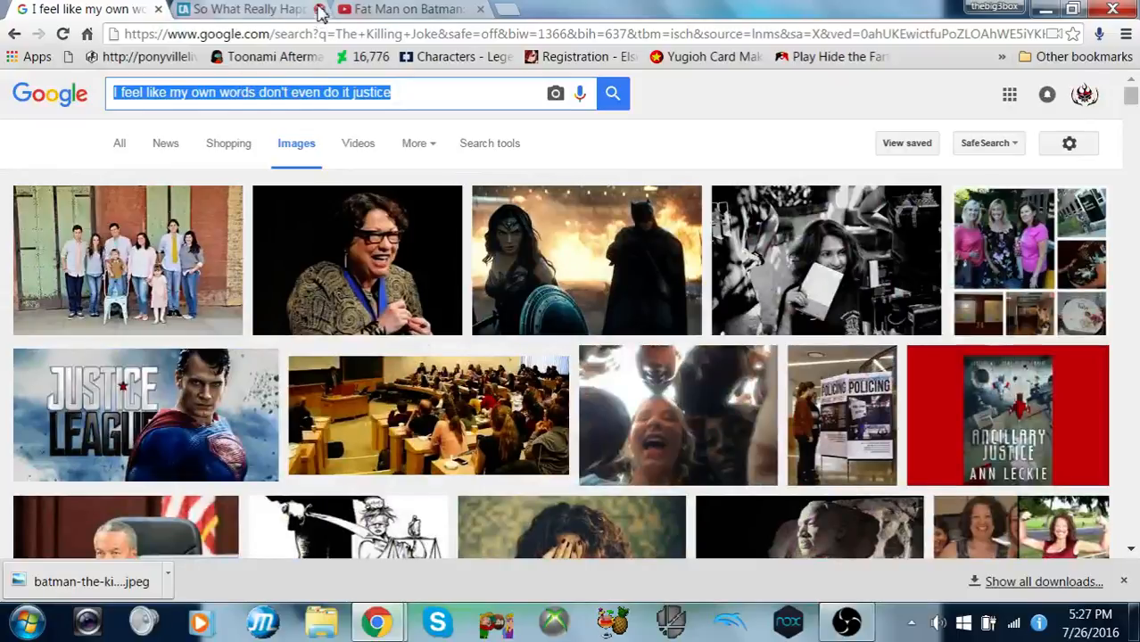
{"action": "left_click", "coordinate": [250, 9]}
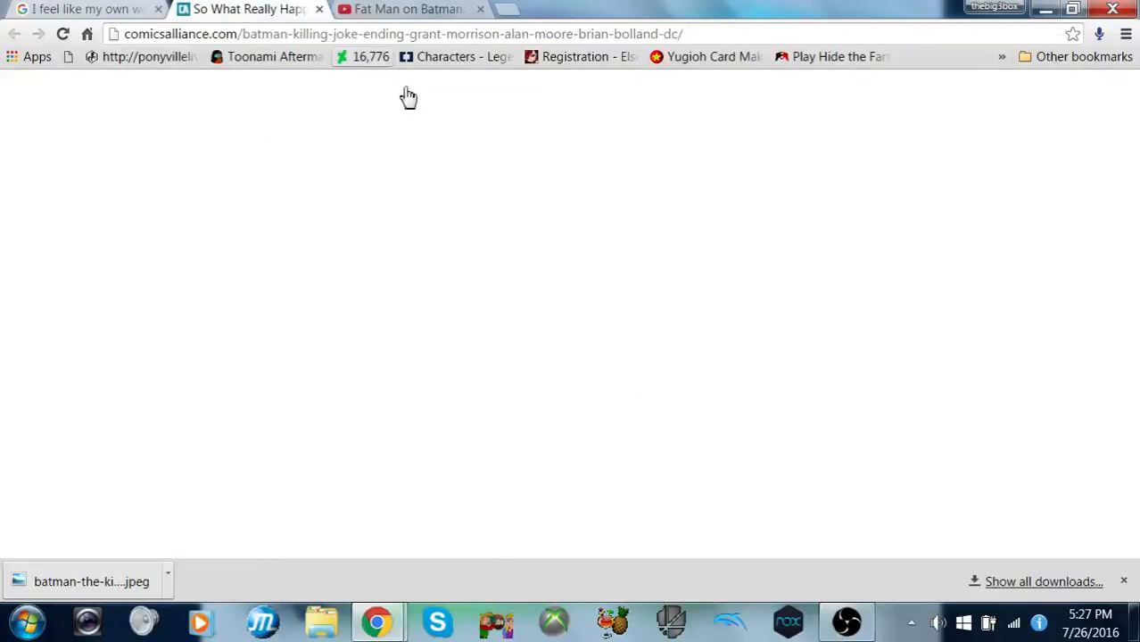
{"action": "mouse_move", "coordinate": [424, 100]}
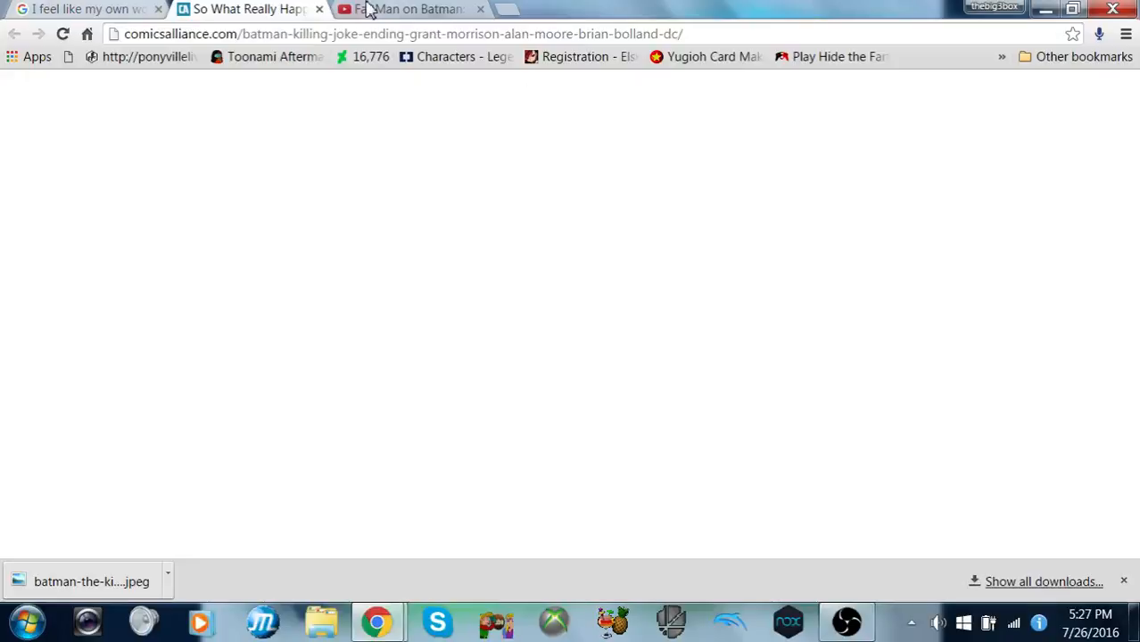
{"action": "left_click", "coordinate": [406, 9]}
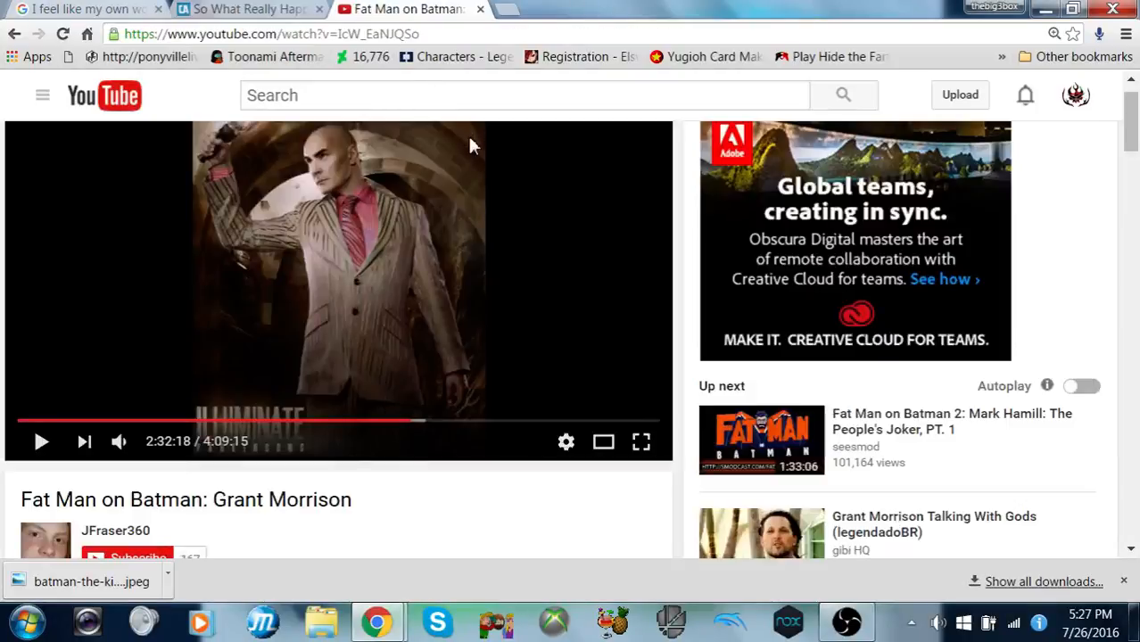
{"action": "mouse_move", "coordinate": [473, 229]}
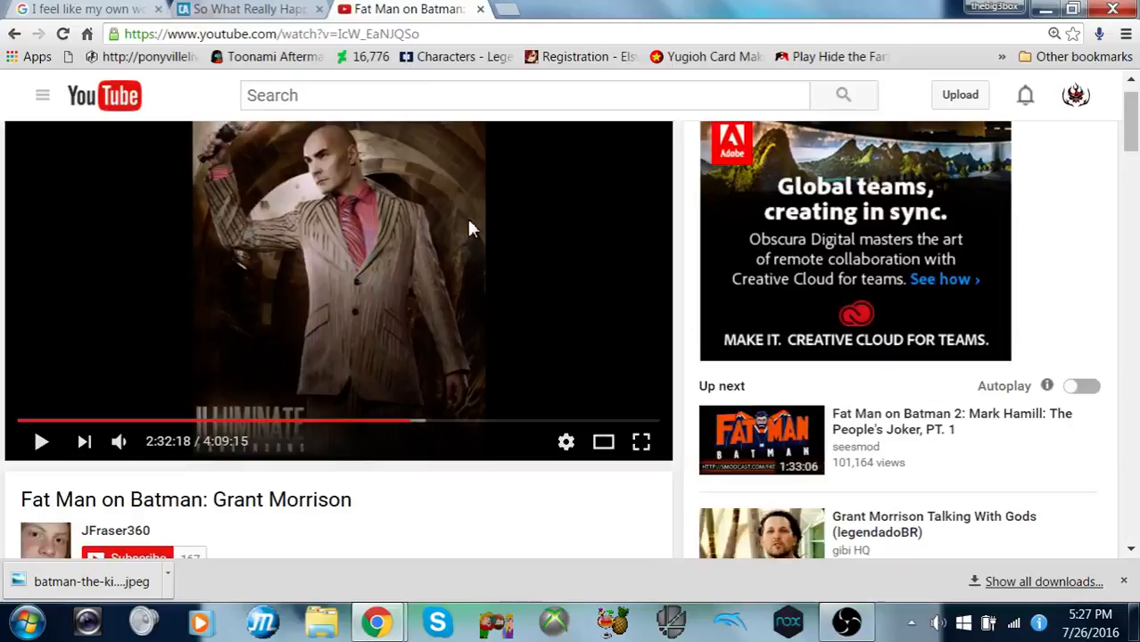
{"action": "mouse_move", "coordinate": [519, 466]}
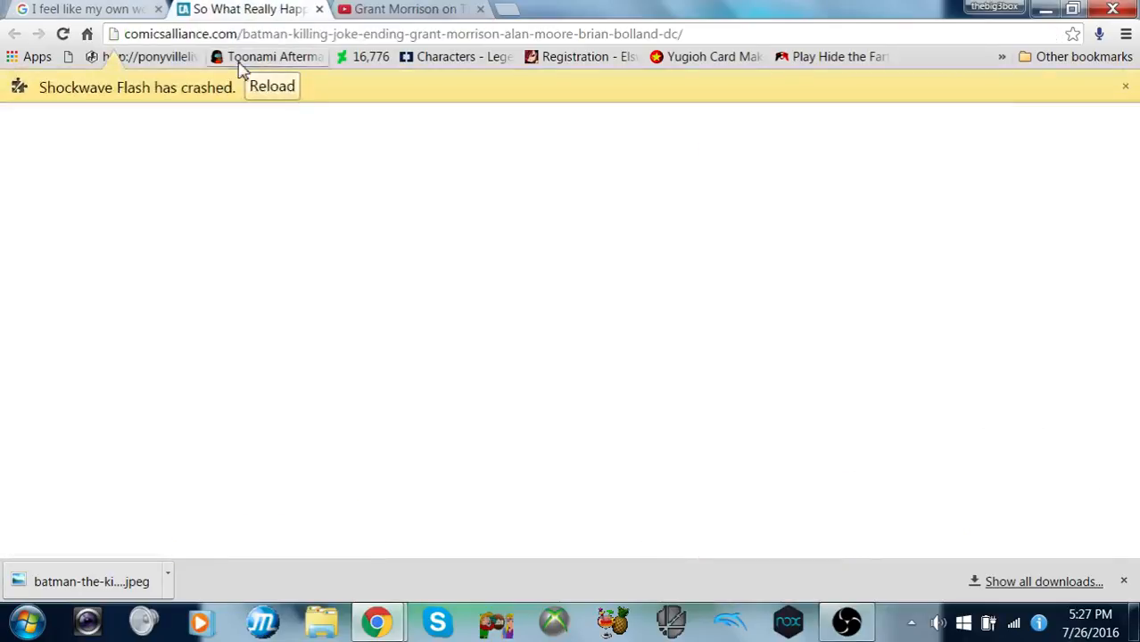
Step: Switch to the Grant Morrison video, like it, and pause it at 0:31
{"action": "left_click", "coordinate": [271, 86]}
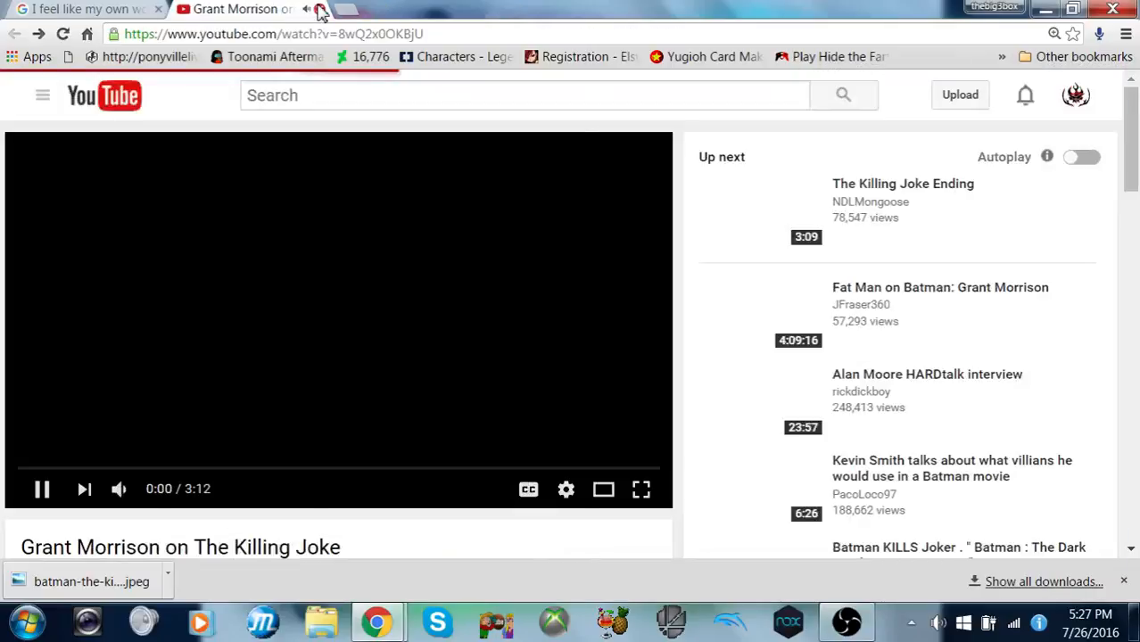
{"action": "scroll", "scroll_direction": "down", "scroll_amount": 3}
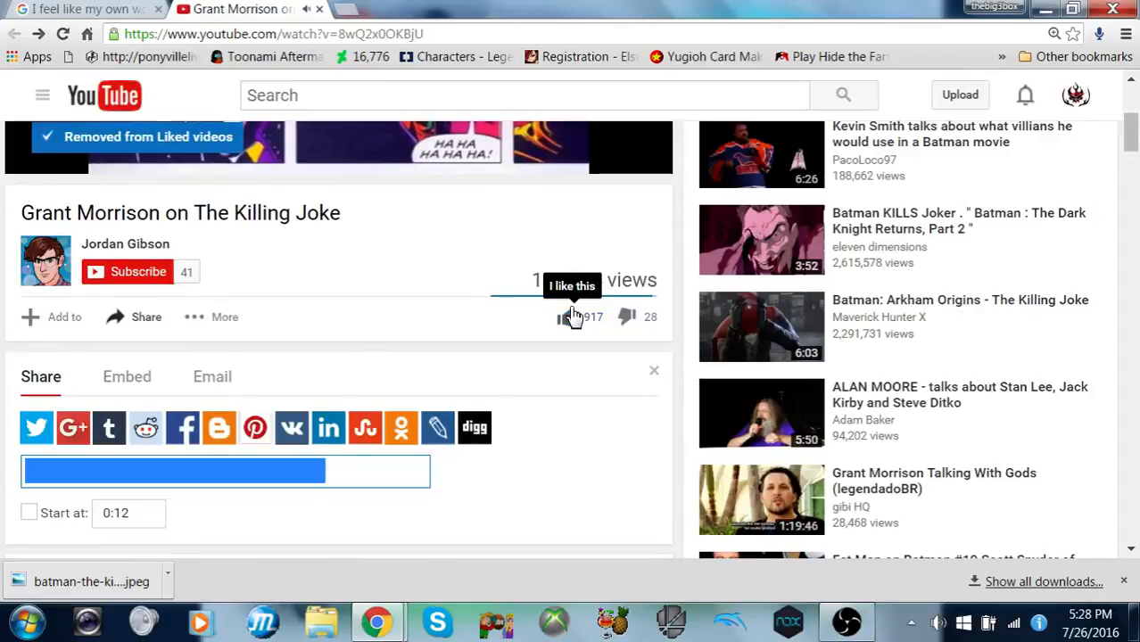
{"action": "left_click", "coordinate": [567, 317]}
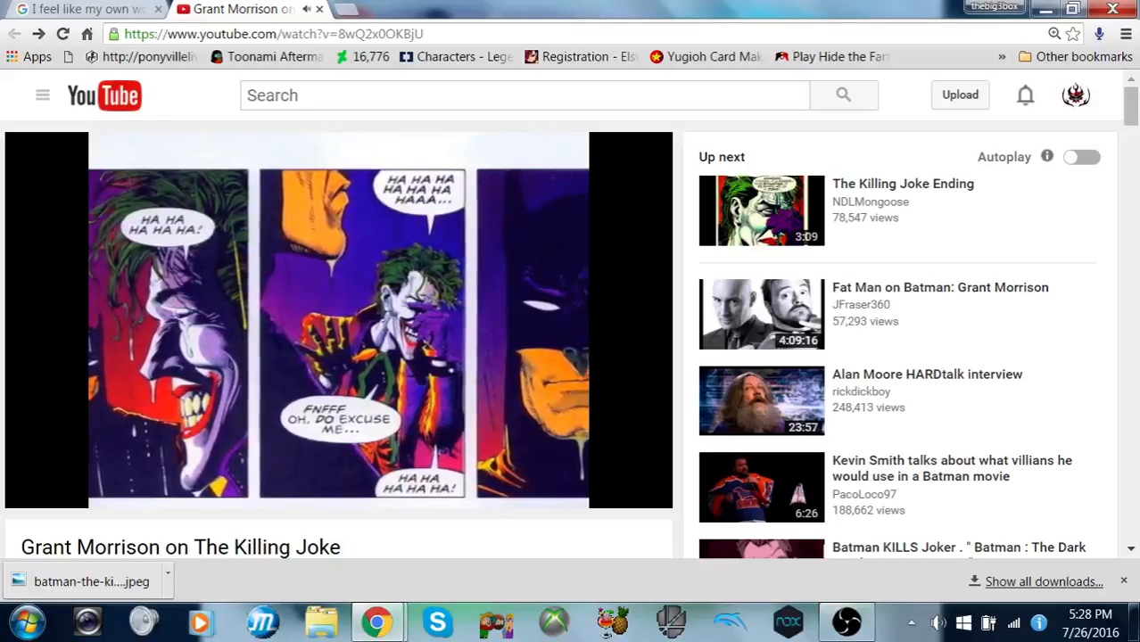
{"action": "left_click", "coordinate": [339, 321]}
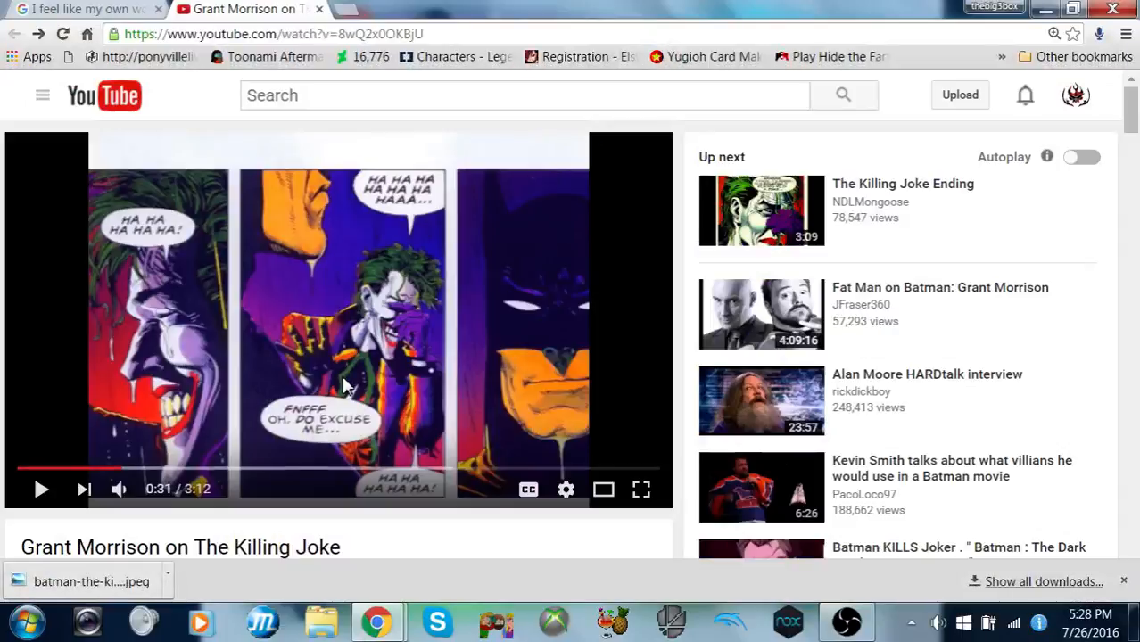
{"action": "mouse_move", "coordinate": [374, 419]}
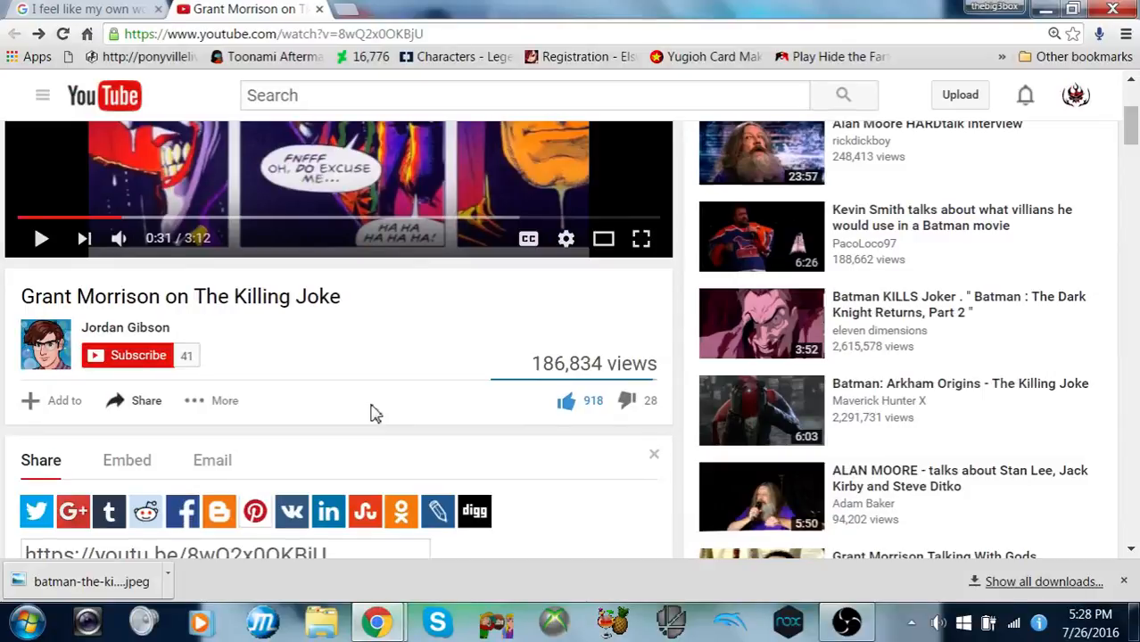
{"action": "mouse_move", "coordinate": [382, 444]}
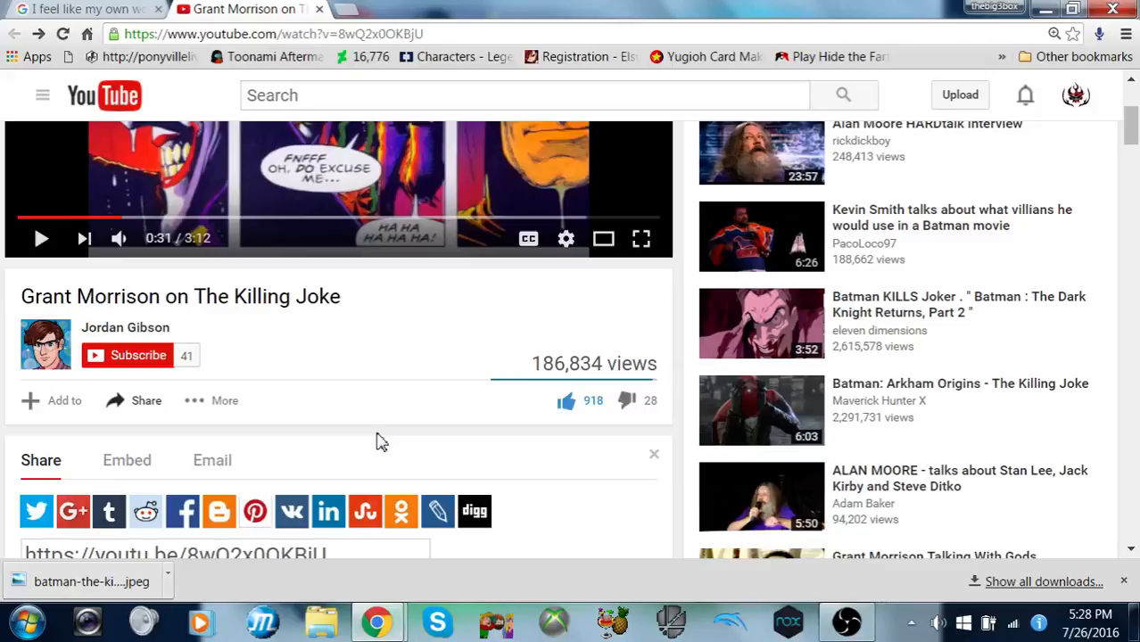
{"action": "scroll", "scroll_direction": "down", "scroll_amount": 3}
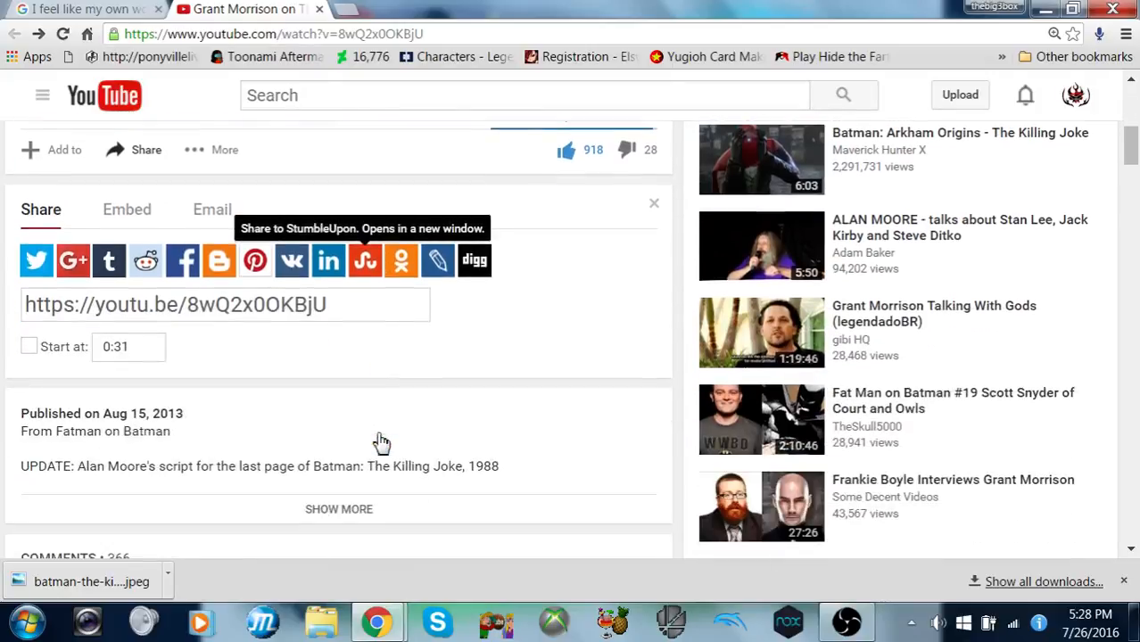
{"action": "mouse_move", "coordinate": [381, 442]}
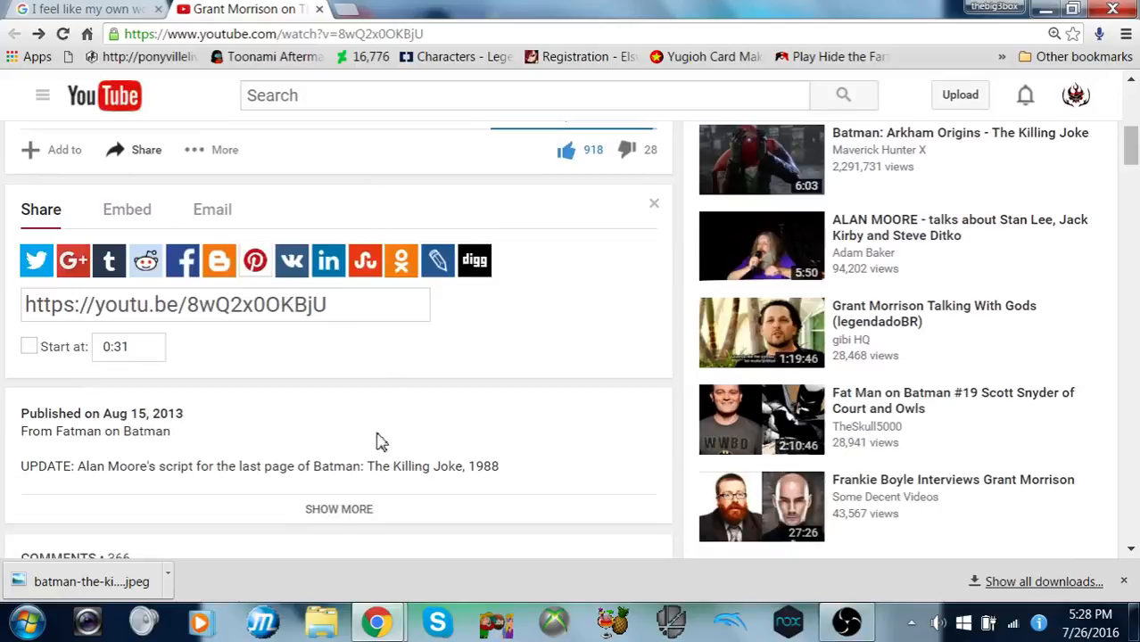
{"action": "scroll", "scroll_direction": "down", "scroll_amount": 3}
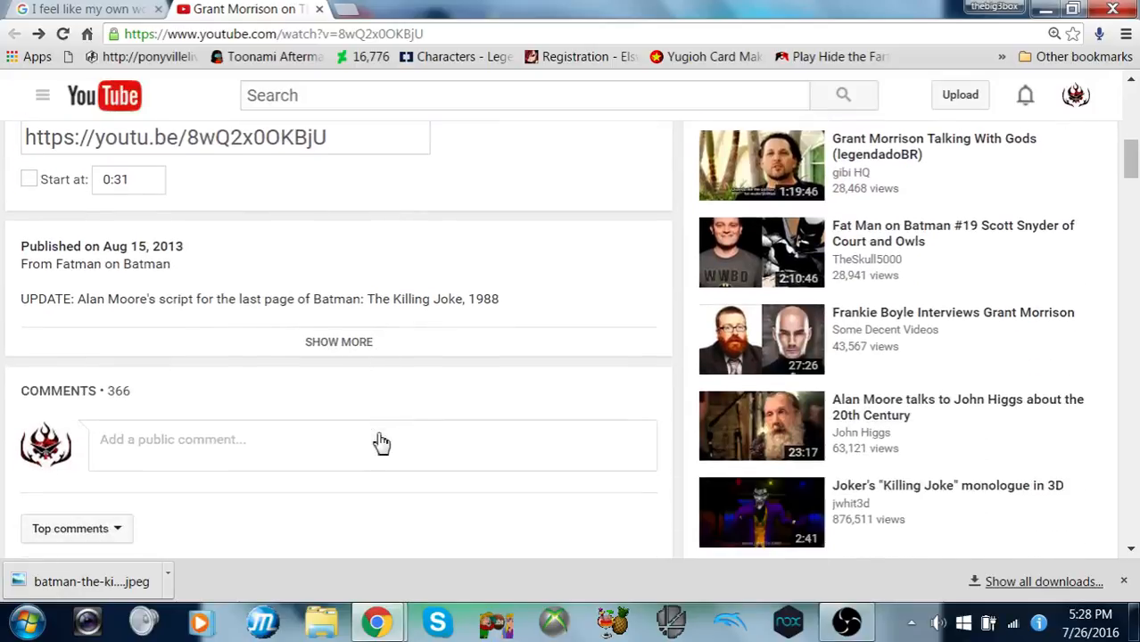
{"action": "scroll", "scroll_direction": "down", "scroll_amount": 3}
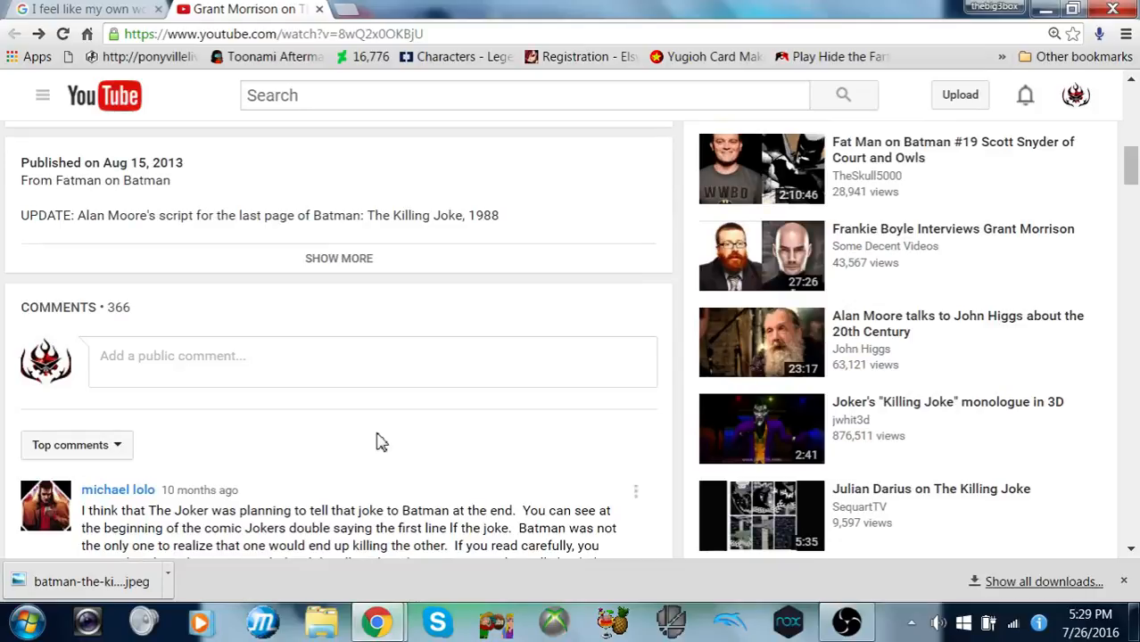
{"action": "scroll", "scroll_direction": "down", "scroll_amount": 3}
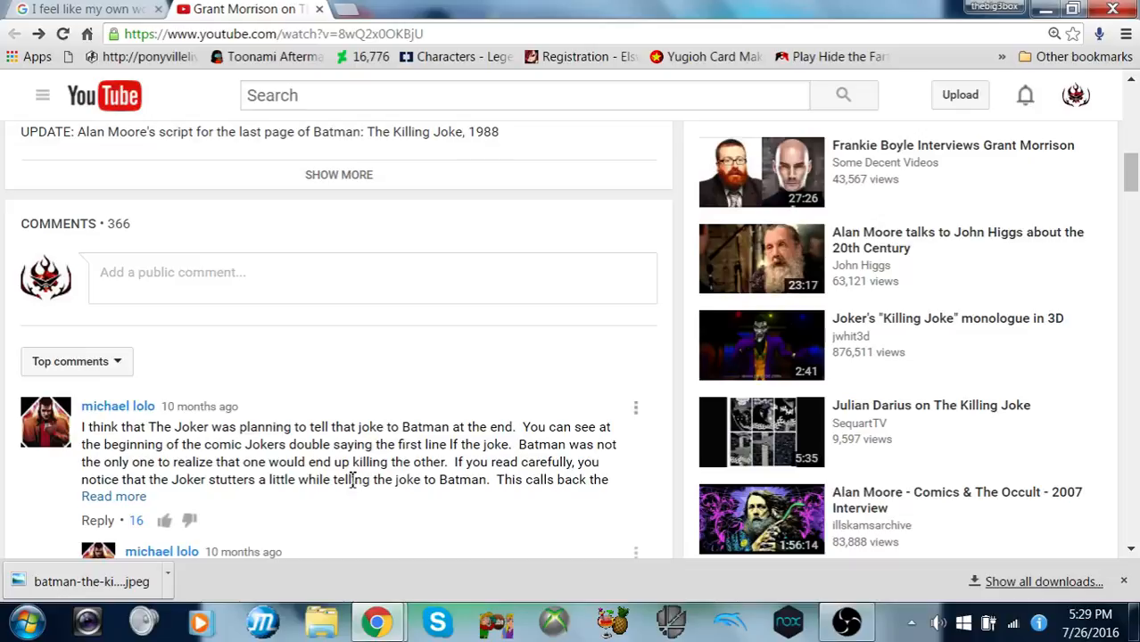
{"action": "scroll", "scroll_direction": "down", "scroll_amount": 3}
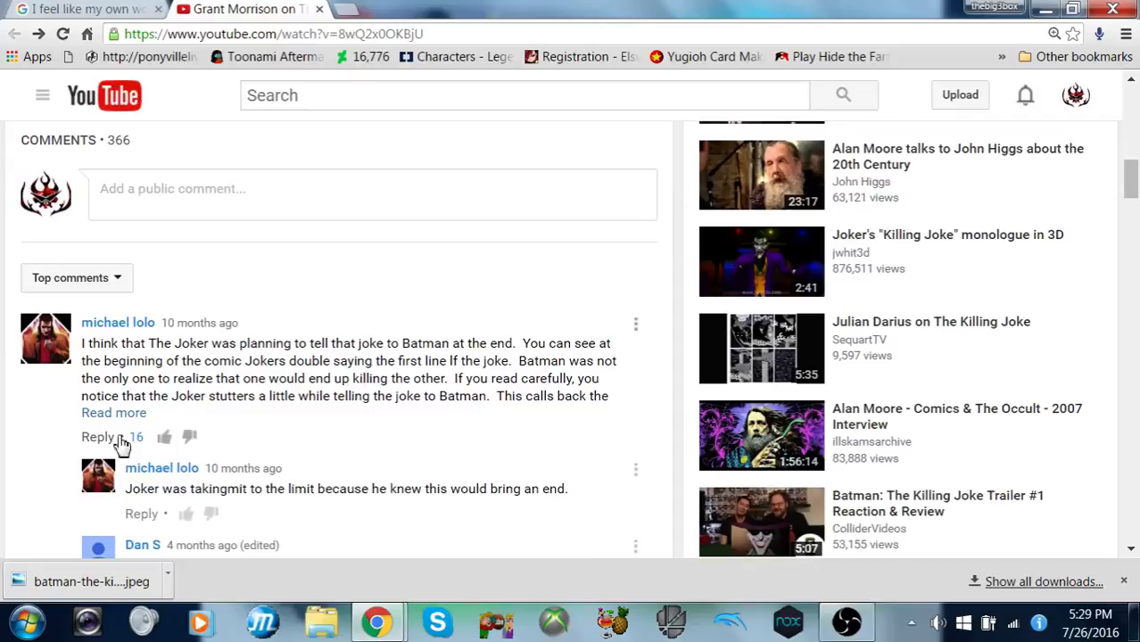
{"action": "mouse_move", "coordinate": [134, 396]}
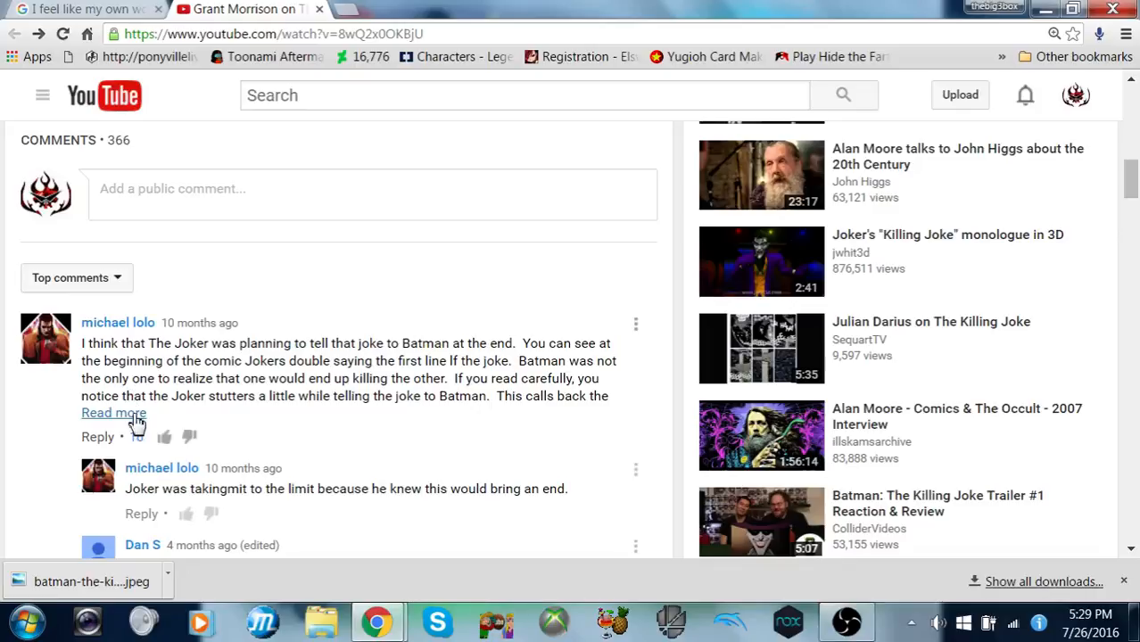
{"action": "left_click", "coordinate": [113, 413]}
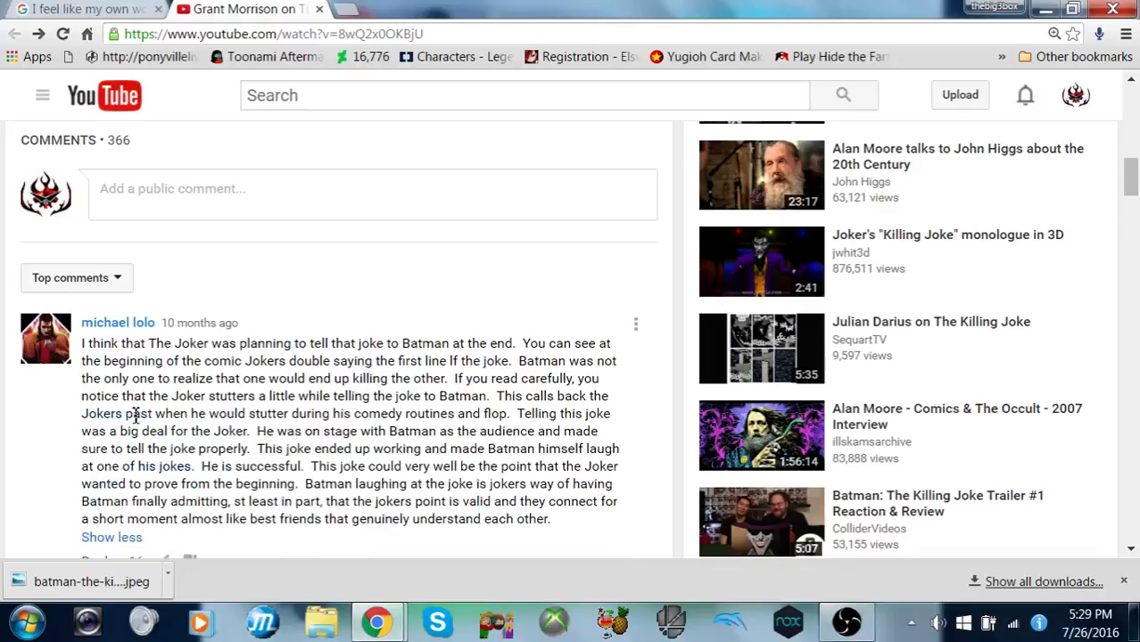
{"action": "mouse_move", "coordinate": [225, 413]}
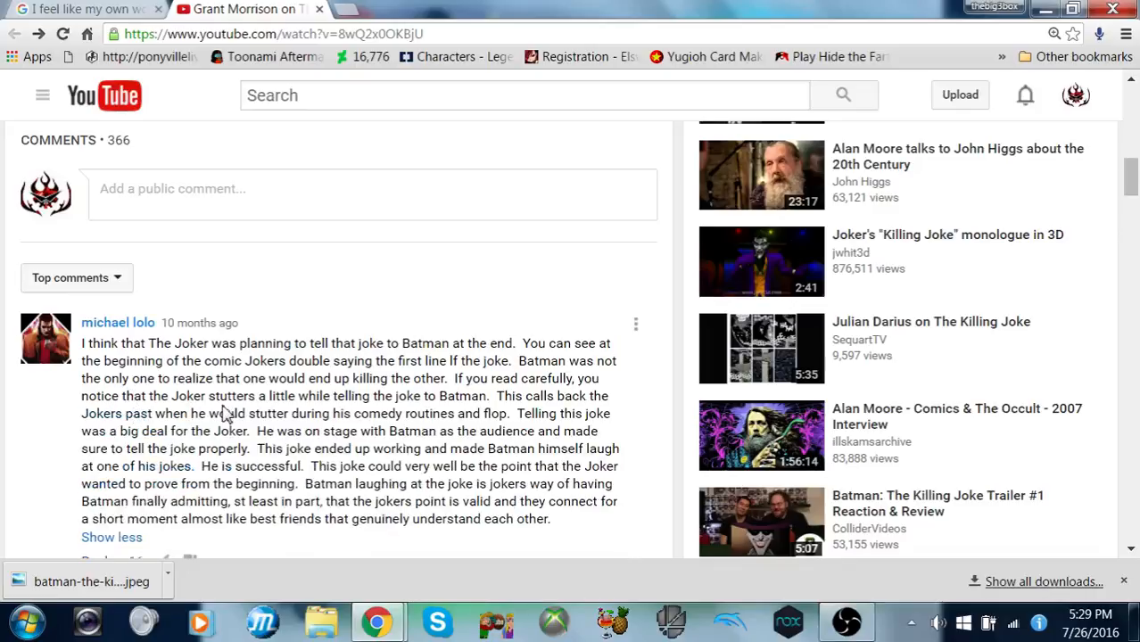
{"action": "mouse_move", "coordinate": [274, 428]}
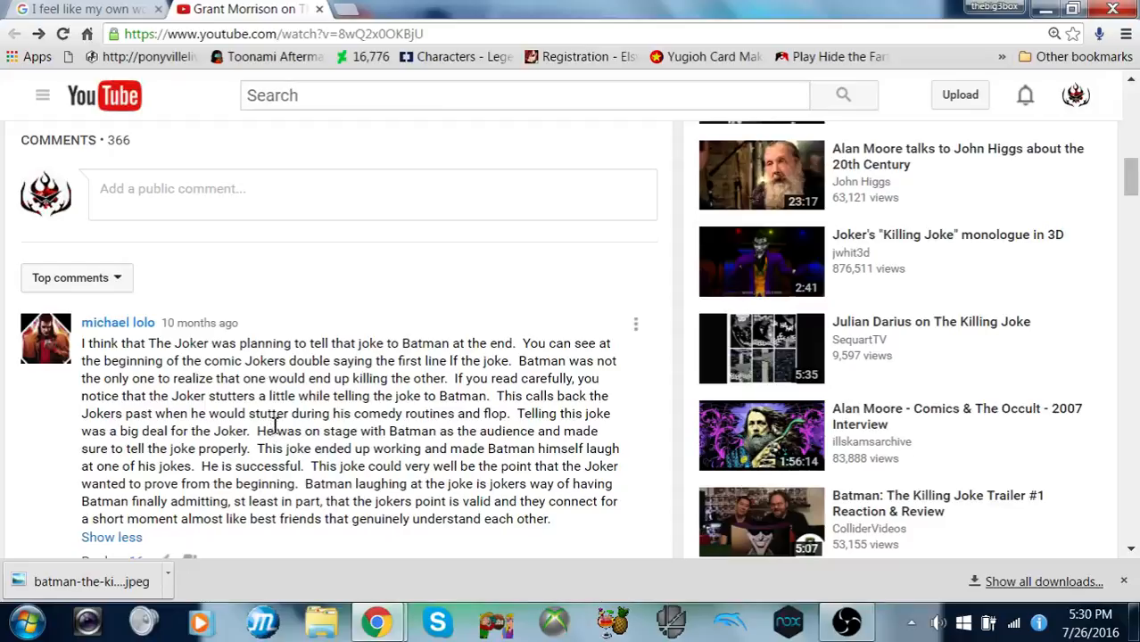
{"action": "scroll", "scroll_direction": "down", "scroll_amount": 3}
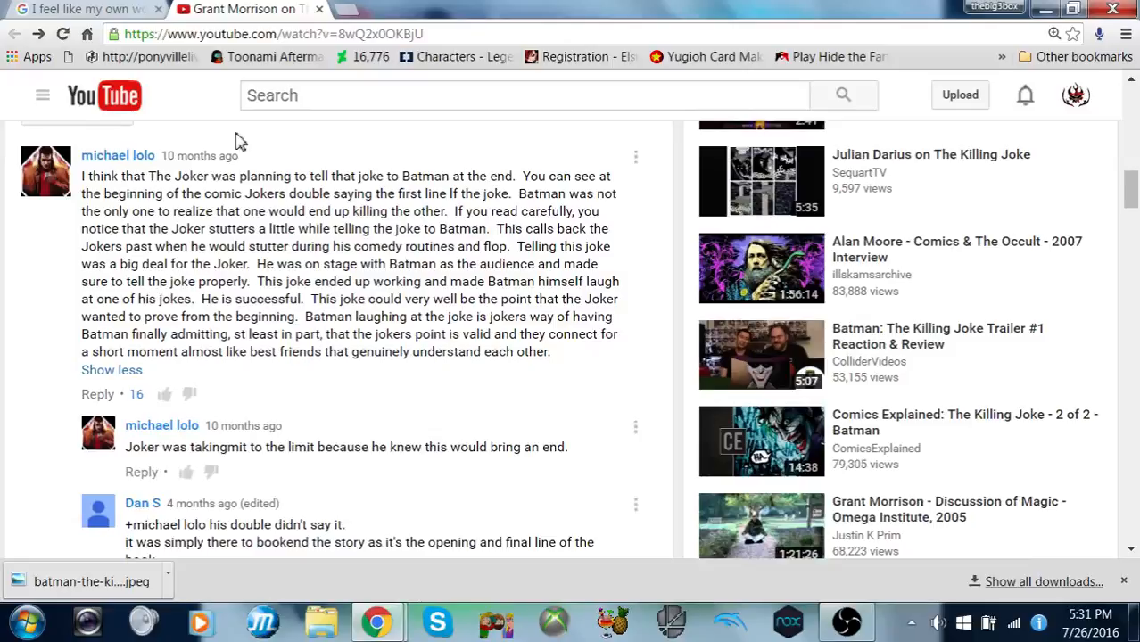
{"action": "scroll", "scroll_direction": "down", "scroll_amount": 3}
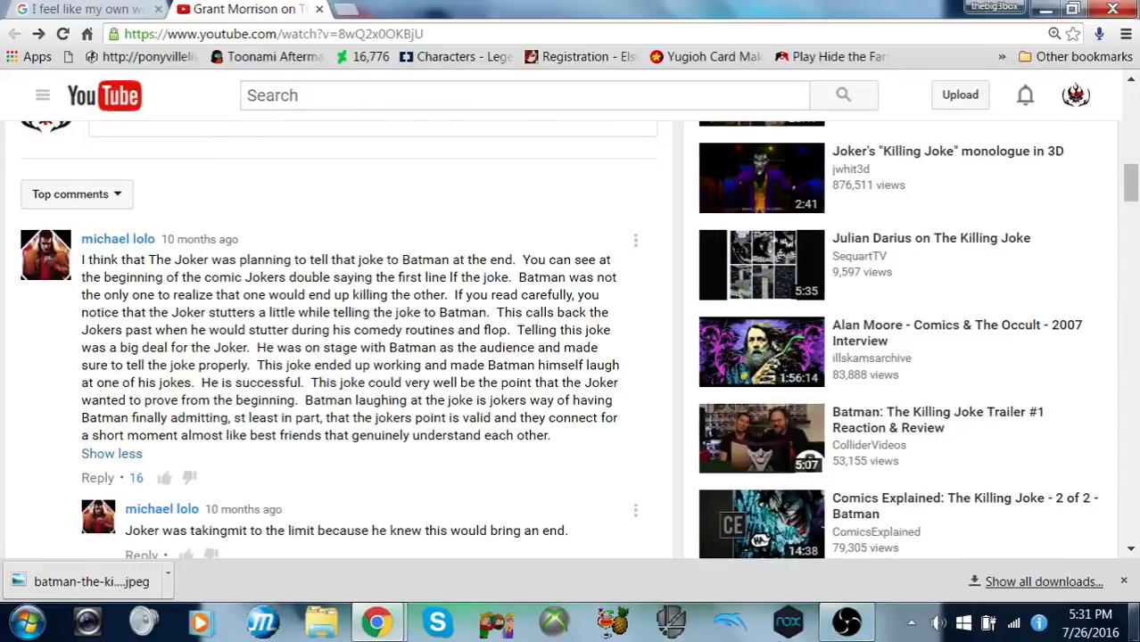
{"action": "mouse_move", "coordinate": [846, 622]}
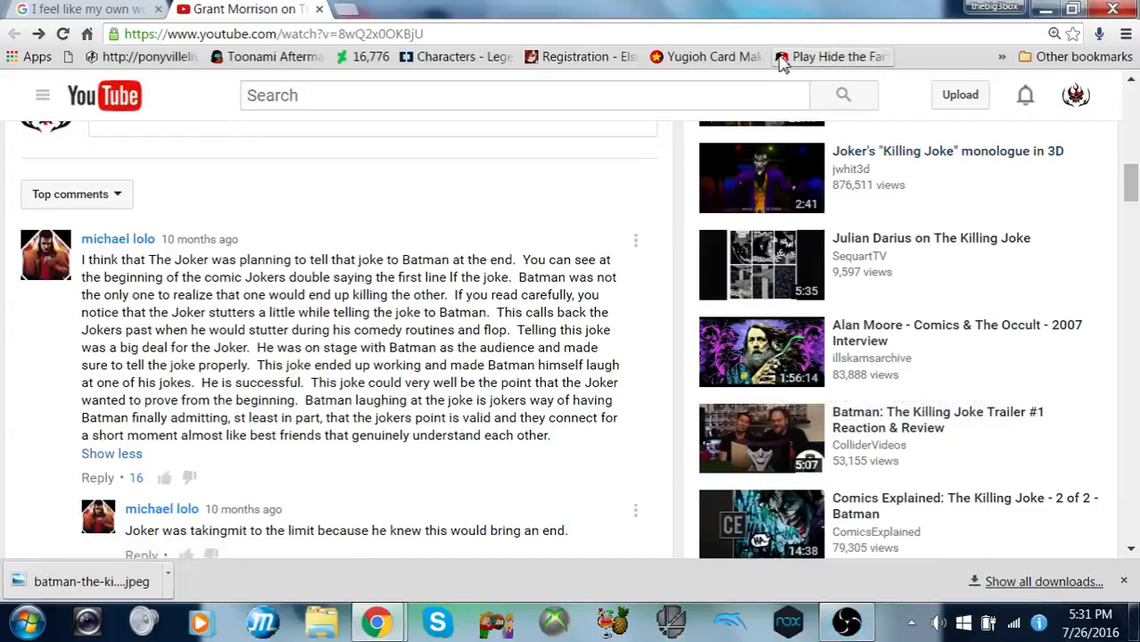
{"action": "mouse_move", "coordinate": [569, 72]}
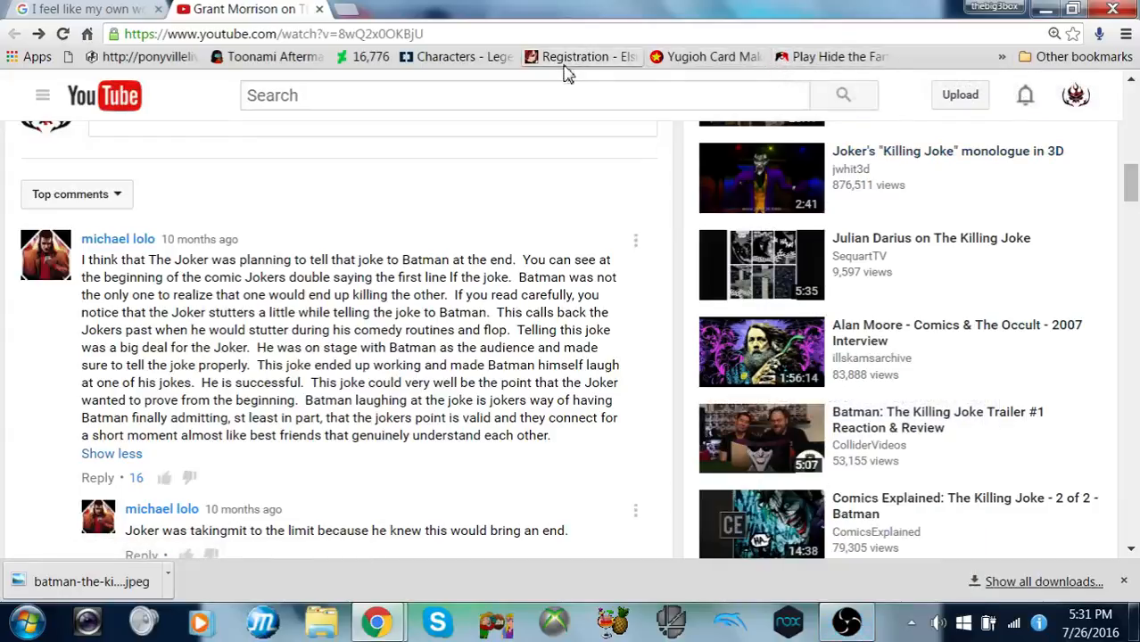
{"action": "scroll", "scroll_direction": "down", "scroll_amount": 3}
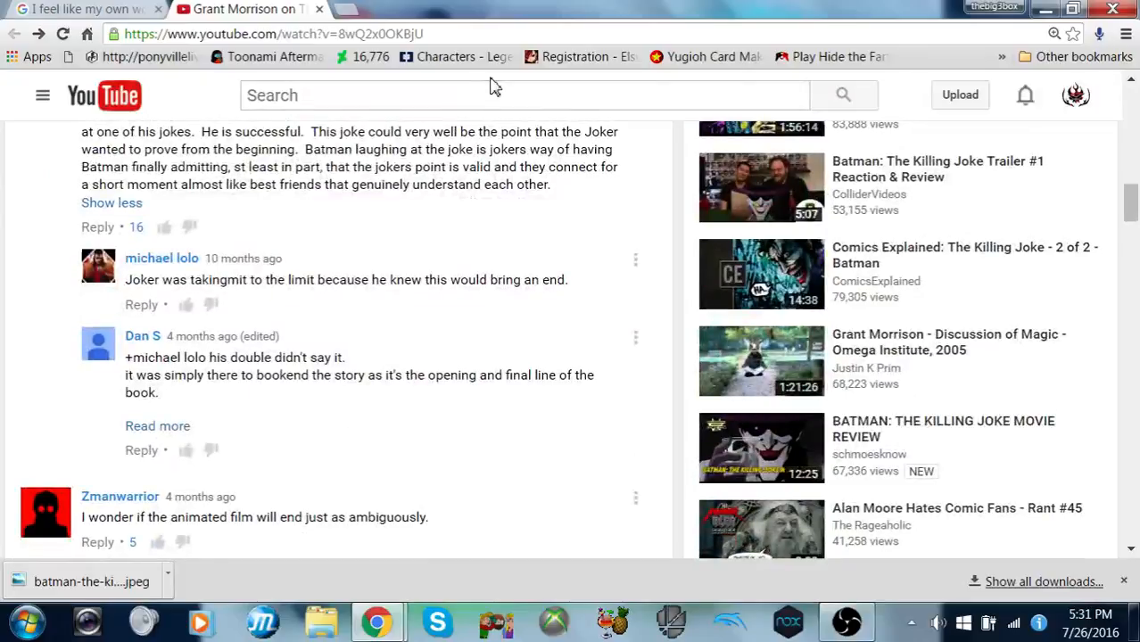
{"action": "scroll", "scroll_direction": "down", "scroll_amount": 3}
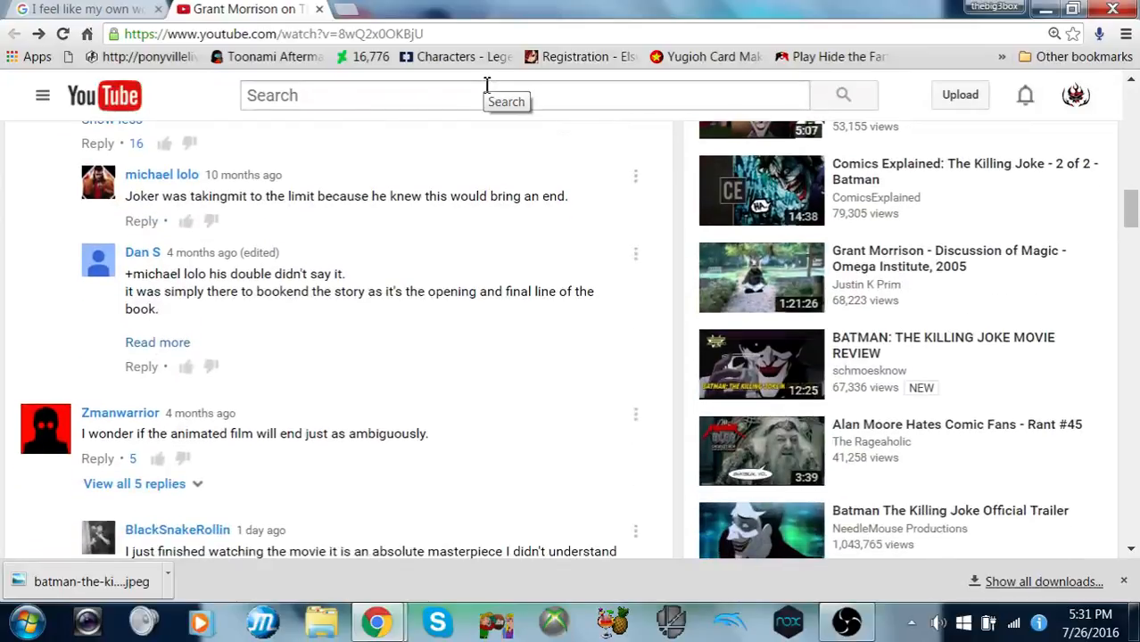
{"action": "scroll", "scroll_direction": "down", "scroll_amount": 3}
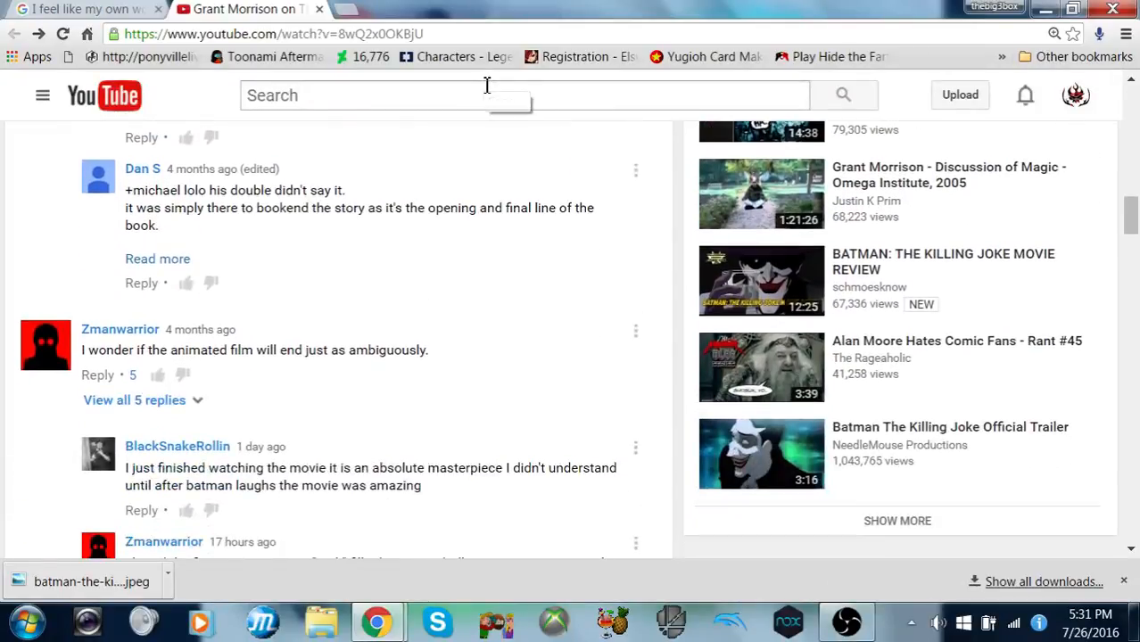
{"action": "scroll", "scroll_direction": "down", "scroll_amount": 3}
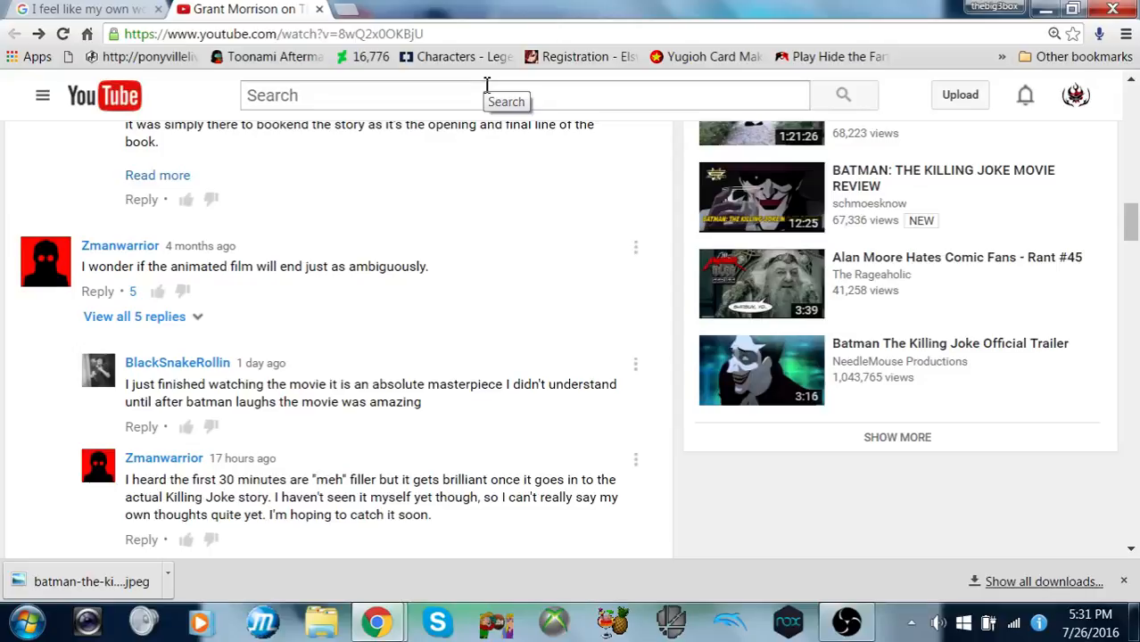
{"action": "scroll", "scroll_direction": "down", "scroll_amount": 3}
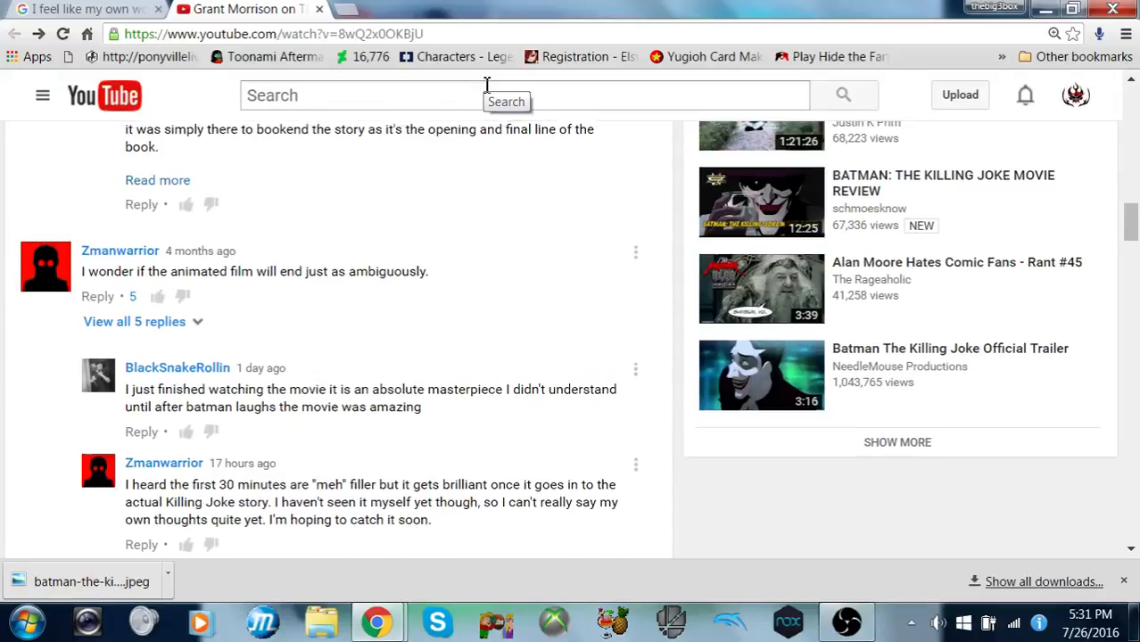
{"action": "scroll", "scroll_direction": "up", "scroll_amount": 3}
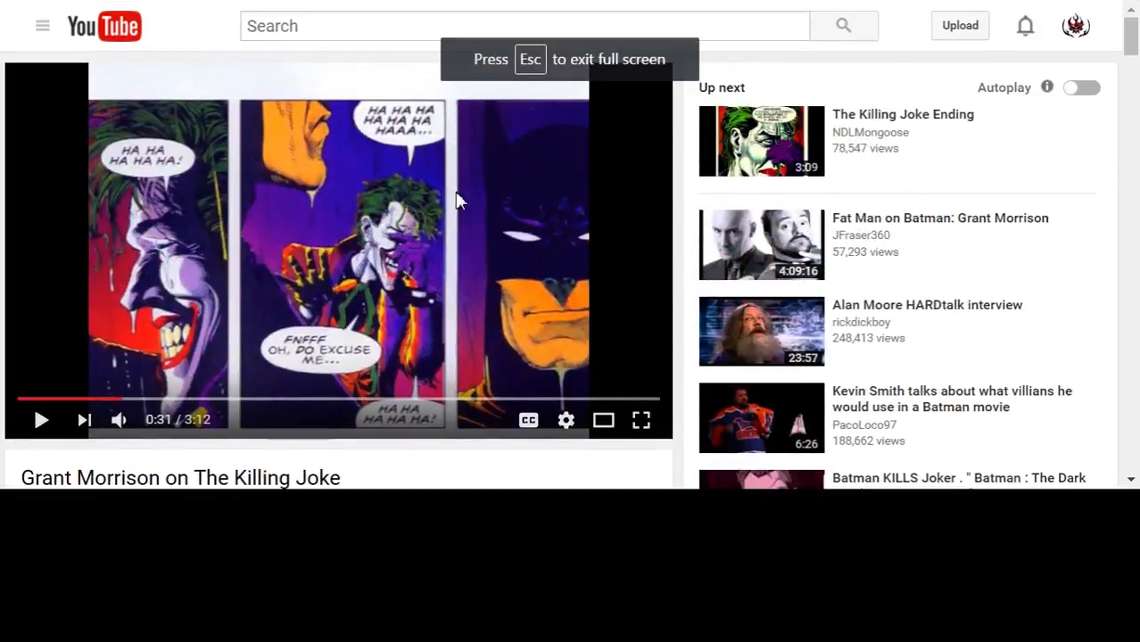
Step: Resume the Grant Morrison video from 0:31 and pause it at 0:58
{"action": "left_click", "coordinate": [641, 419]}
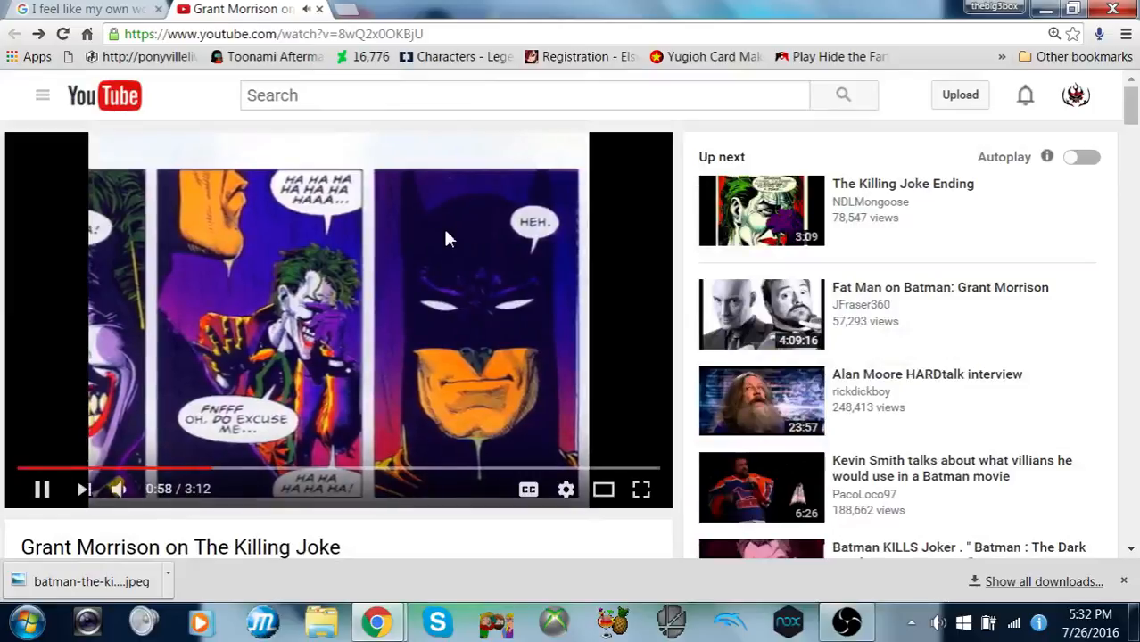
{"action": "left_click", "coordinate": [41, 489]}
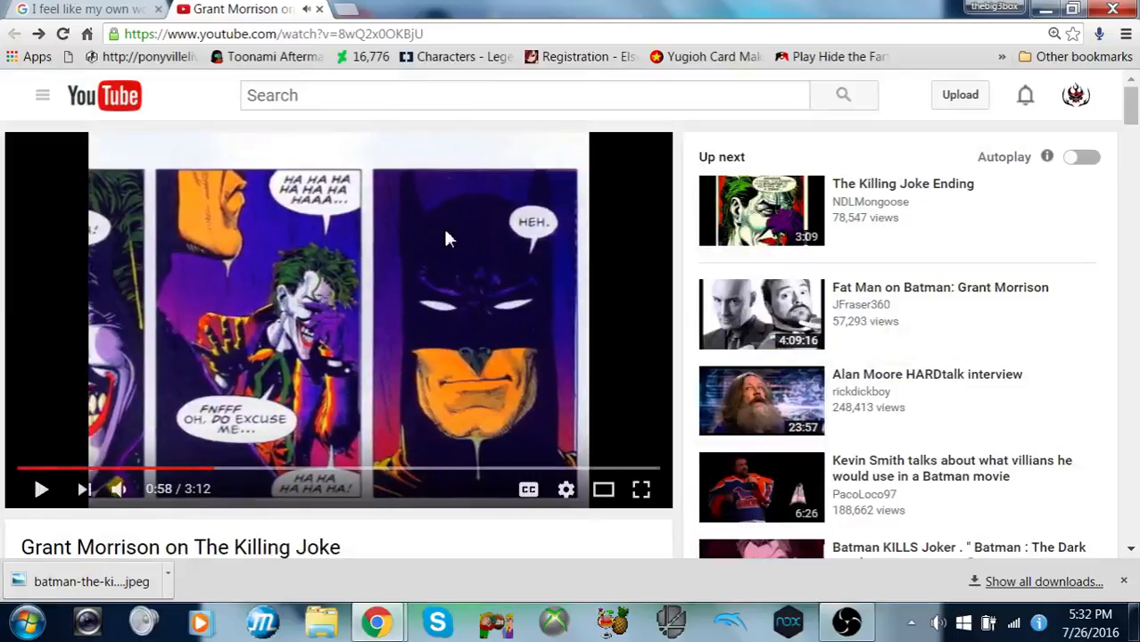
{"action": "mouse_move", "coordinate": [504, 295]}
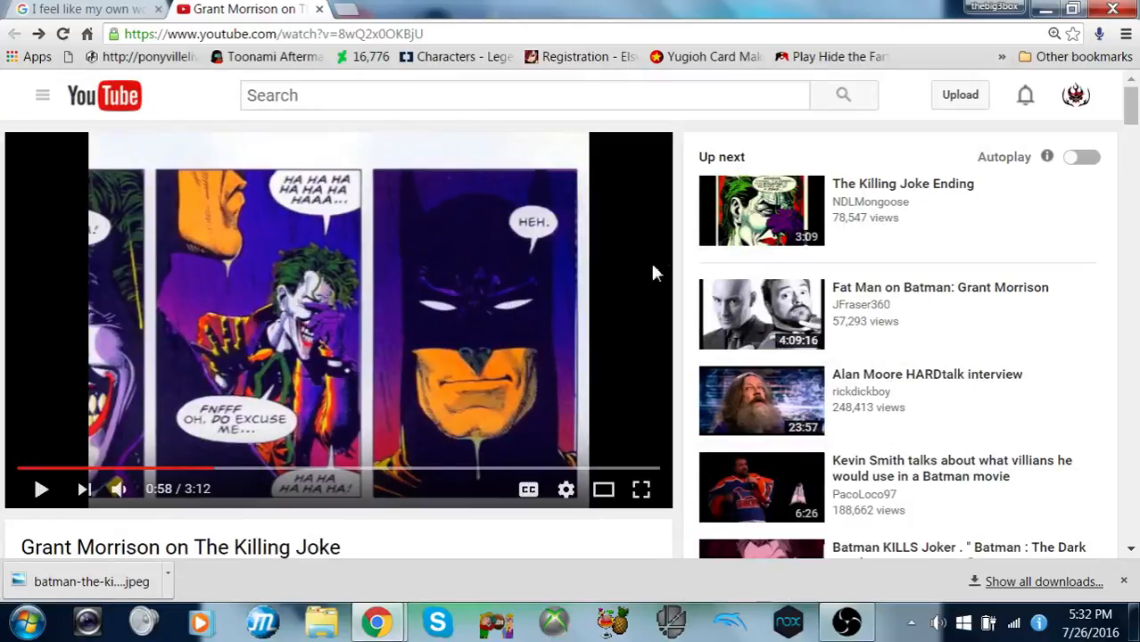
{"action": "mouse_move", "coordinate": [687, 256]}
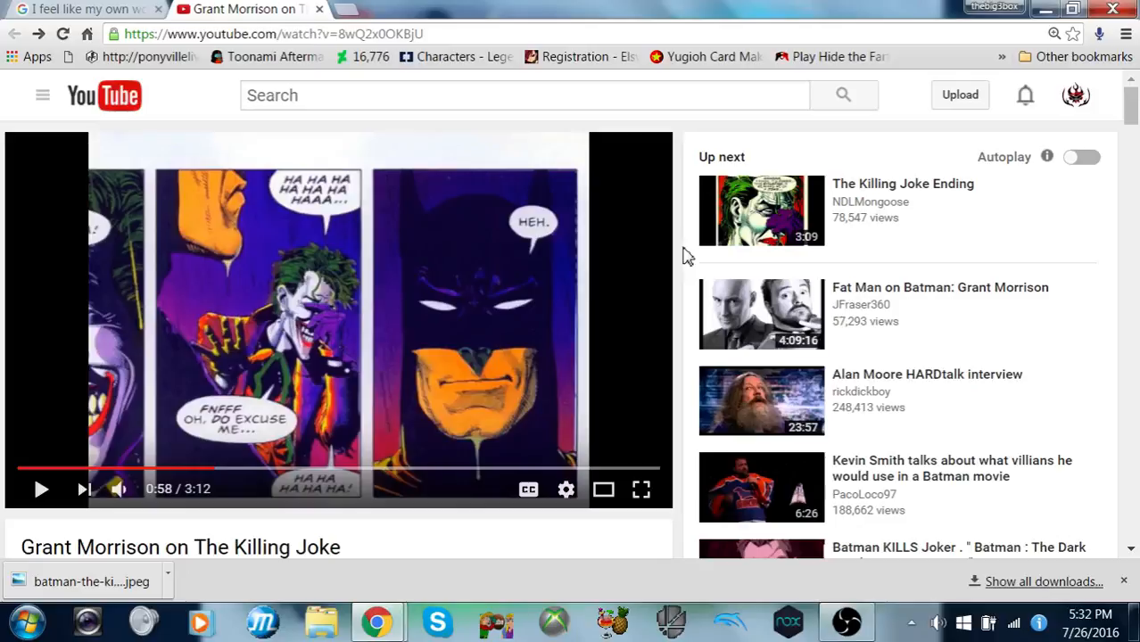
{"action": "mouse_move", "coordinate": [916, 163]}
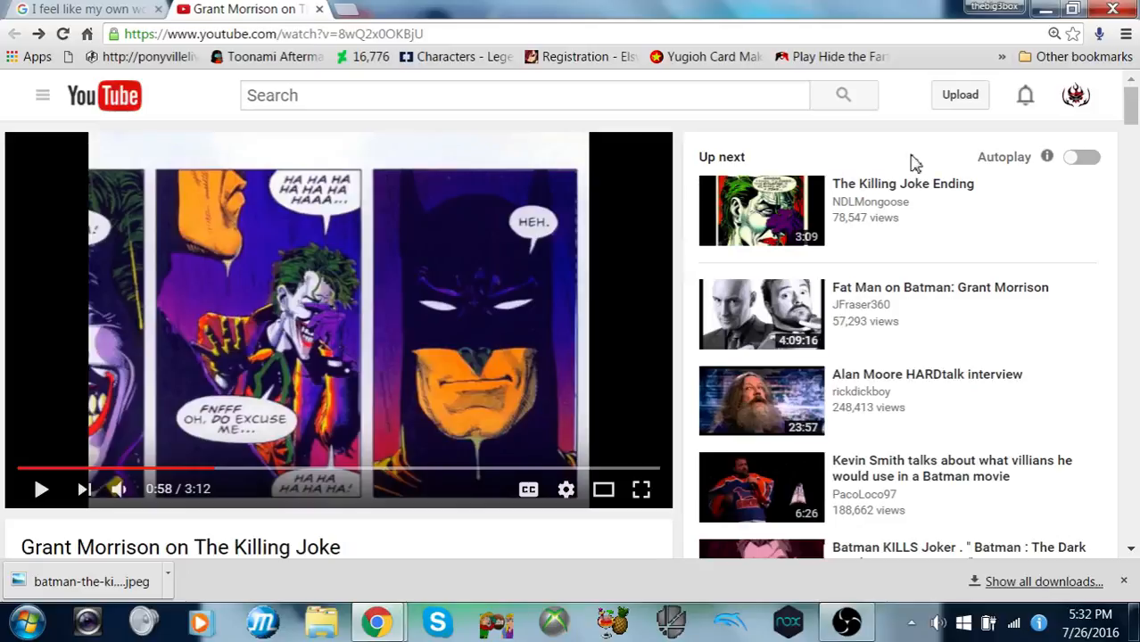
{"action": "mouse_move", "coordinate": [761, 210]}
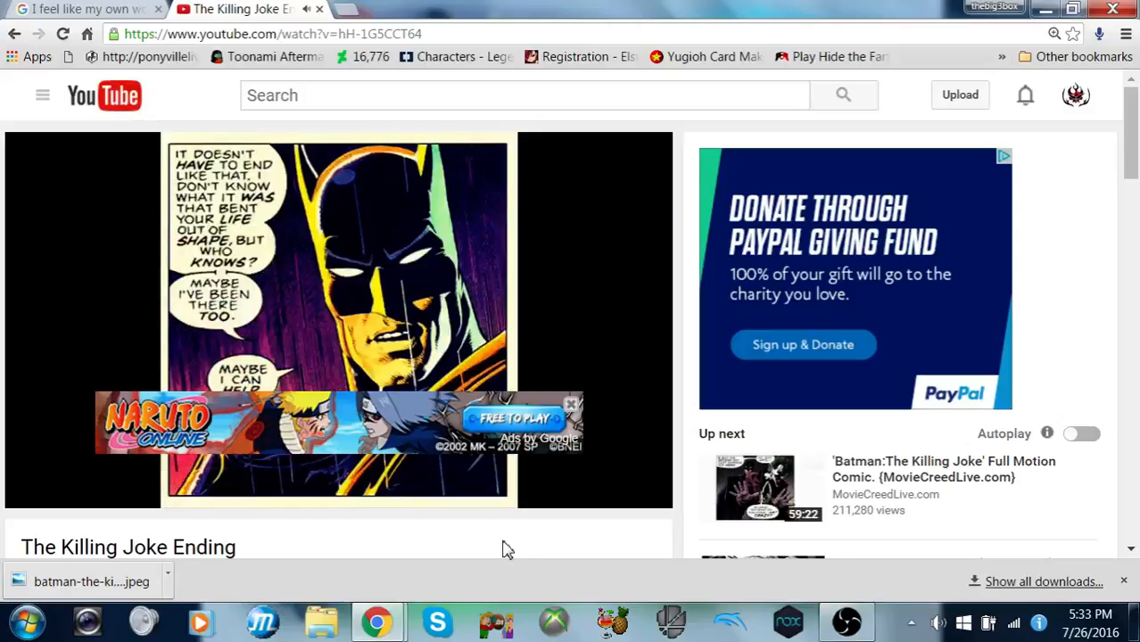
{"action": "mouse_move", "coordinate": [587, 413]}
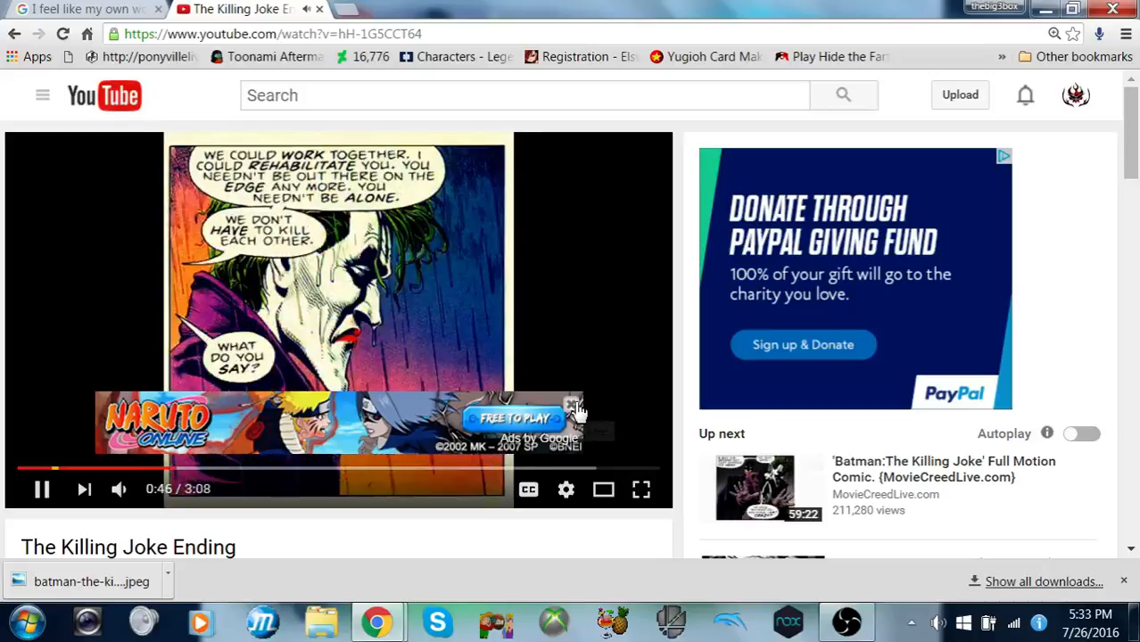
{"action": "mouse_move", "coordinate": [572, 408]}
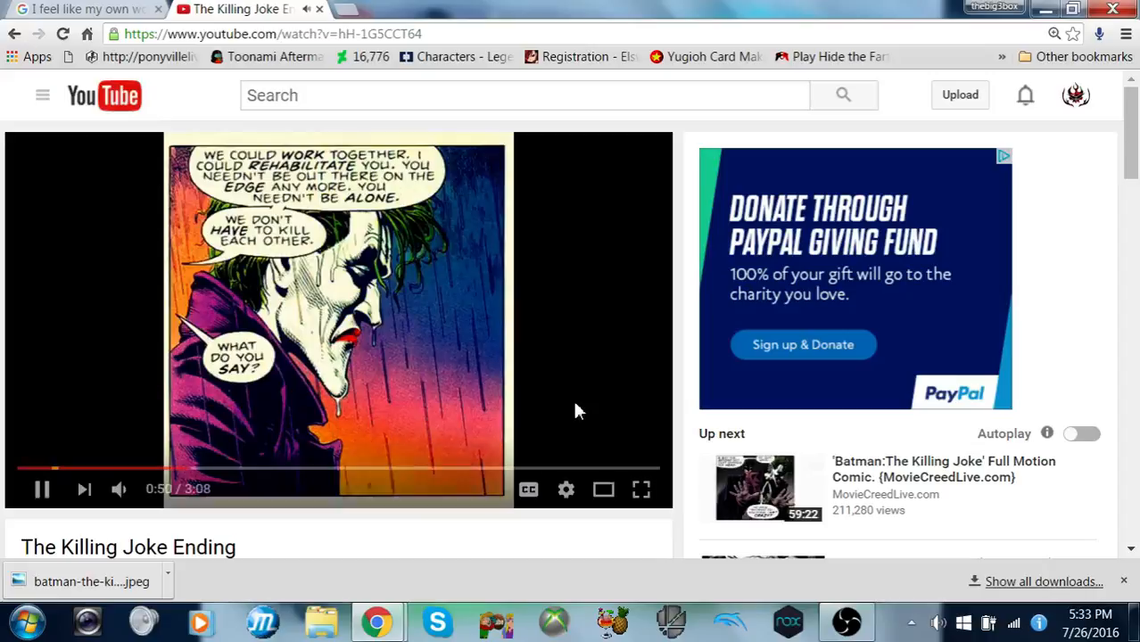
Step: Pause at 0:50, resume, then jump through 2:11, 2:32 and 3:01 to the end
{"action": "left_click", "coordinate": [41, 489]}
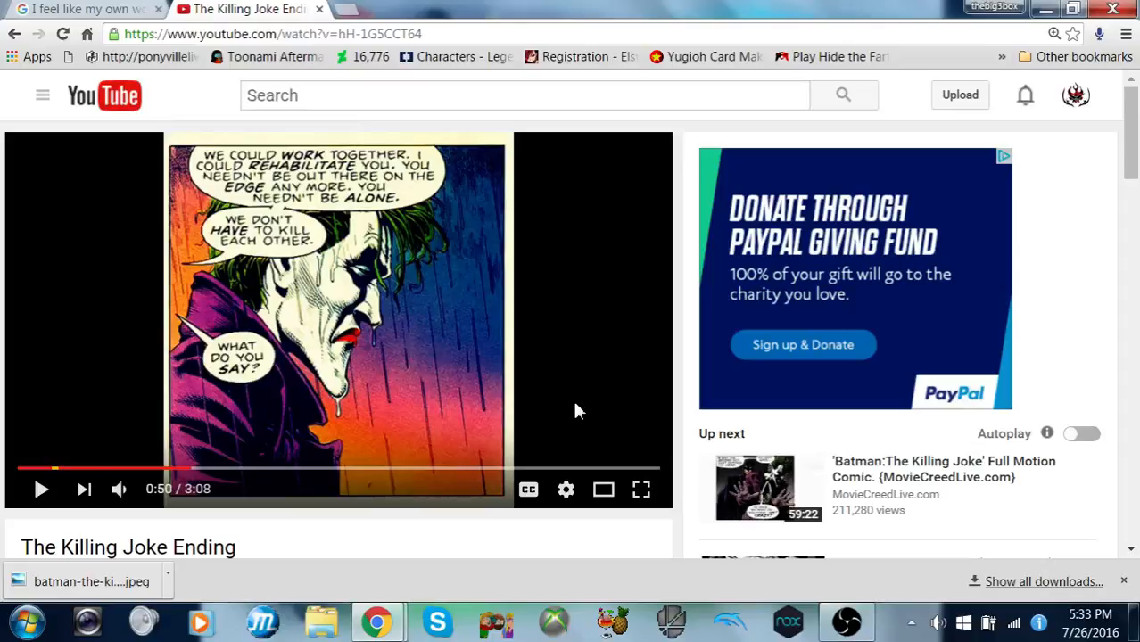
{"action": "mouse_move", "coordinate": [575, 398]}
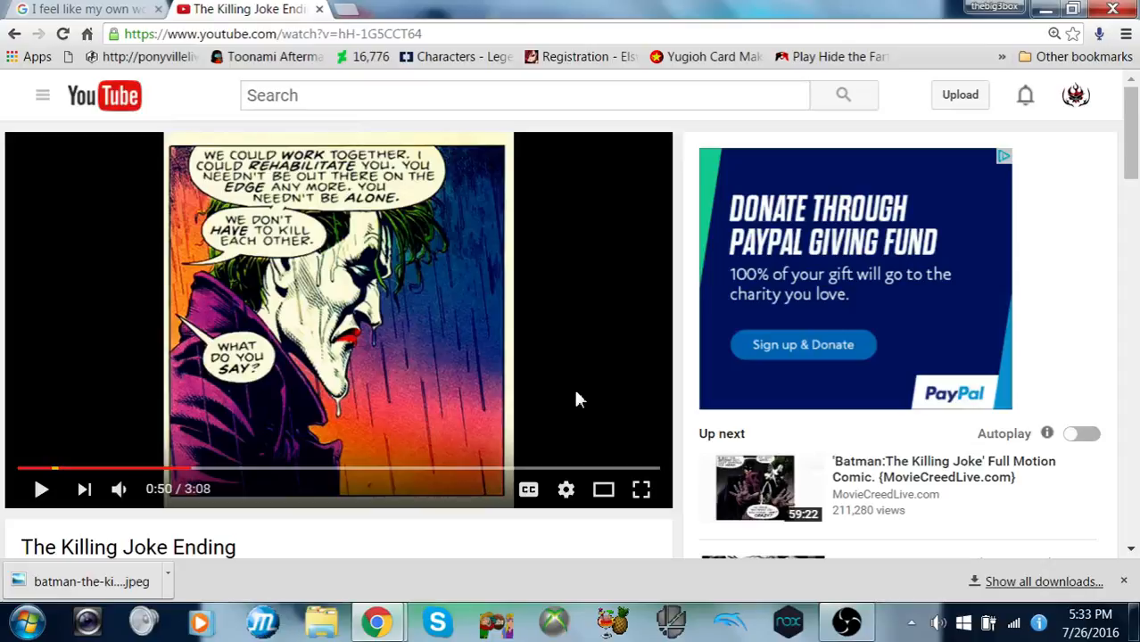
{"action": "left_click", "coordinate": [41, 489]}
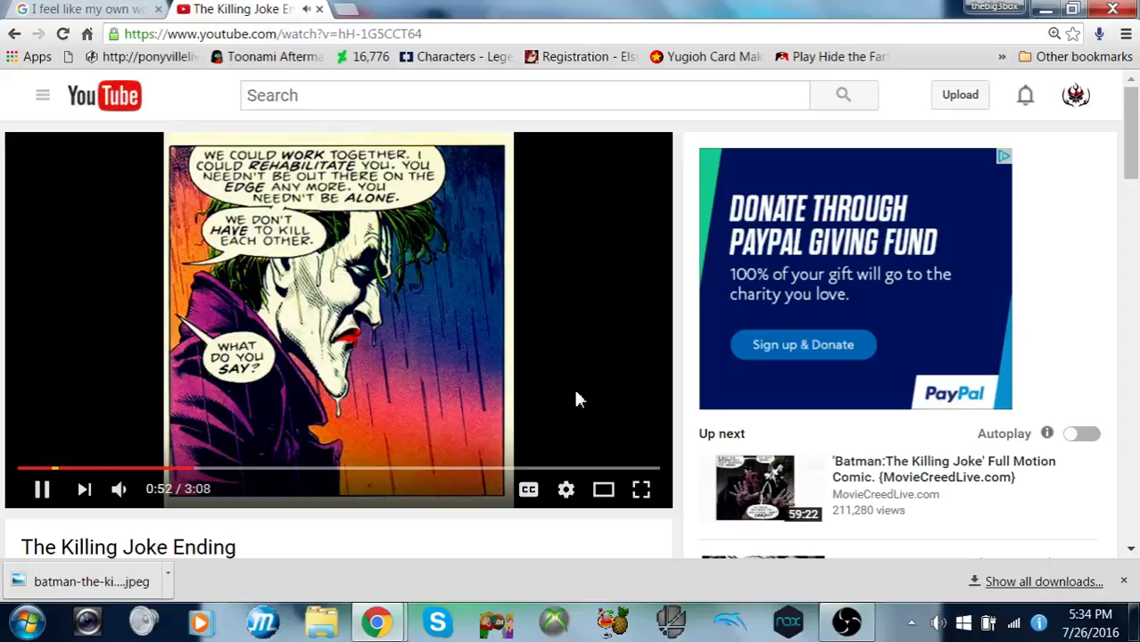
{"action": "mouse_move", "coordinate": [578, 399]}
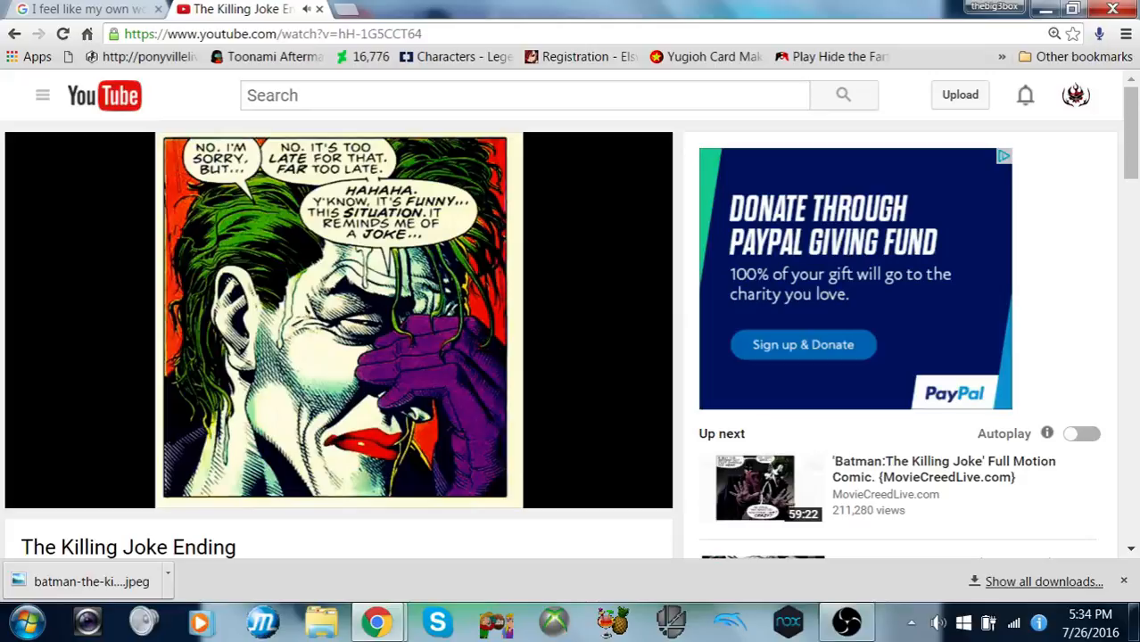
{"action": "mouse_move", "coordinate": [446, 410]}
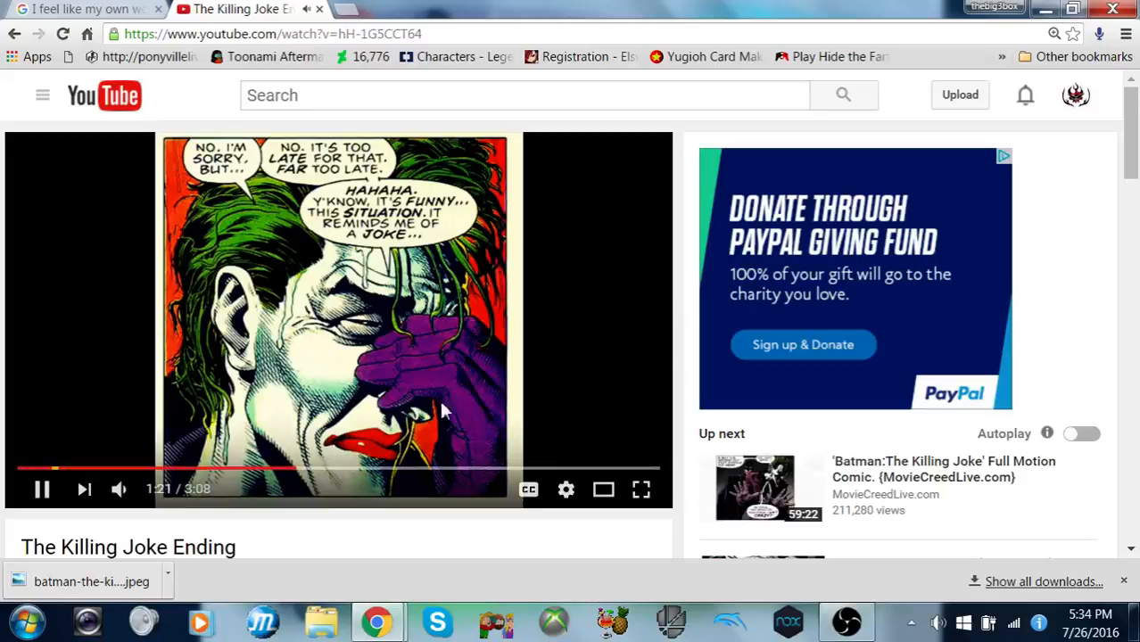
{"action": "left_click", "coordinate": [460, 467]}
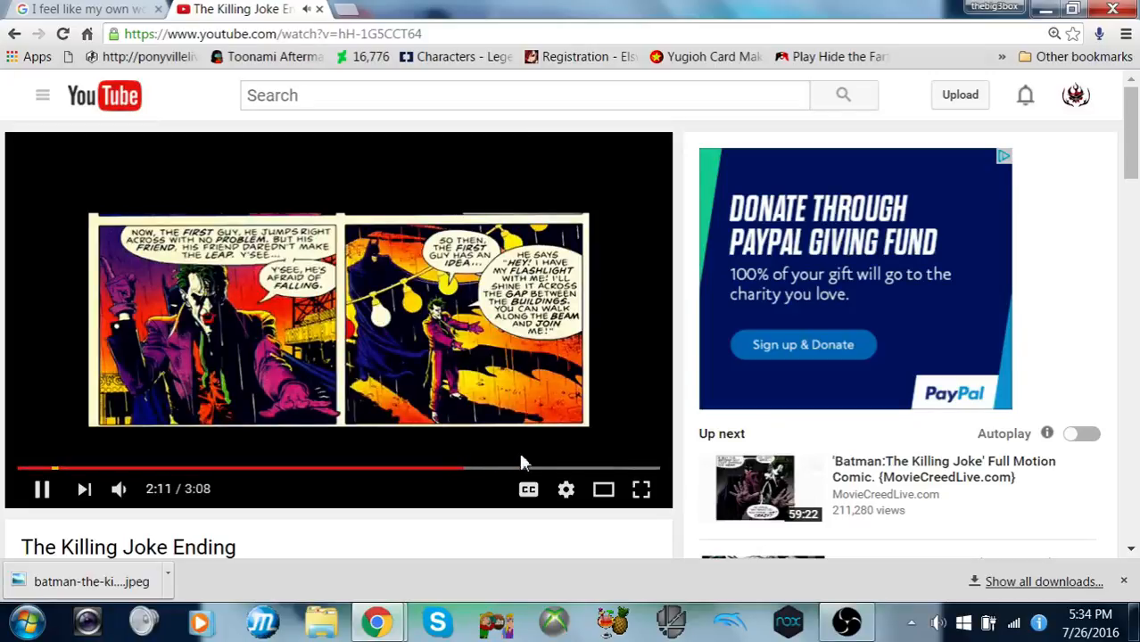
{"action": "left_click", "coordinate": [528, 468]}
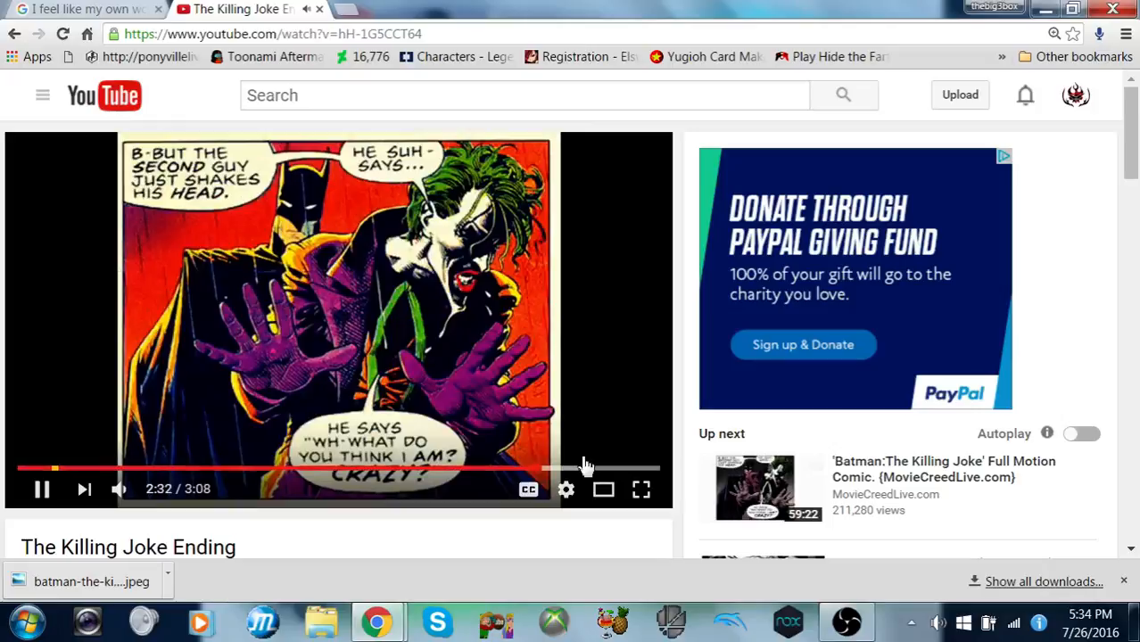
{"action": "left_click", "coordinate": [584, 467]}
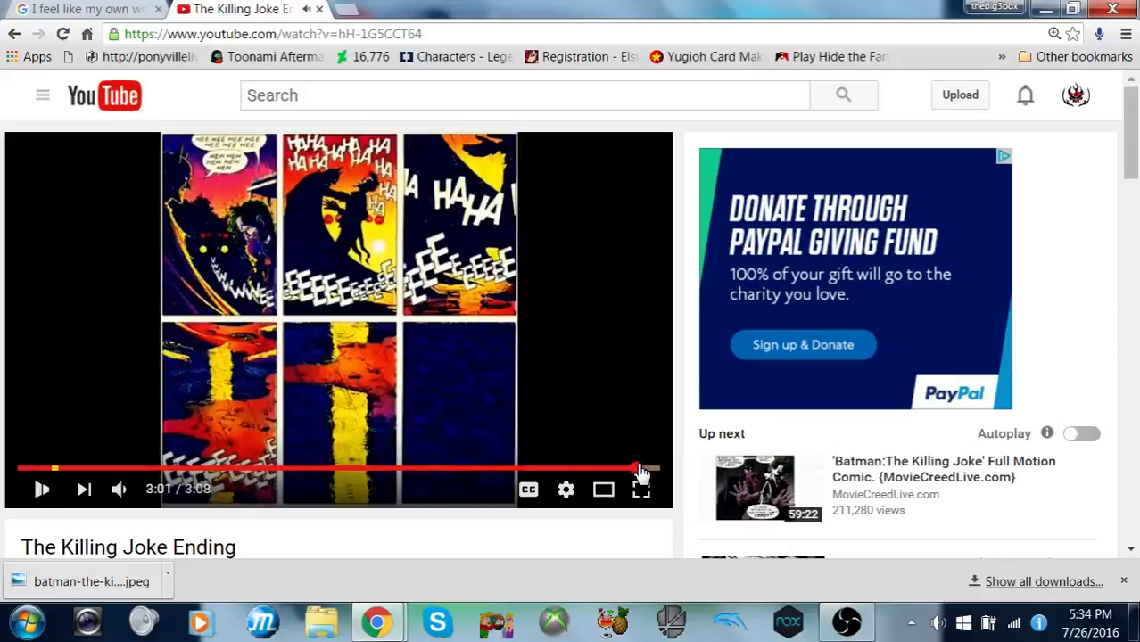
{"action": "left_click", "coordinate": [41, 489]}
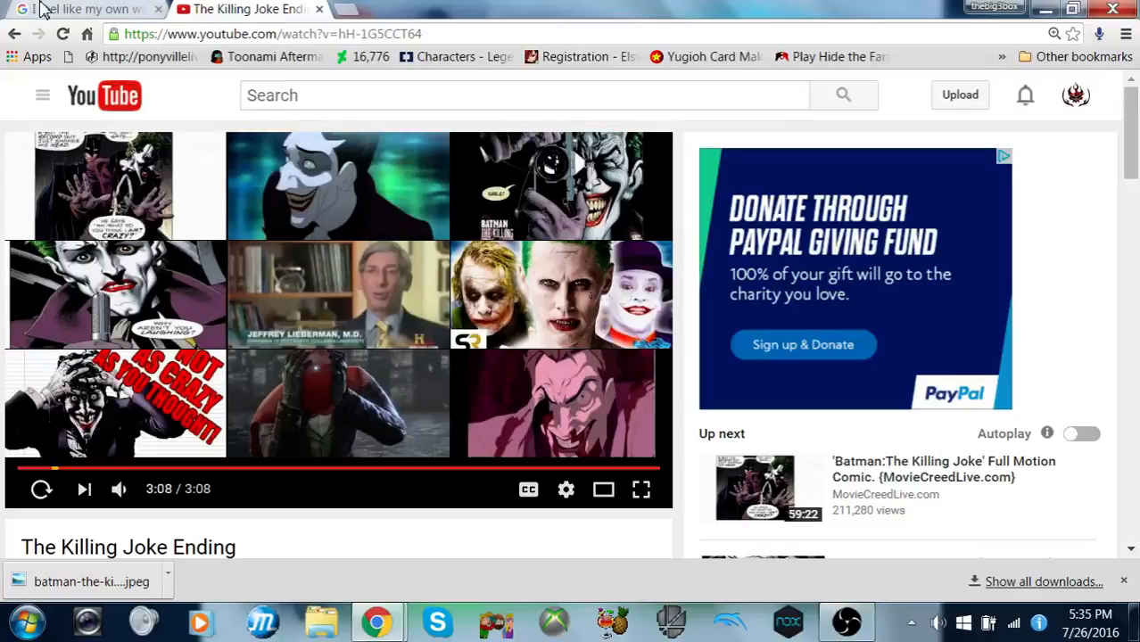
{"action": "mouse_move", "coordinate": [116, 401]}
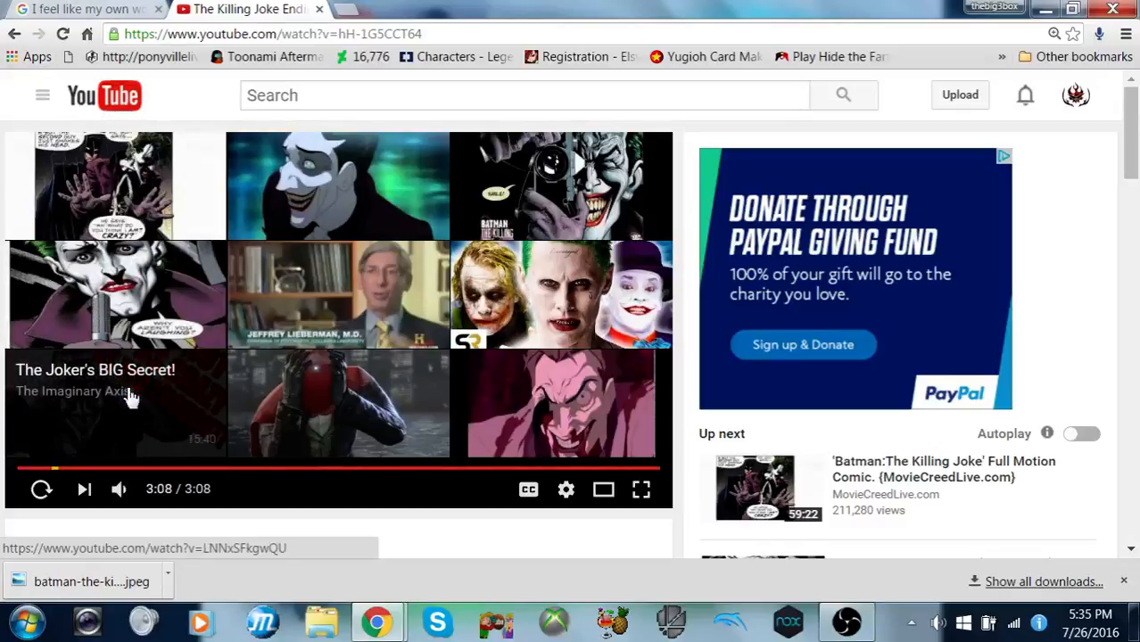
{"action": "mouse_move", "coordinate": [40, 388]}
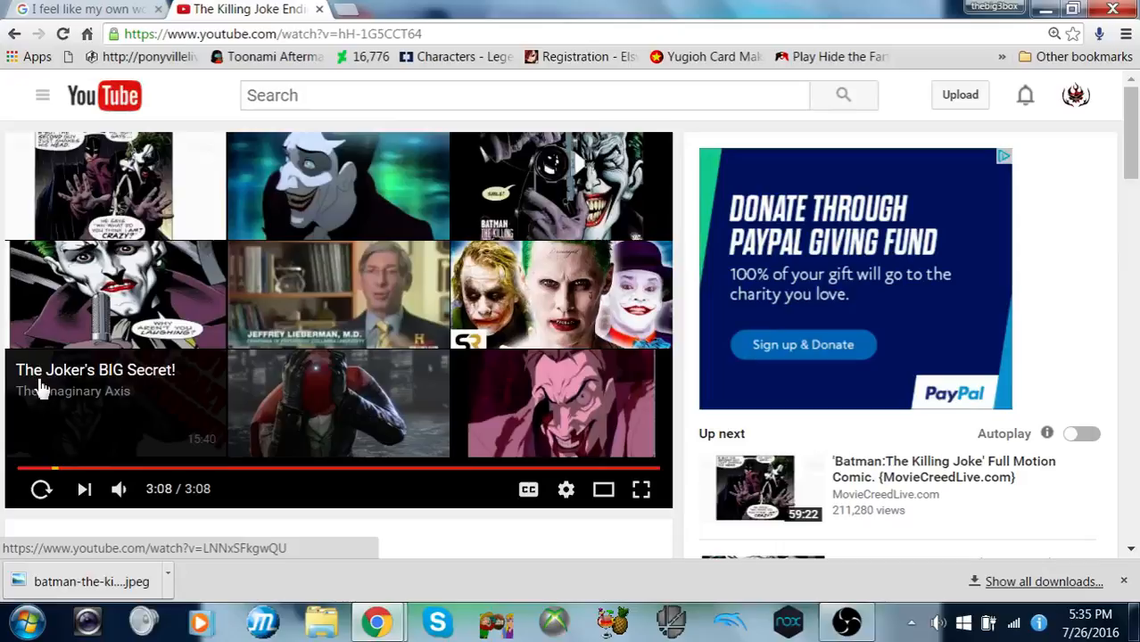
{"action": "mouse_move", "coordinate": [54, 377]}
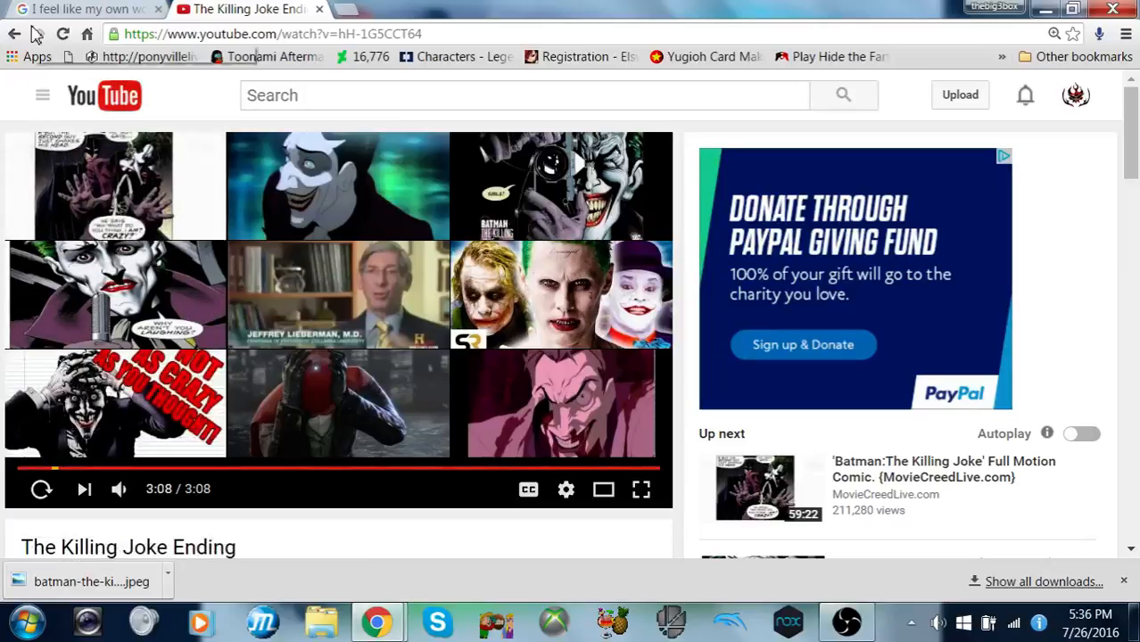
{"action": "mouse_move", "coordinate": [14, 34]}
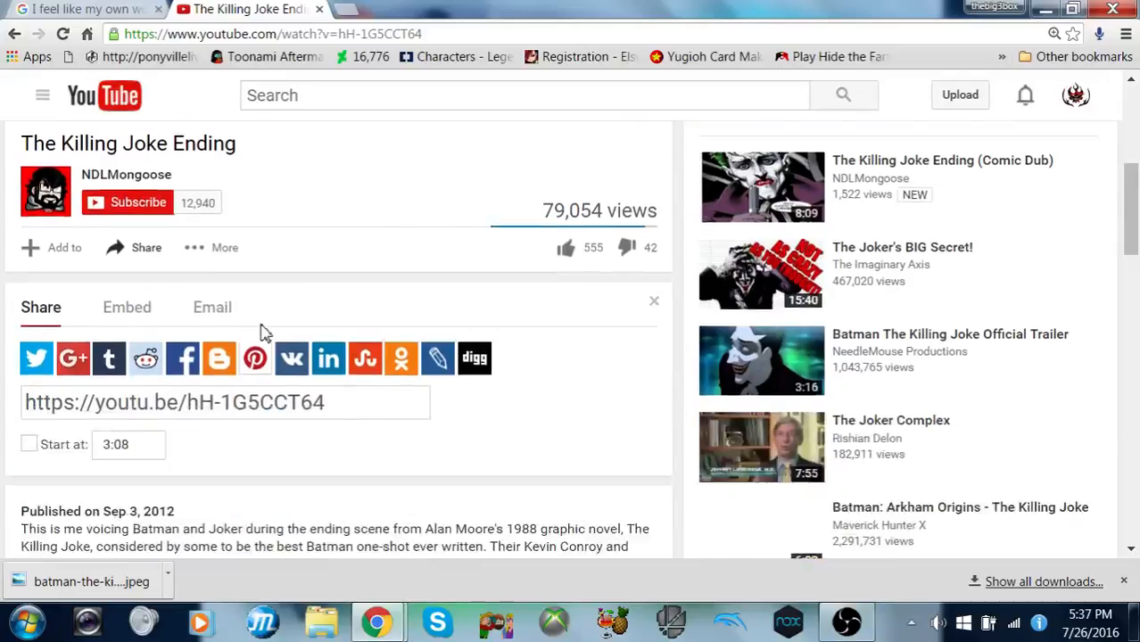
{"action": "scroll", "scroll_direction": "down", "scroll_amount": 3}
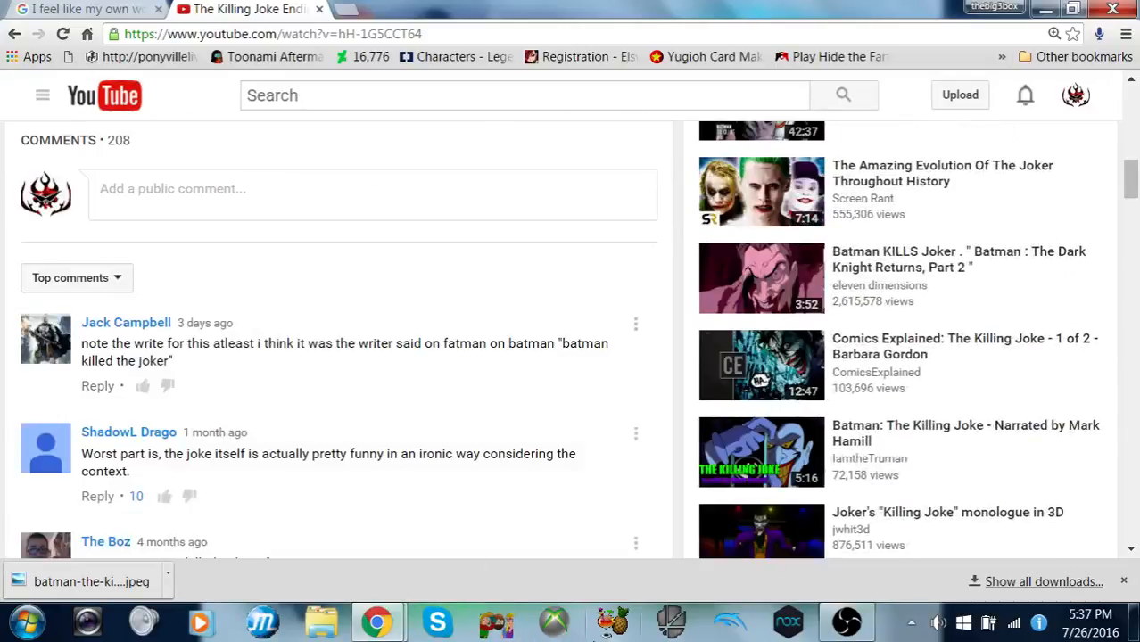
{"action": "mouse_move", "coordinate": [499, 482]}
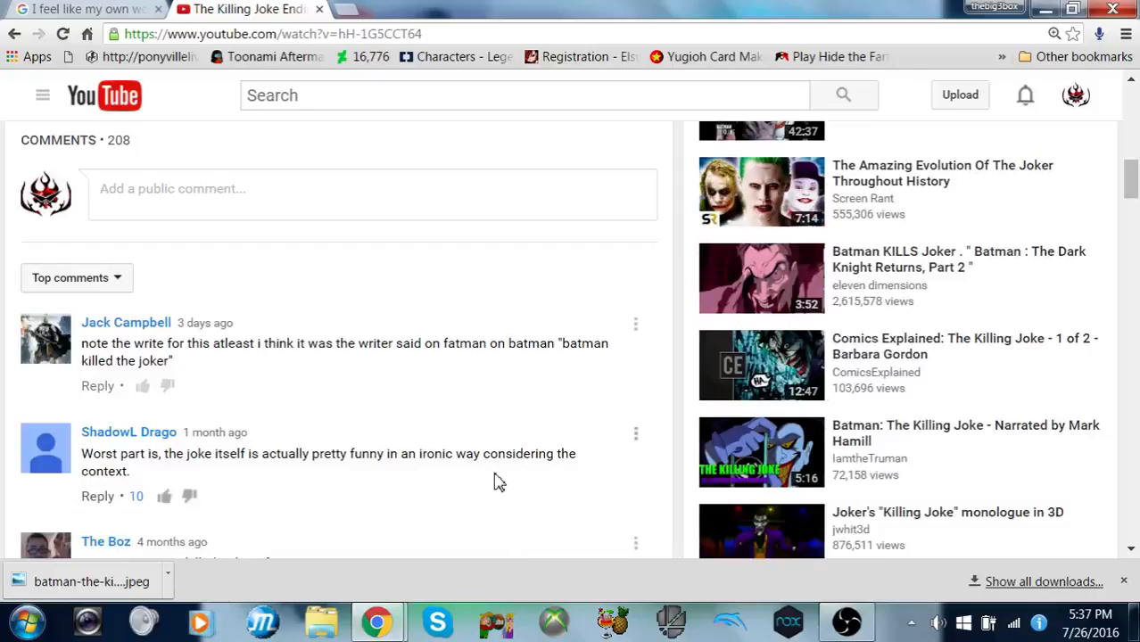
{"action": "mouse_move", "coordinate": [471, 411]}
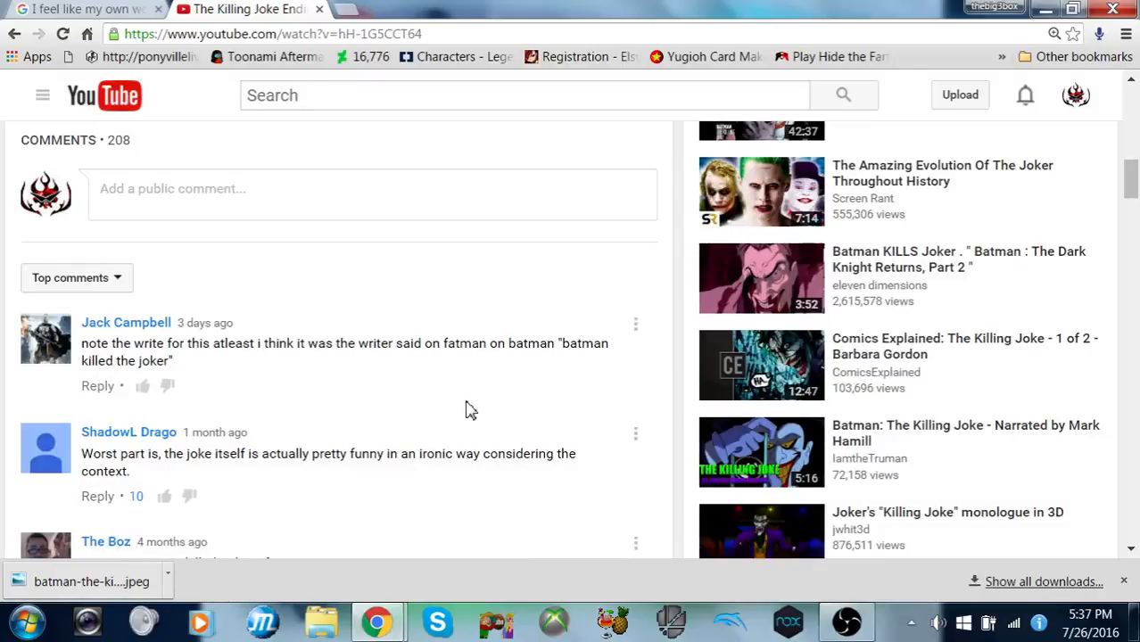
{"action": "scroll", "scroll_direction": "down", "scroll_amount": 3}
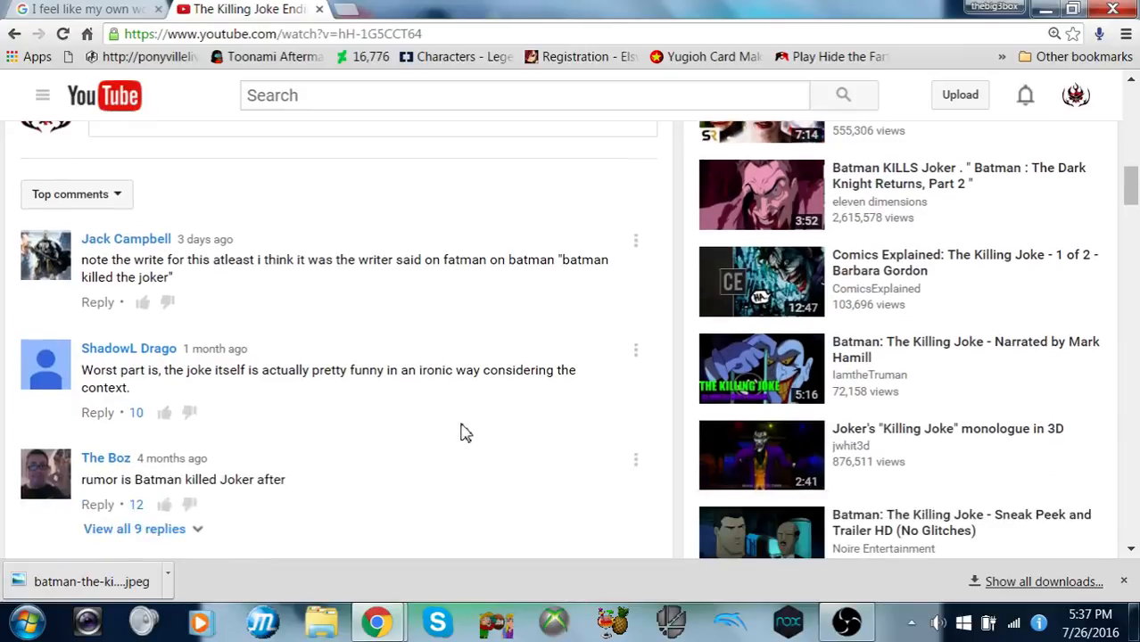
{"action": "scroll", "scroll_direction": "down", "scroll_amount": 3}
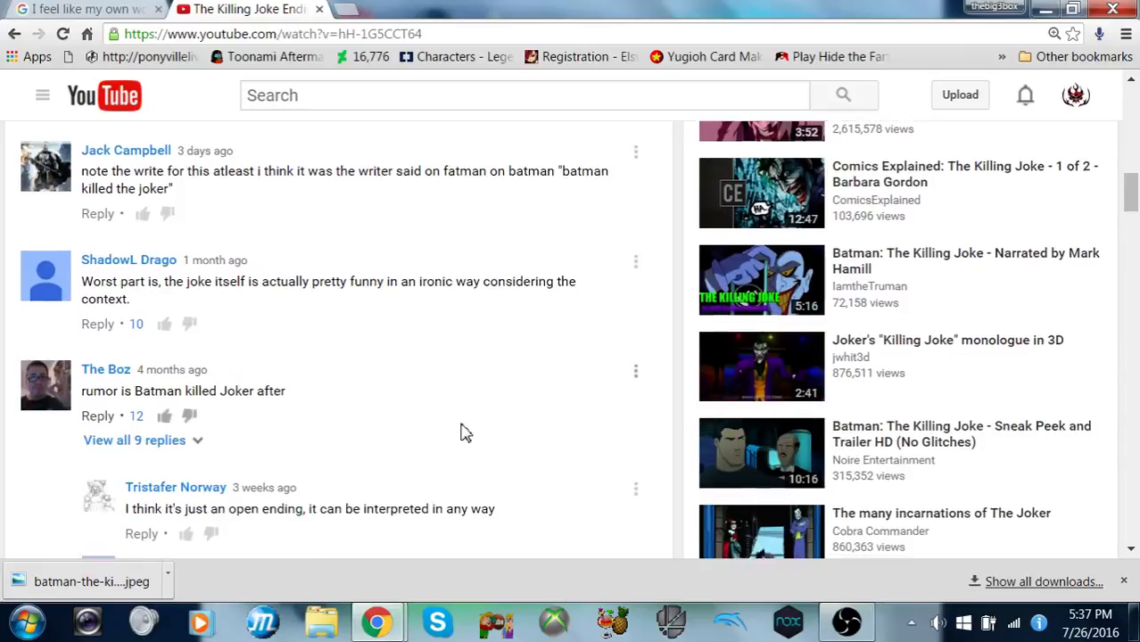
{"action": "scroll", "scroll_direction": "down", "scroll_amount": 3}
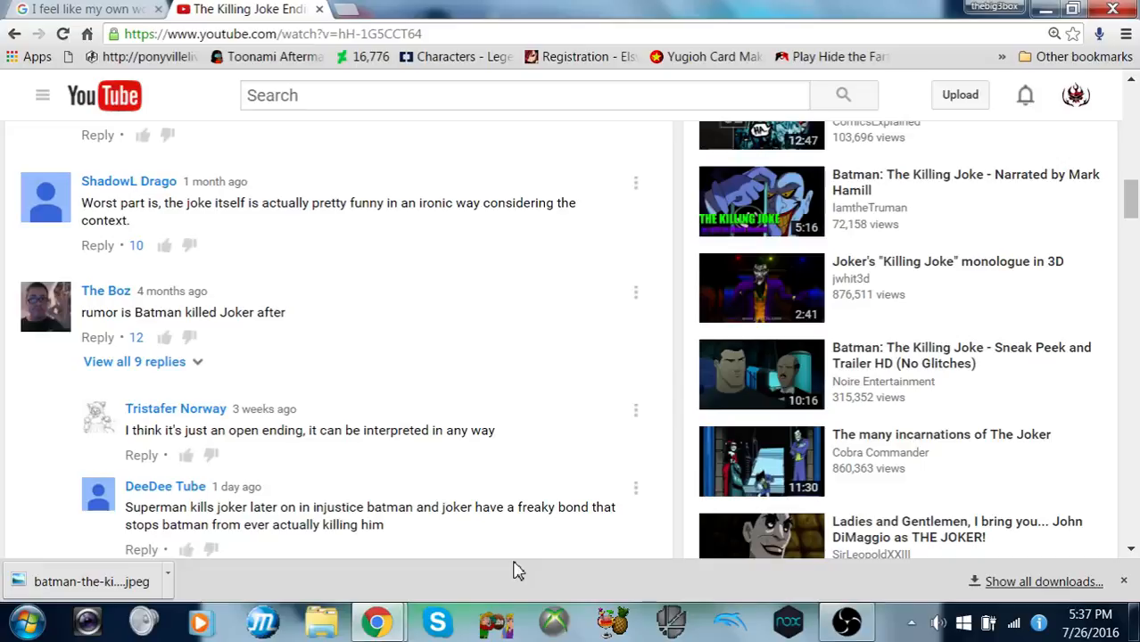
{"action": "mouse_move", "coordinate": [473, 194]}
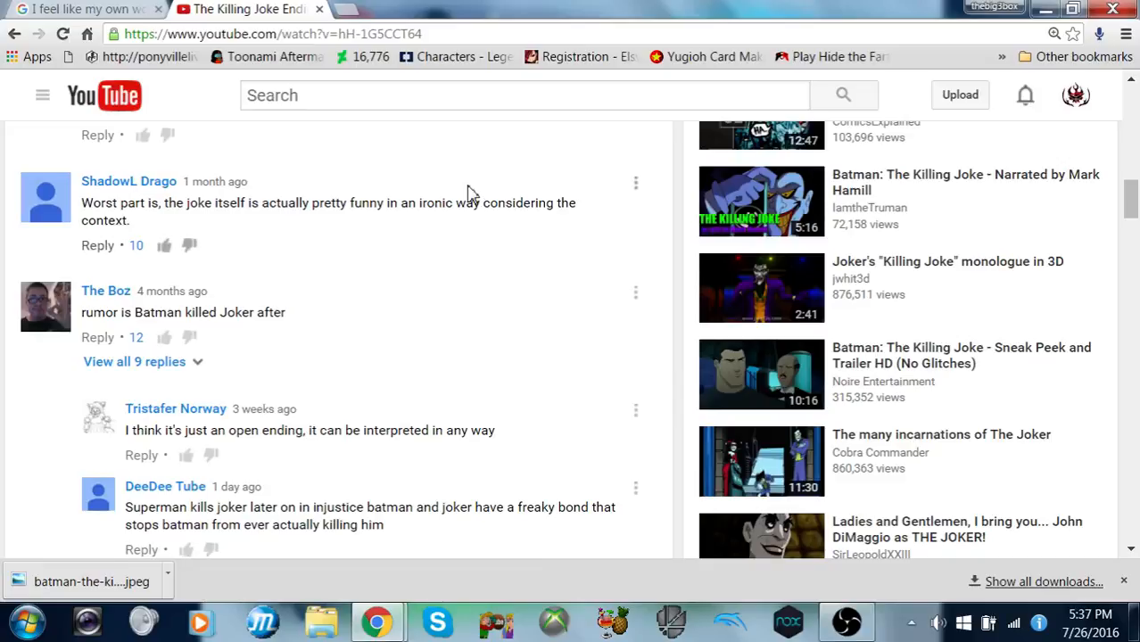
{"action": "scroll", "scroll_direction": "down", "scroll_amount": 3}
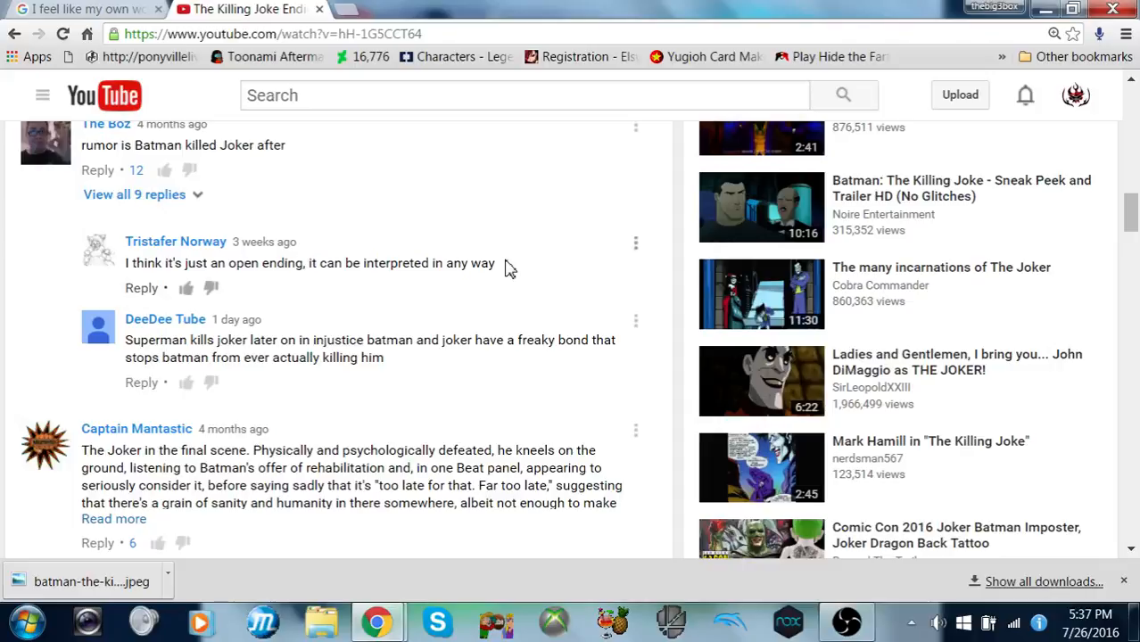
{"action": "scroll", "scroll_direction": "down", "scroll_amount": 3}
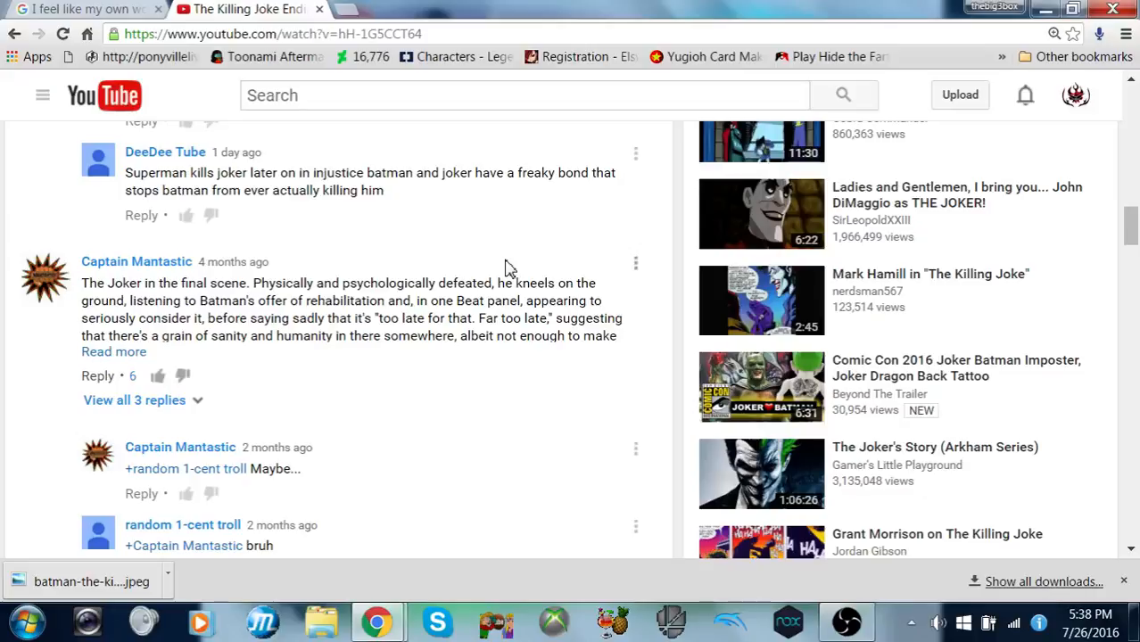
{"action": "mouse_move", "coordinate": [175, 321]}
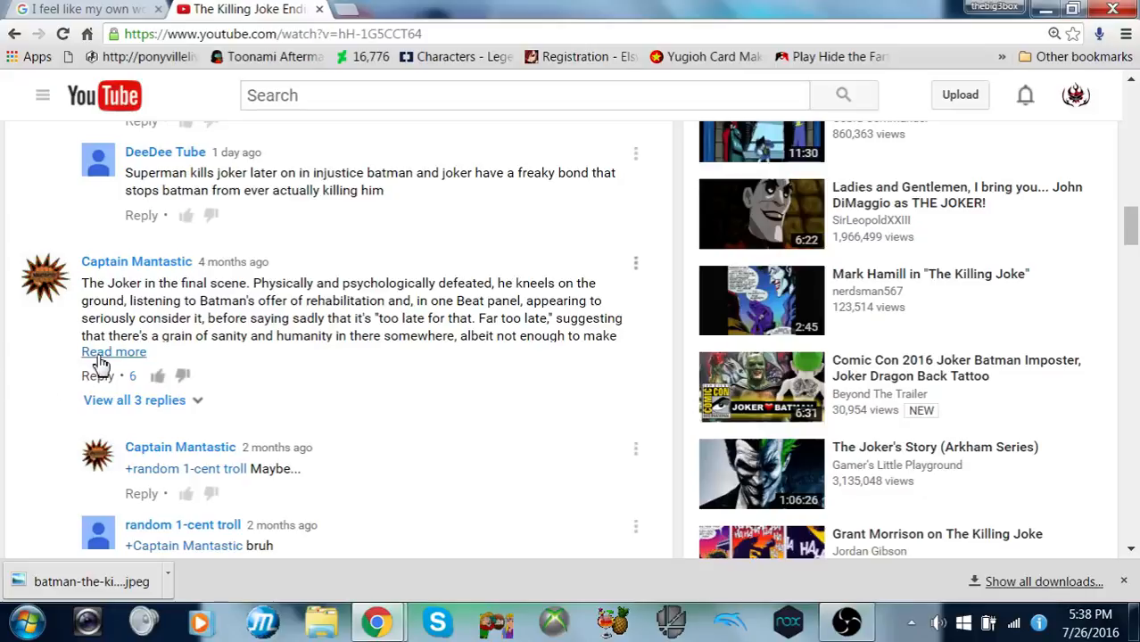
{"action": "left_click", "coordinate": [114, 352]}
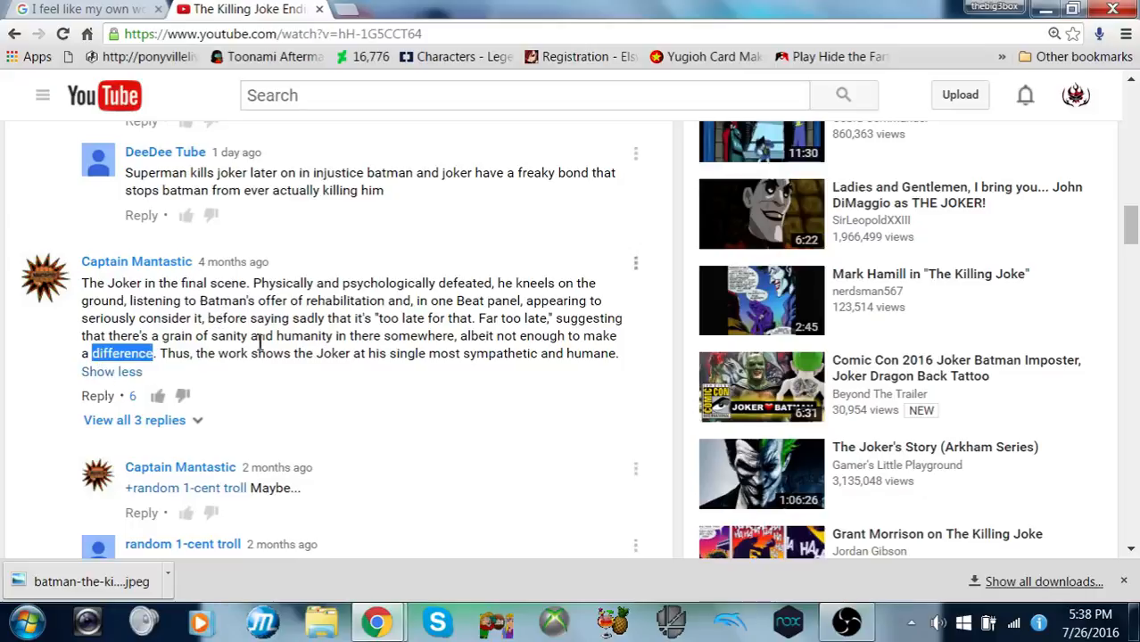
{"action": "mouse_move", "coordinate": [357, 458]}
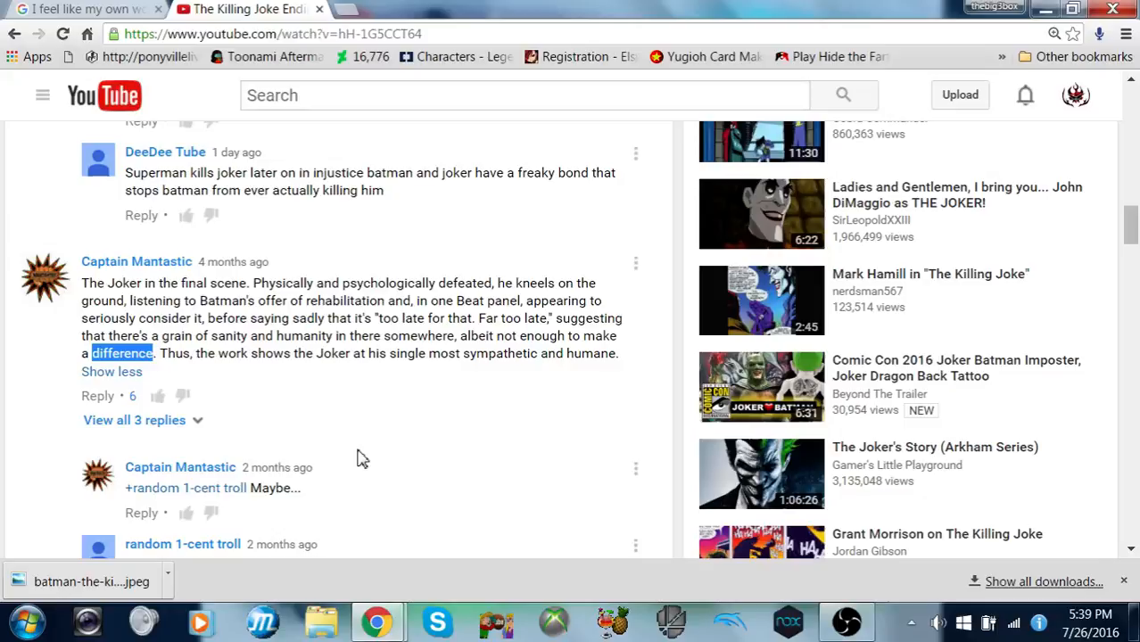
{"action": "mouse_move", "coordinate": [221, 396]}
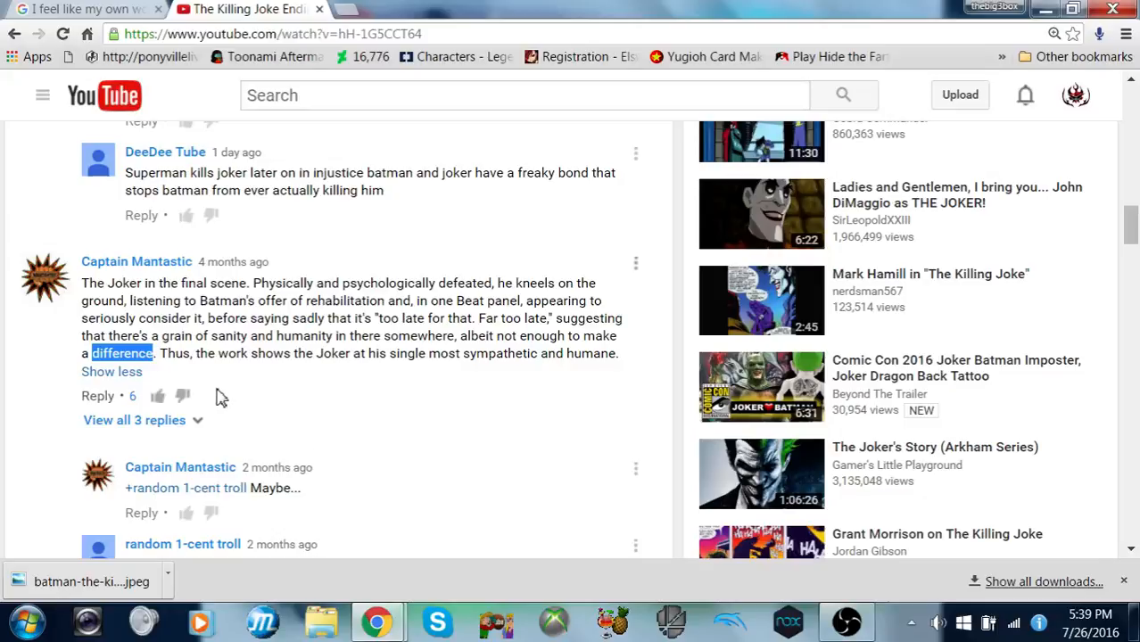
{"action": "mouse_move", "coordinate": [205, 396]}
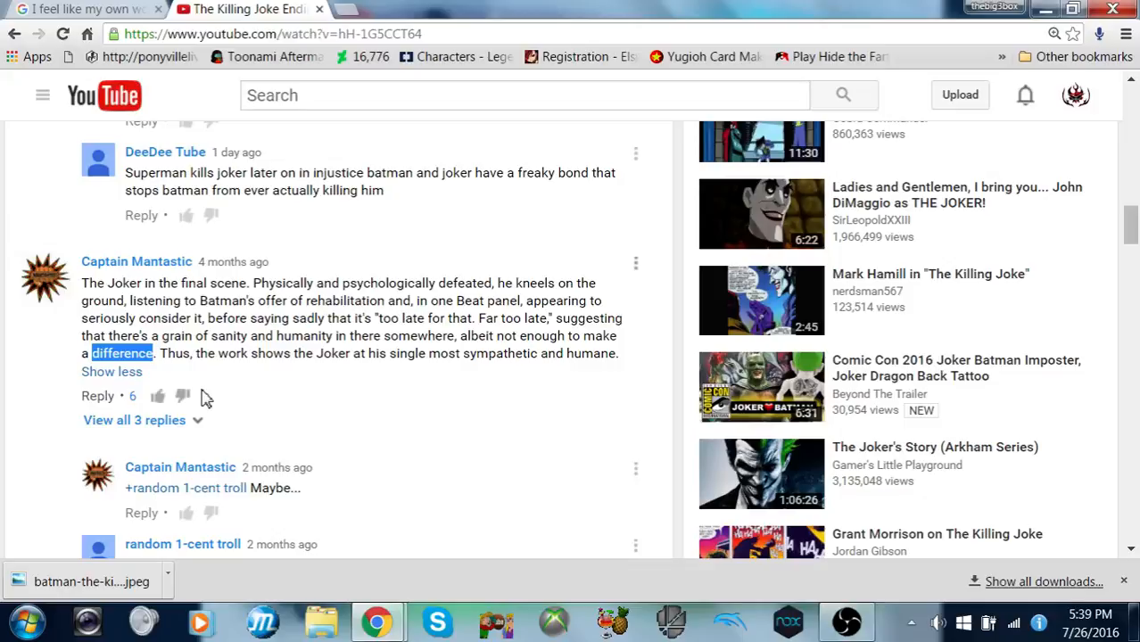
{"action": "mouse_move", "coordinate": [174, 420]}
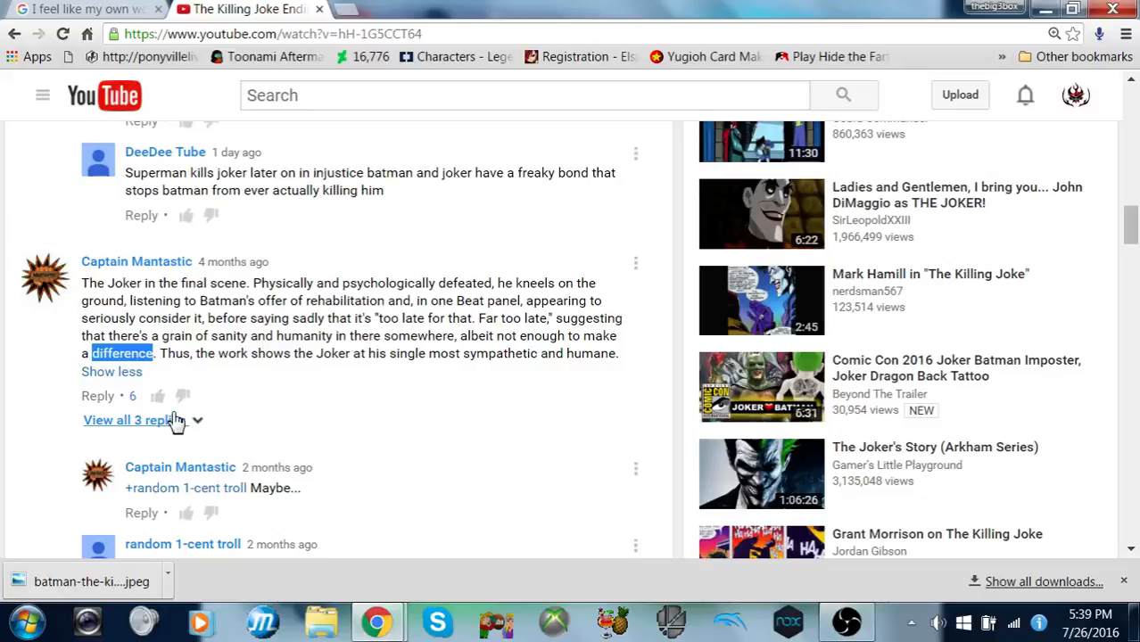
{"action": "left_click", "coordinate": [127, 420]}
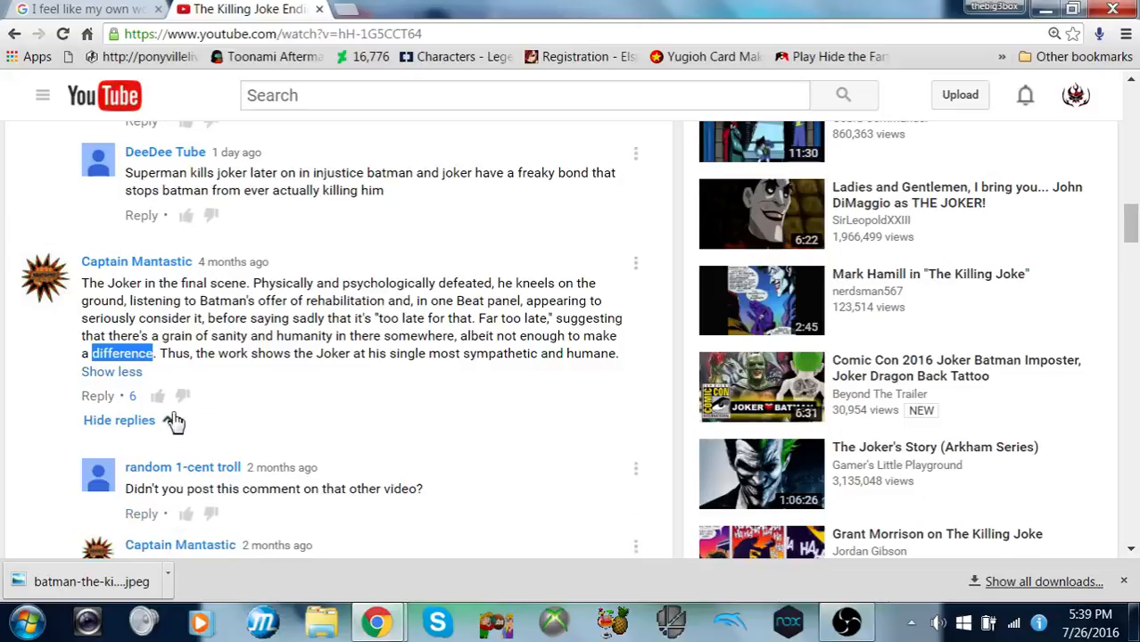
{"action": "scroll", "scroll_direction": "down", "scroll_amount": 3}
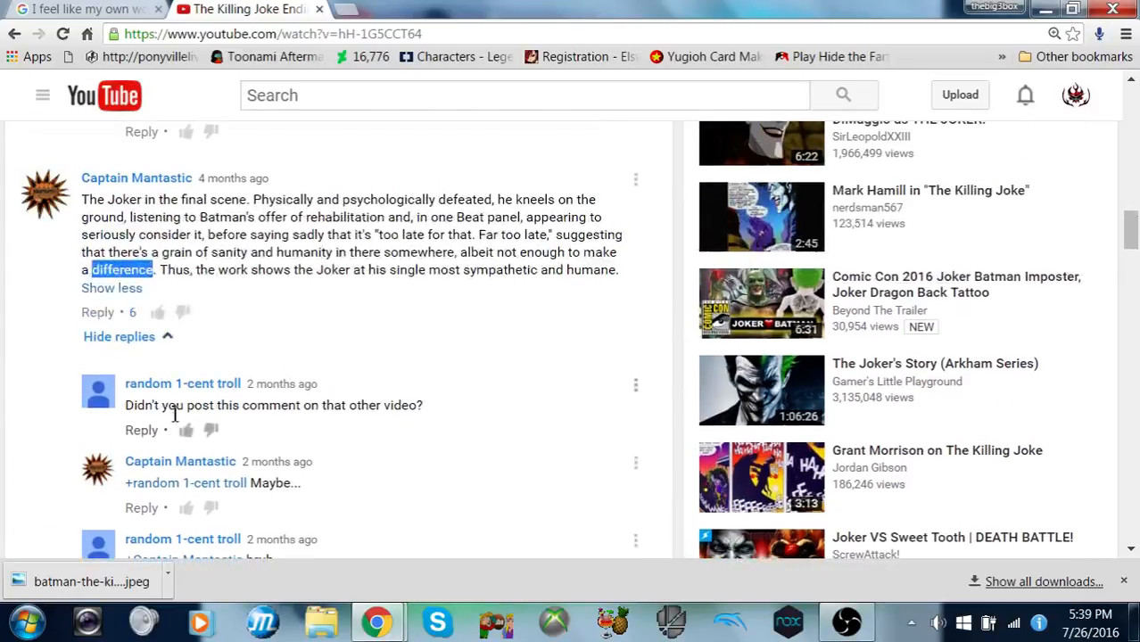
Step: Scroll back up to the video title, view count and short share link
{"action": "scroll", "scroll_direction": "up", "scroll_amount": 3}
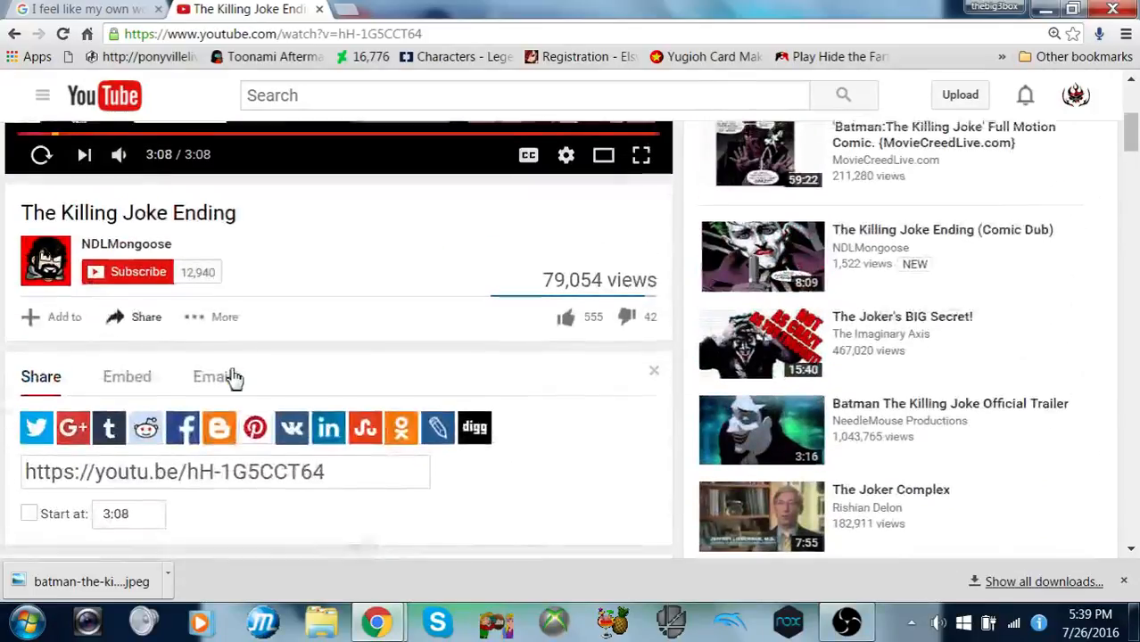
{"action": "mouse_move", "coordinate": [371, 396]}
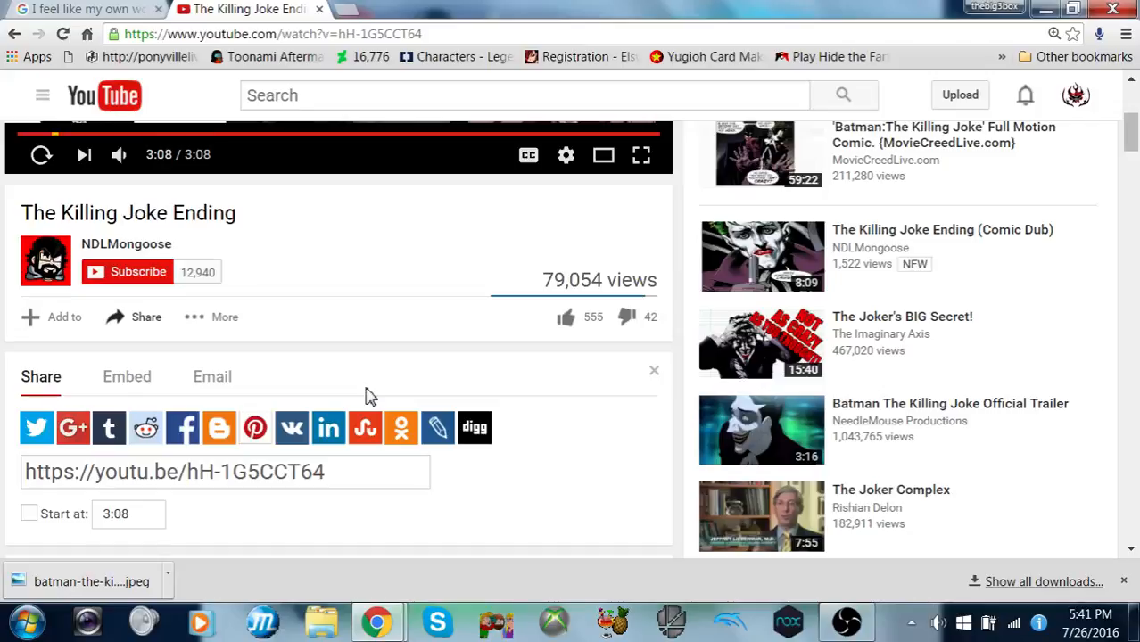
{"action": "mouse_move", "coordinate": [330, 402]}
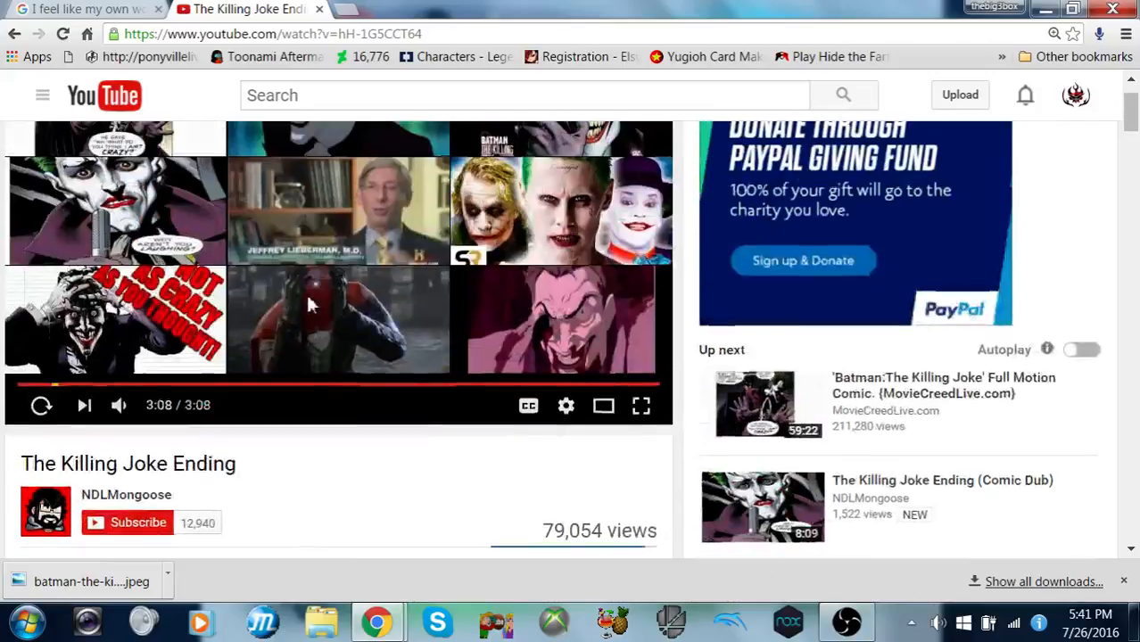
{"action": "mouse_move", "coordinate": [312, 308]}
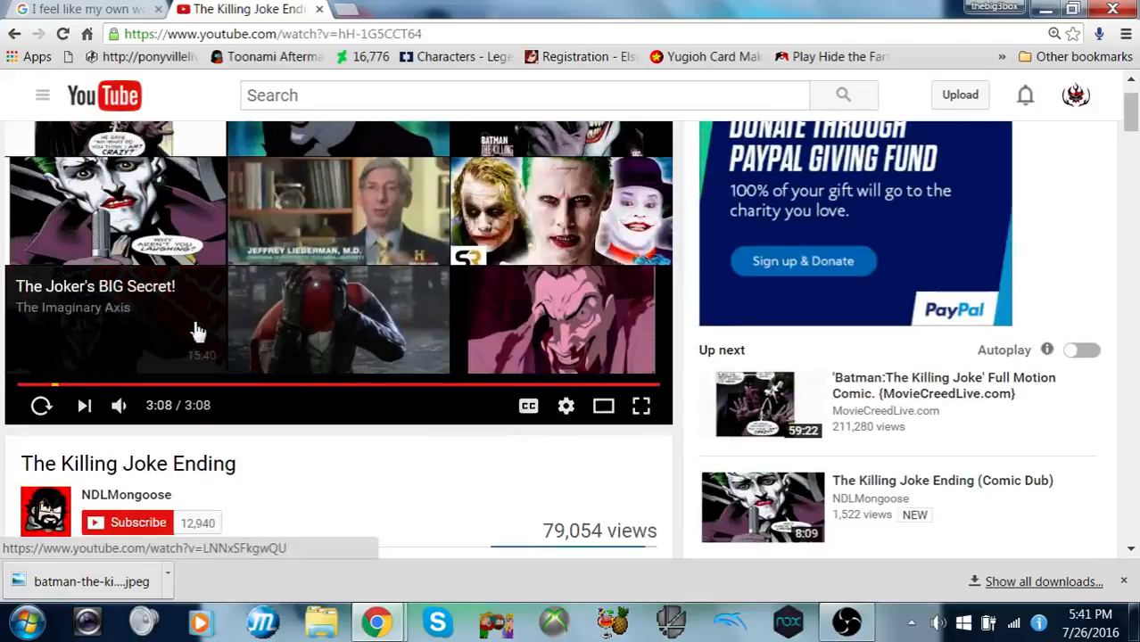
{"action": "mouse_move", "coordinate": [258, 301]}
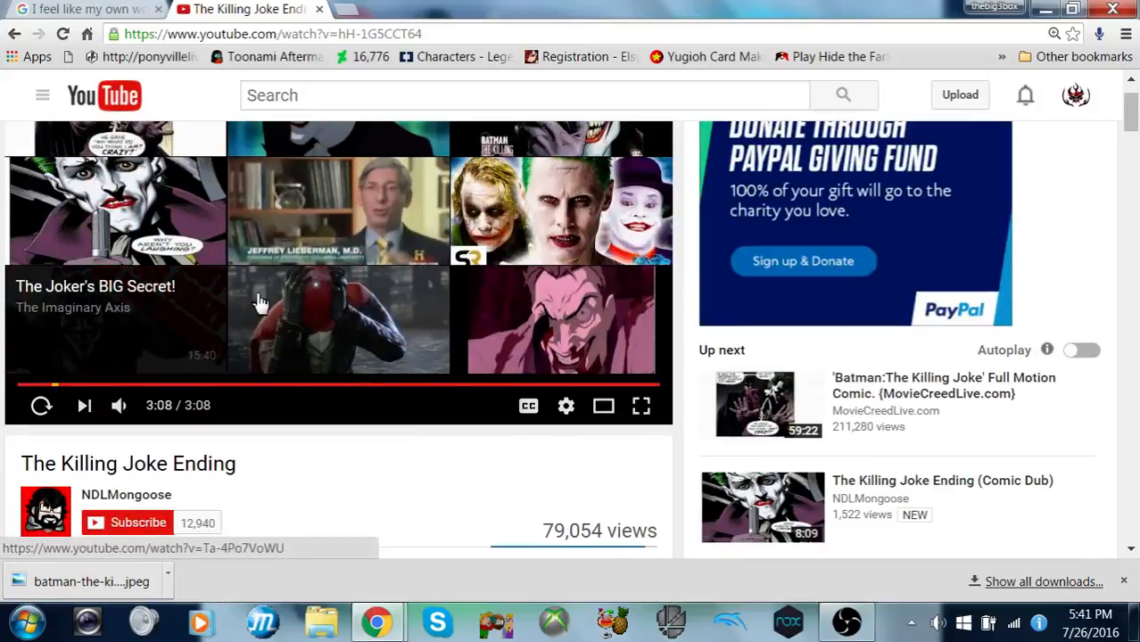
{"action": "mouse_move", "coordinate": [781, 219]}
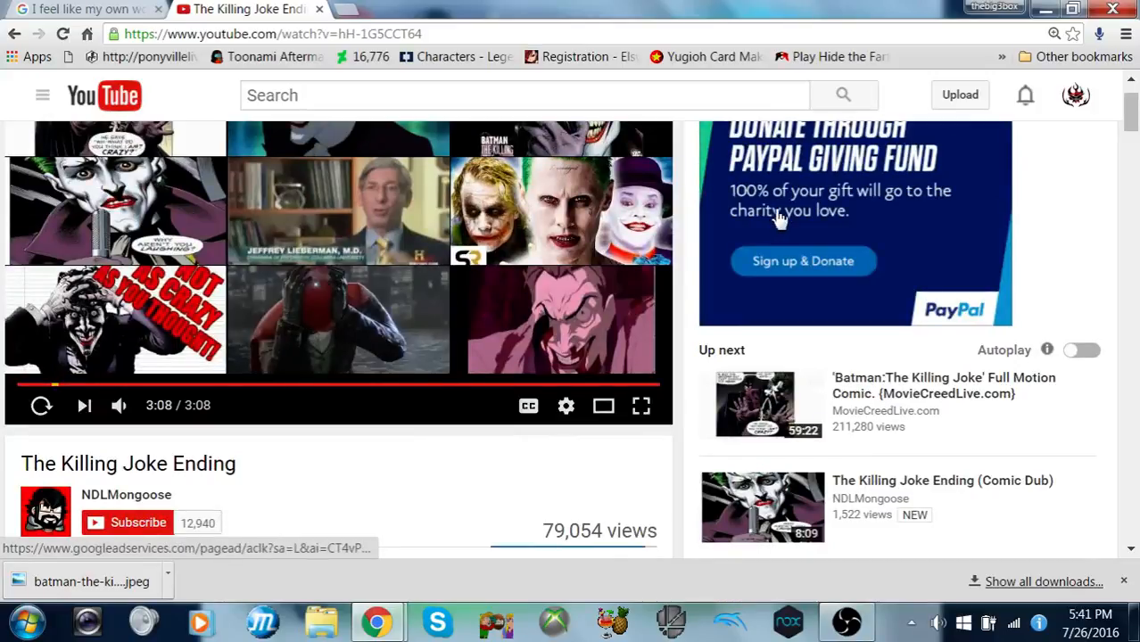
{"action": "mouse_move", "coordinate": [845, 620]}
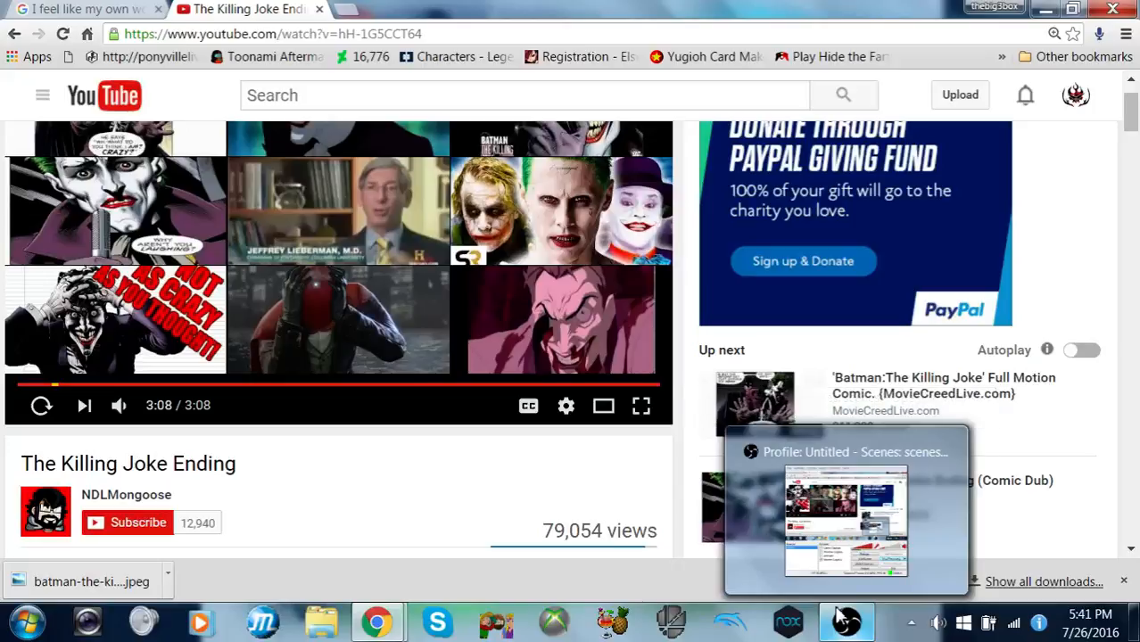
Step: Bring the OBS window forward from the taskbar over the end-screen grid
{"action": "left_click", "coordinate": [845, 520]}
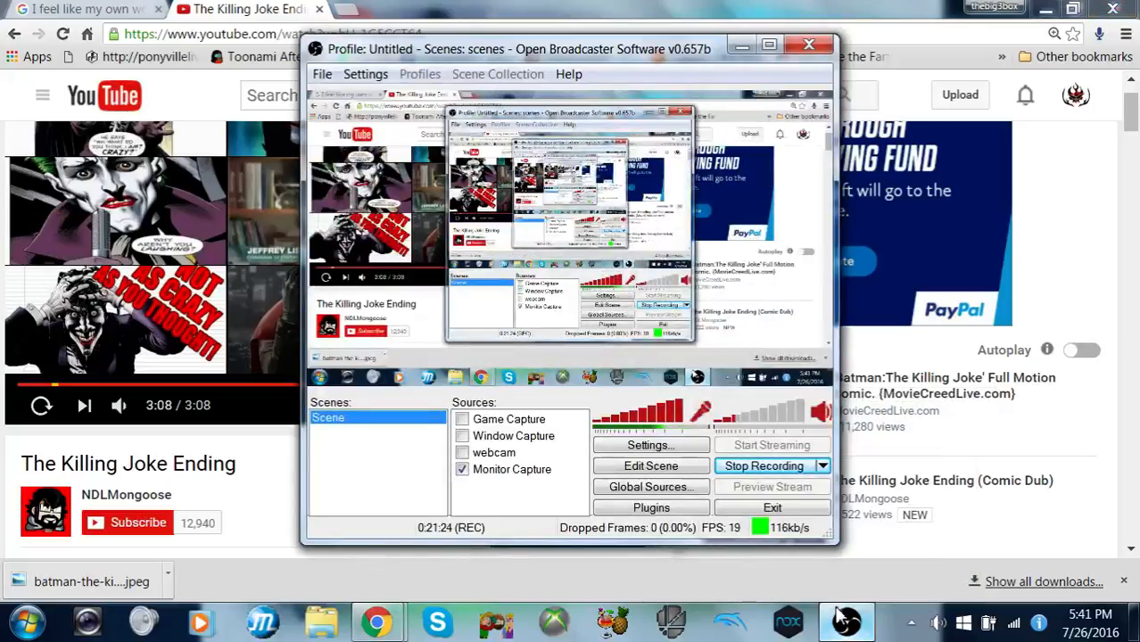